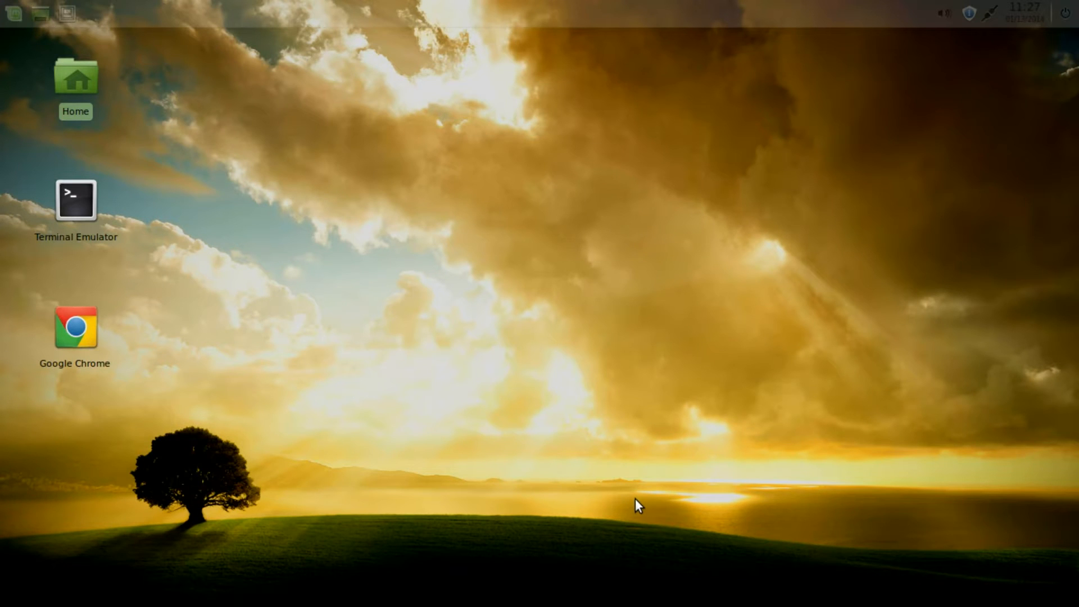
{"action": "mouse_move", "coordinate": [501, 416]}
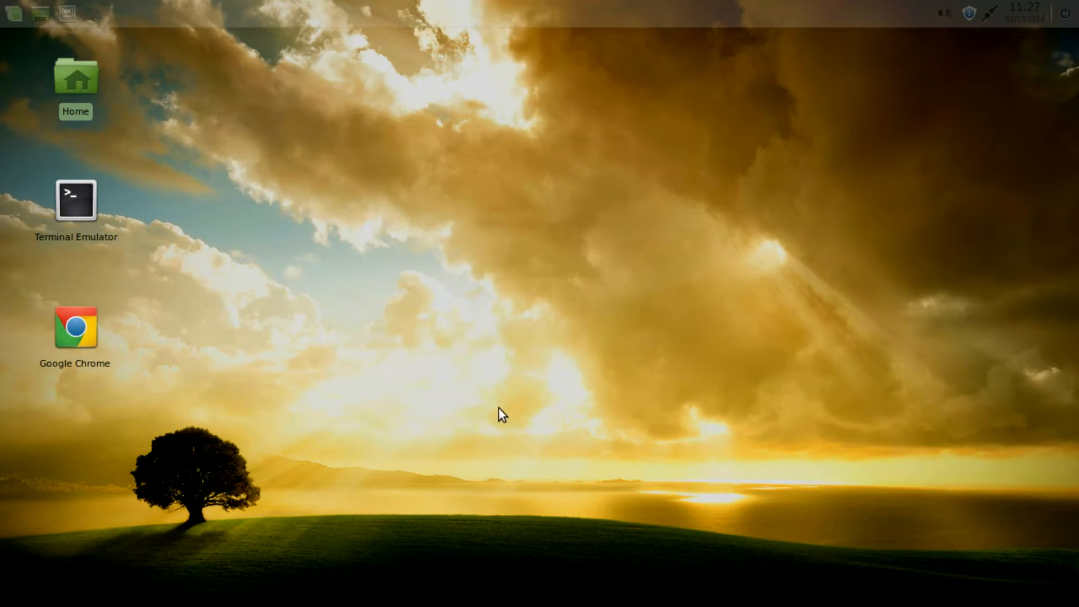
{"action": "mouse_move", "coordinate": [487, 411]}
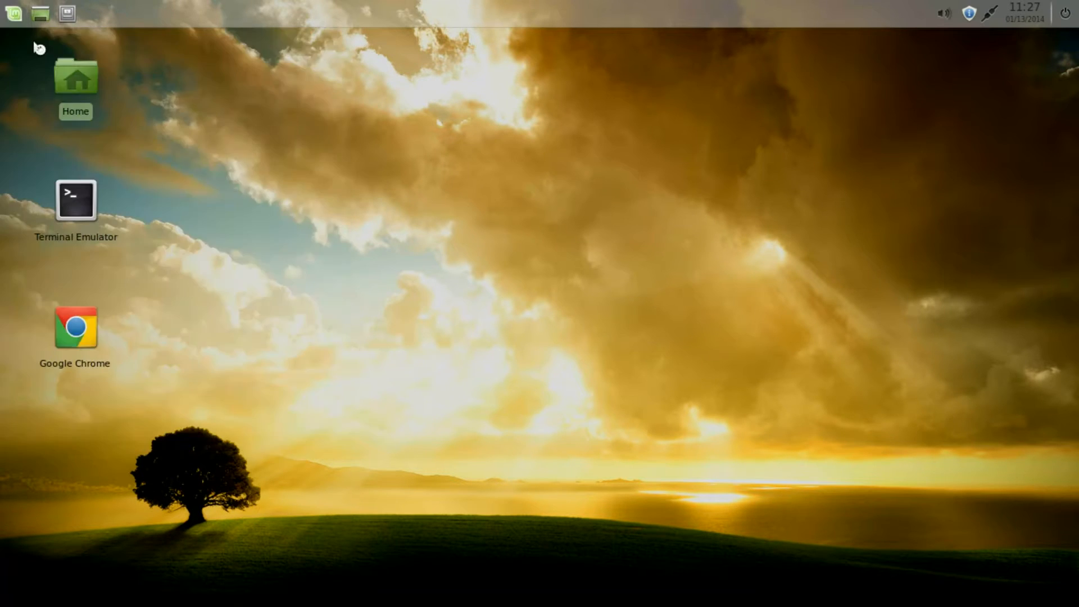
{"action": "mouse_move", "coordinate": [811, 336]}
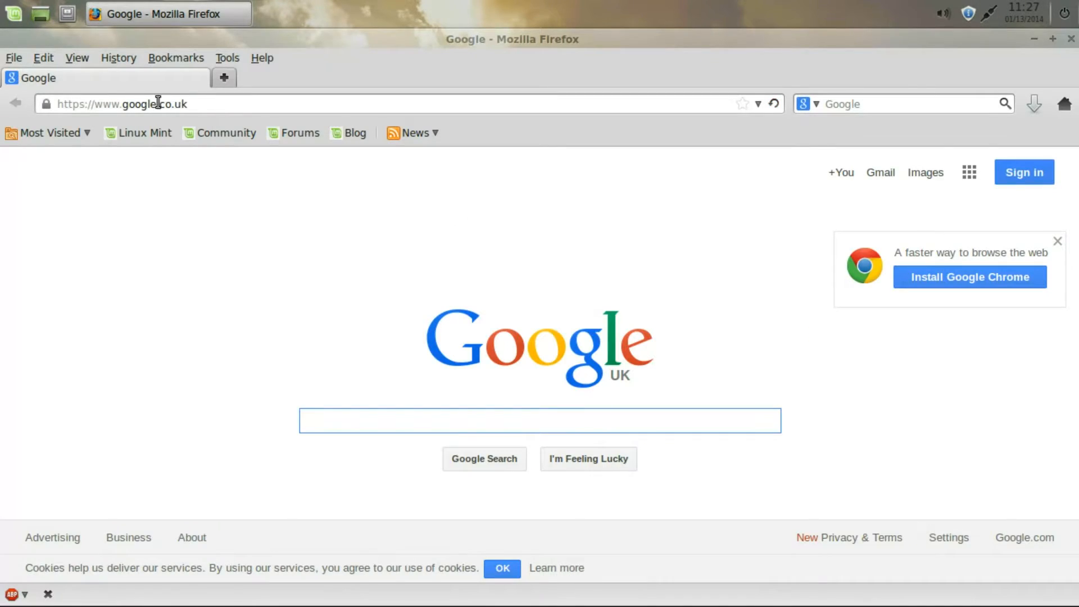
- Go to bittorrent.com in Firefox and reach the BitTorrent Sync downloads page
{"action": "left_click", "coordinate": [112, 104]}
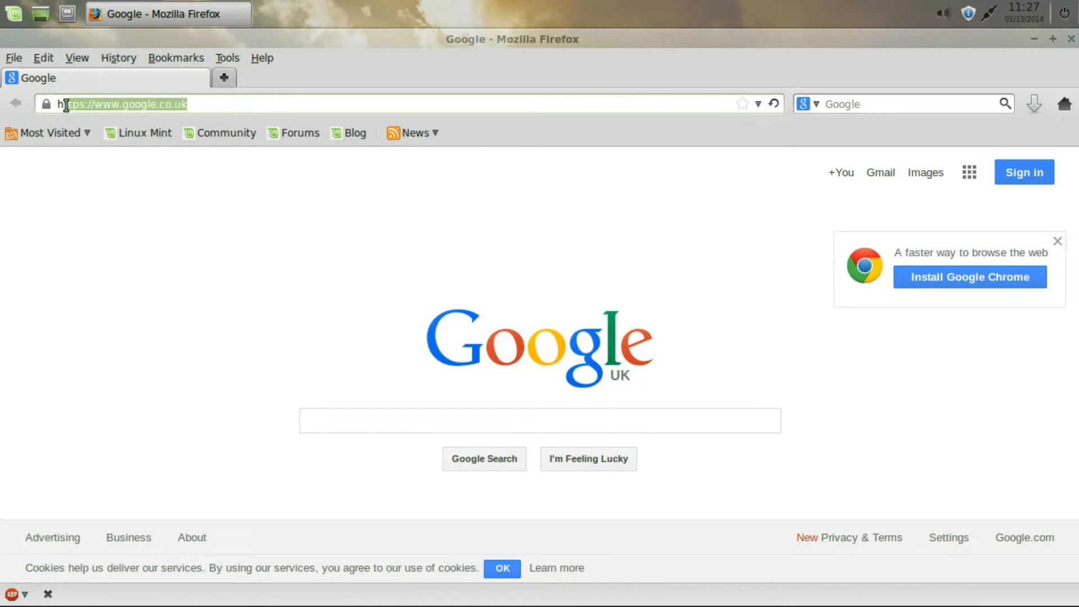
{"action": "type", "text": "b"}
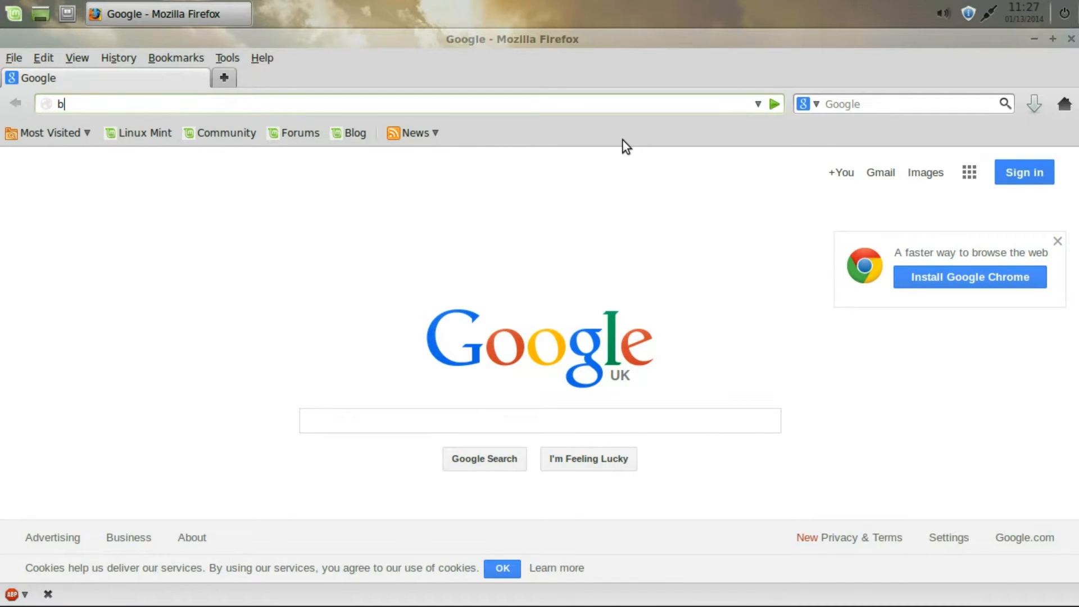
{"action": "type", "text": "itt"}
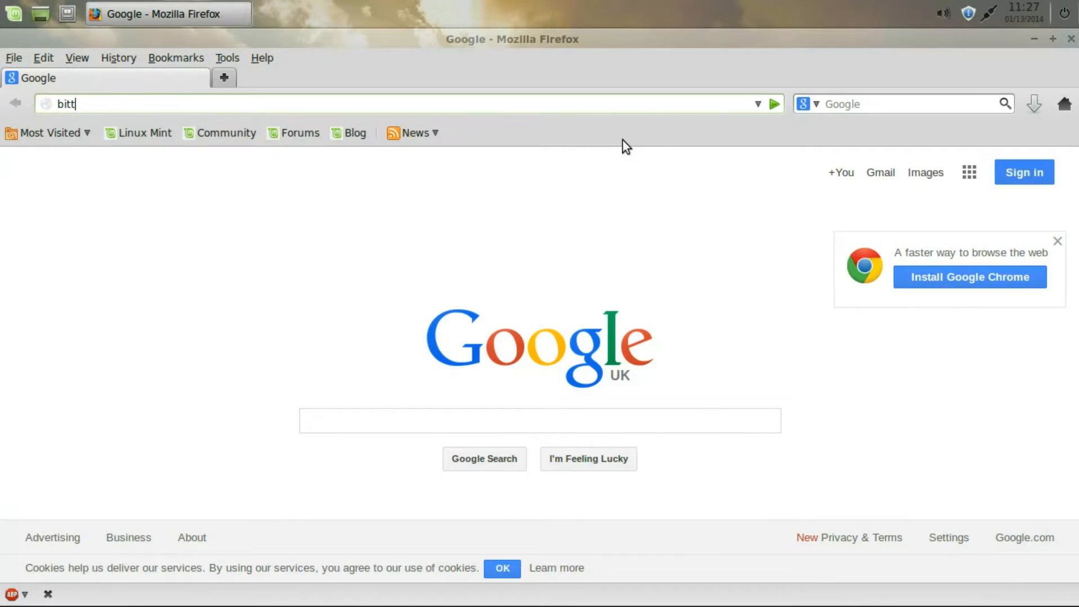
{"action": "type", "text": "orrent.com"}
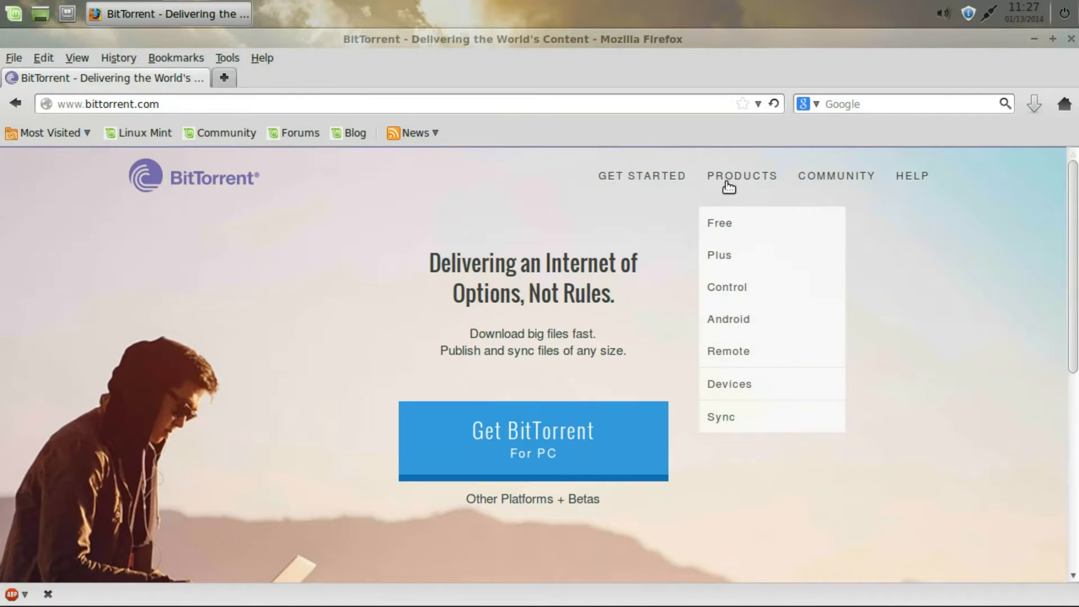
{"action": "left_click", "coordinate": [721, 416]}
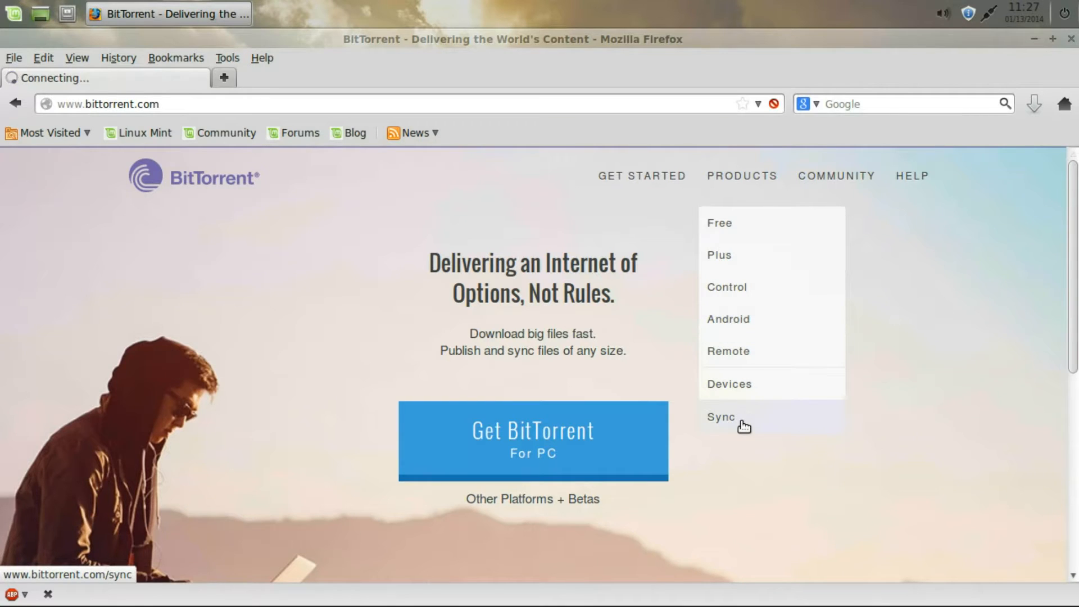
{"action": "left_click", "coordinate": [720, 417]}
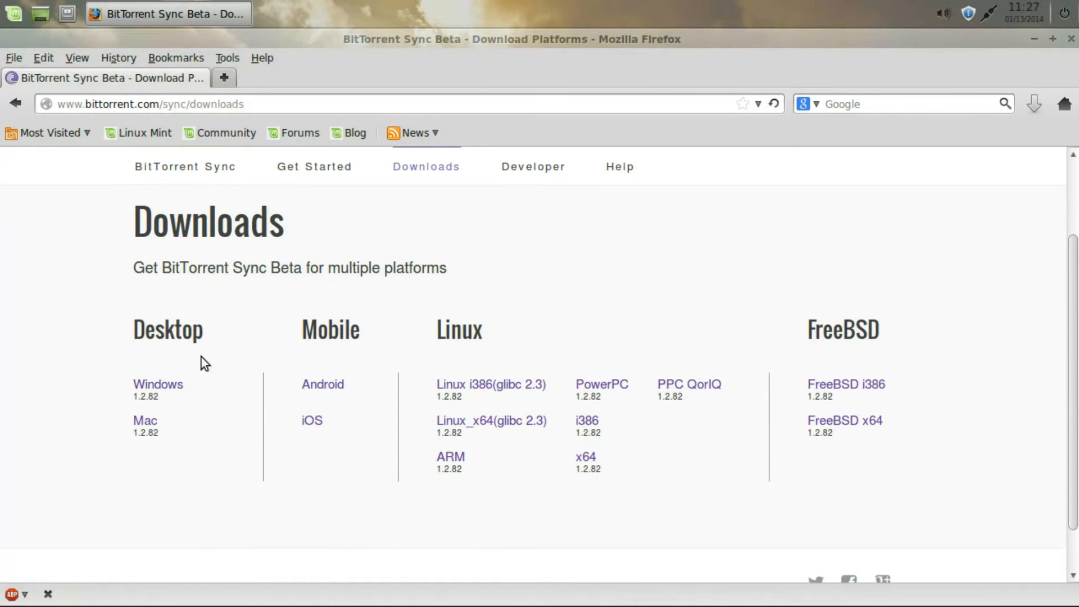
{"action": "mouse_move", "coordinate": [392, 488]}
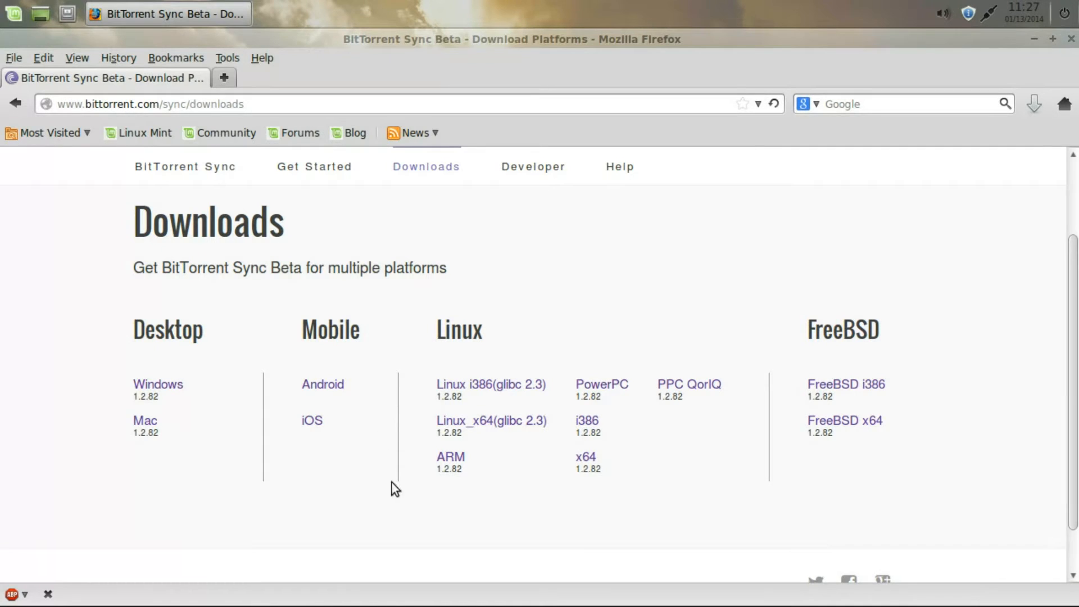
{"action": "mouse_move", "coordinate": [908, 436]}
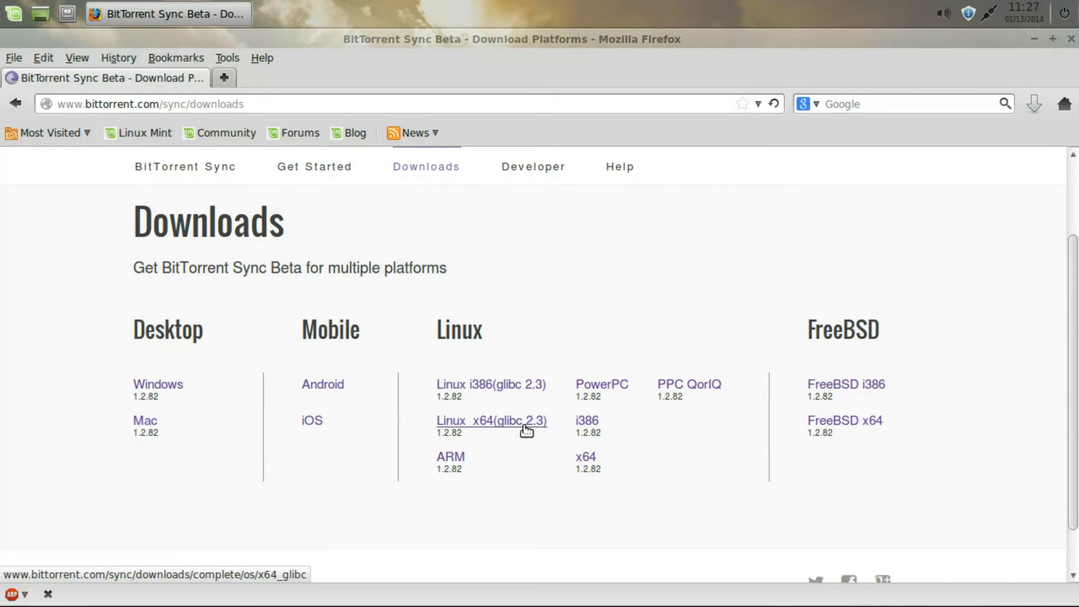
{"action": "mouse_move", "coordinate": [509, 433]}
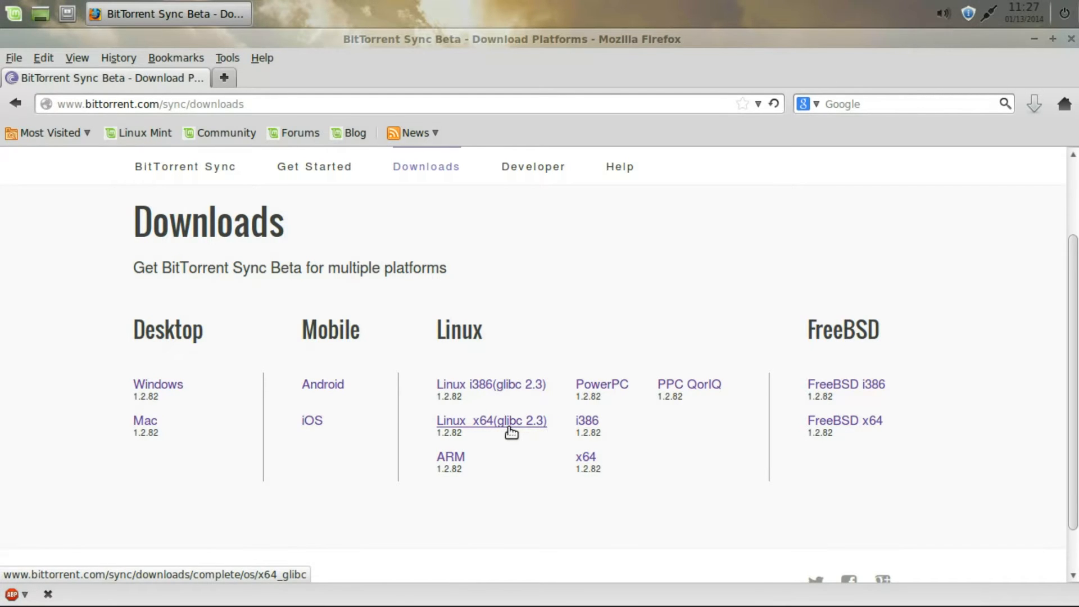
{"action": "mouse_move", "coordinate": [513, 385]}
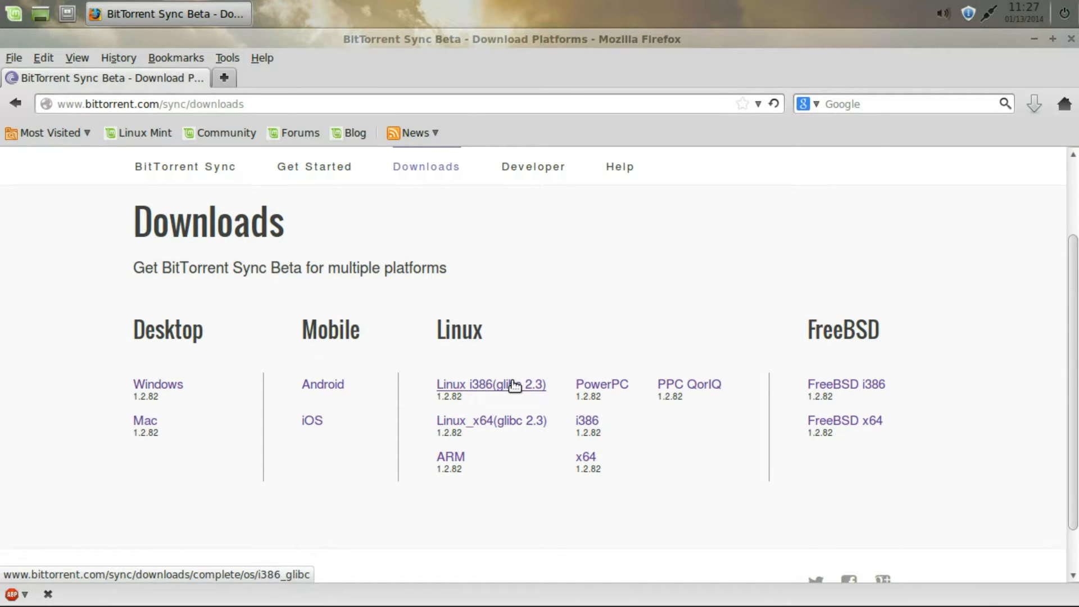
- Save the Linux i386 (glibc 2.3) archive btsync_glibc23_i386.tar.gz and minimise Firefox
{"action": "left_click", "coordinate": [491, 385]}
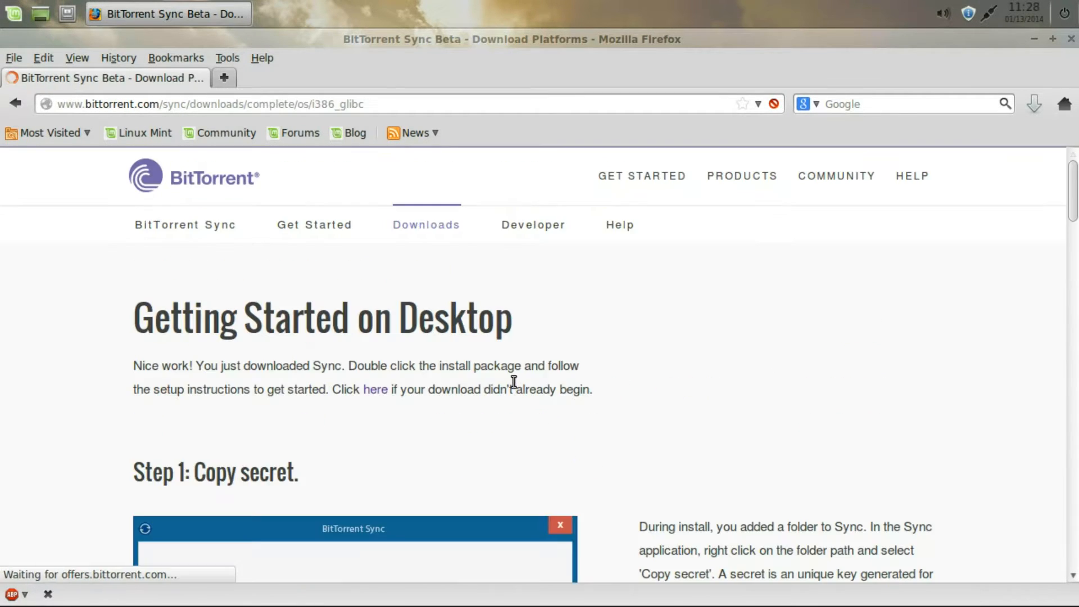
{"action": "left_click", "coordinate": [375, 389]}
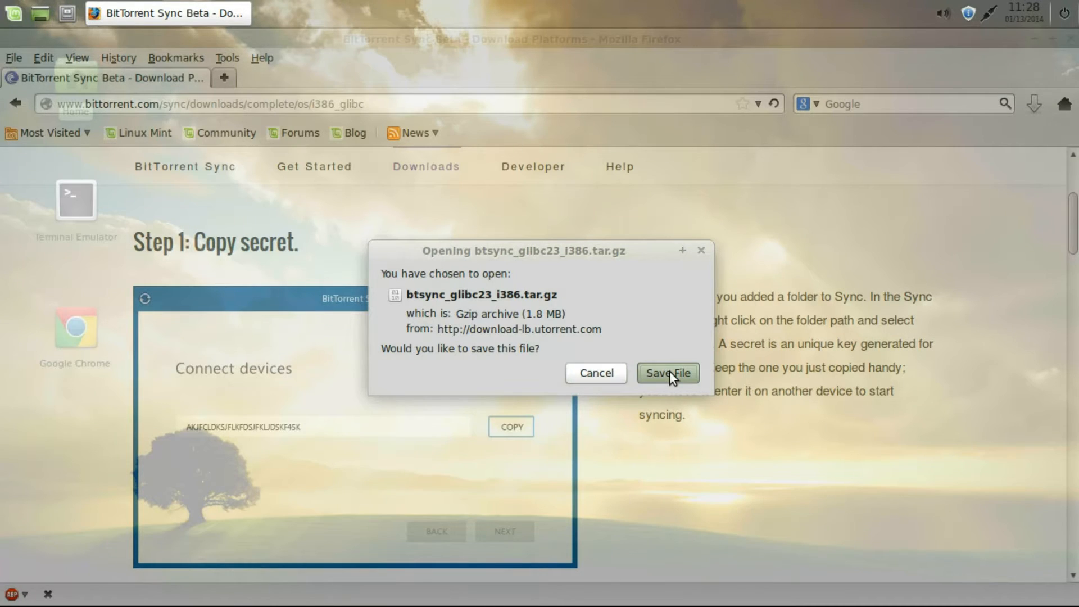
{"action": "left_click", "coordinate": [667, 373]}
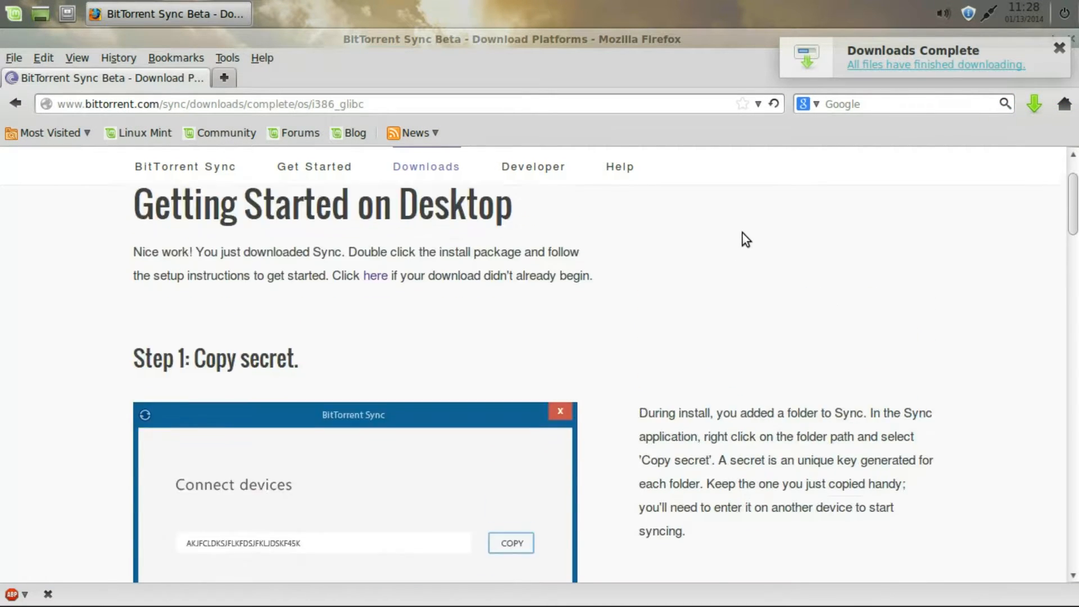
{"action": "left_click", "coordinate": [1061, 104]}
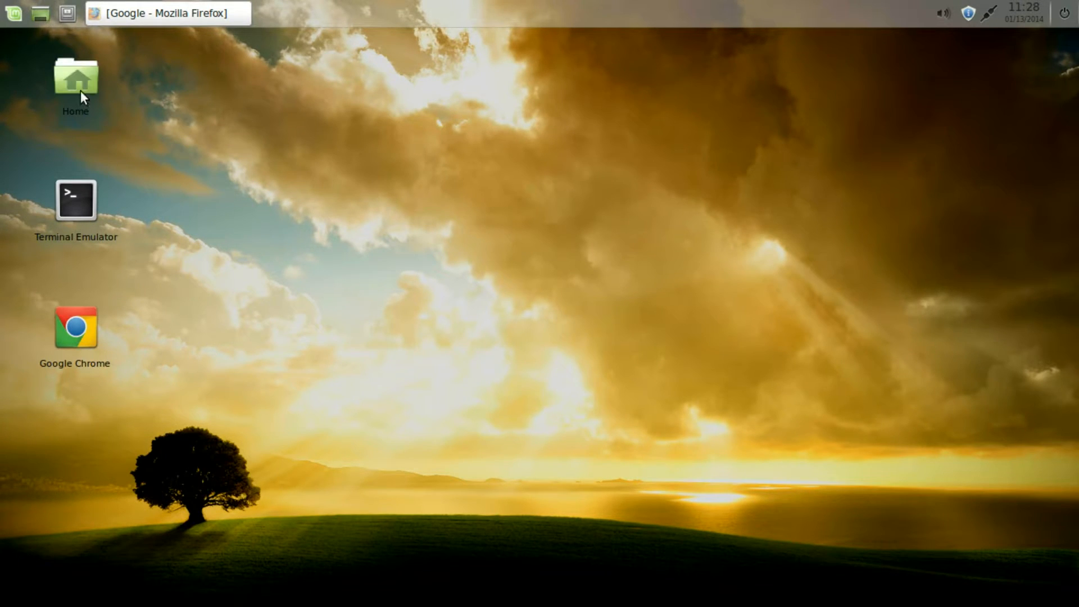
- Open Home > Downloads and select btsync_glibc23_i386.tar.gz
{"action": "double_click", "coordinate": [74, 77]}
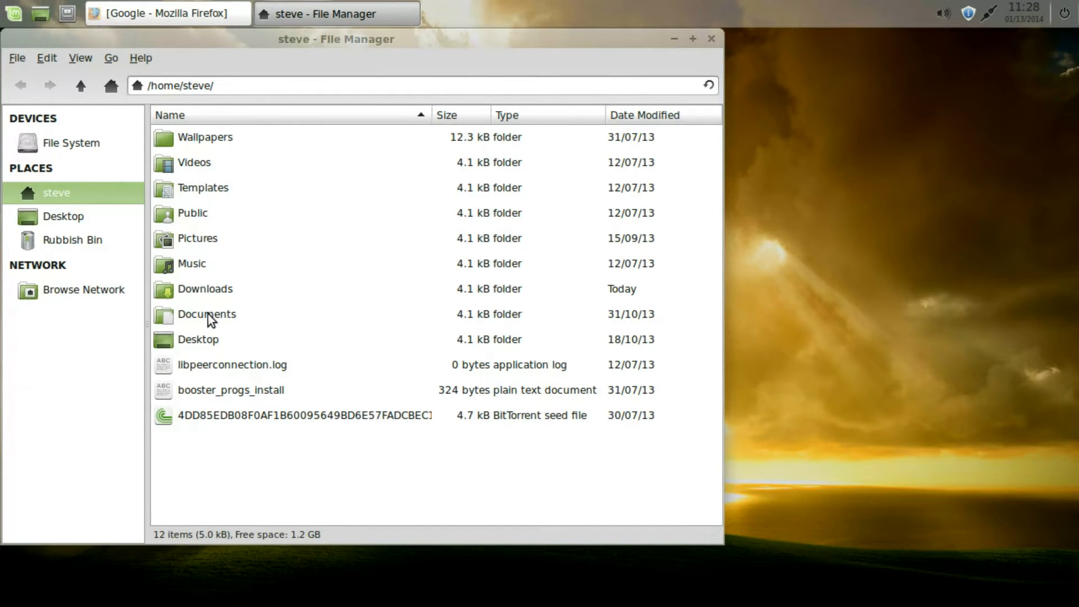
{"action": "double_click", "coordinate": [205, 288]}
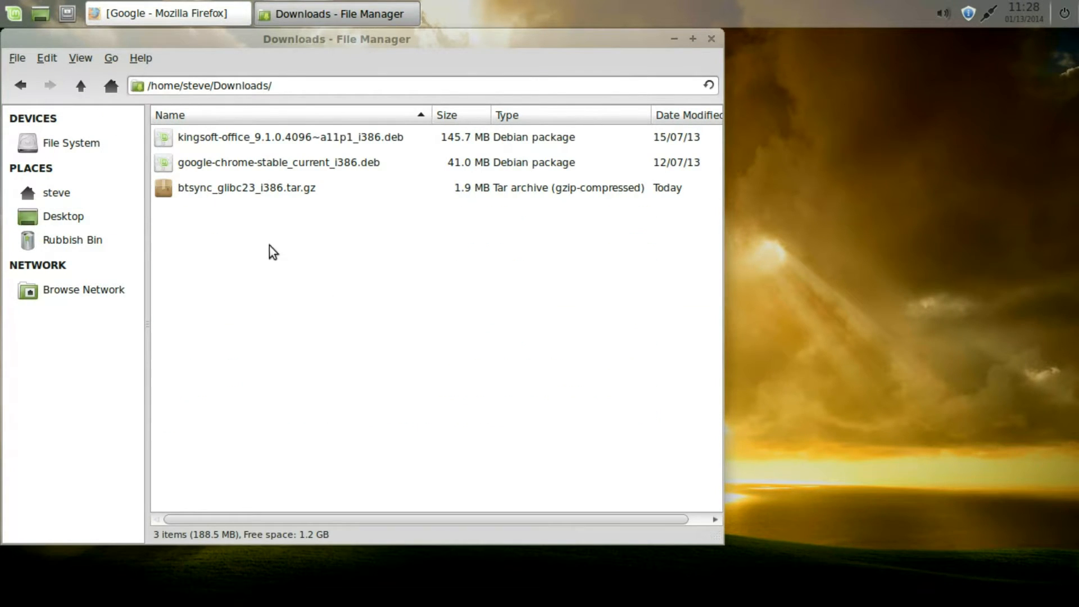
{"action": "left_click", "coordinate": [246, 188]}
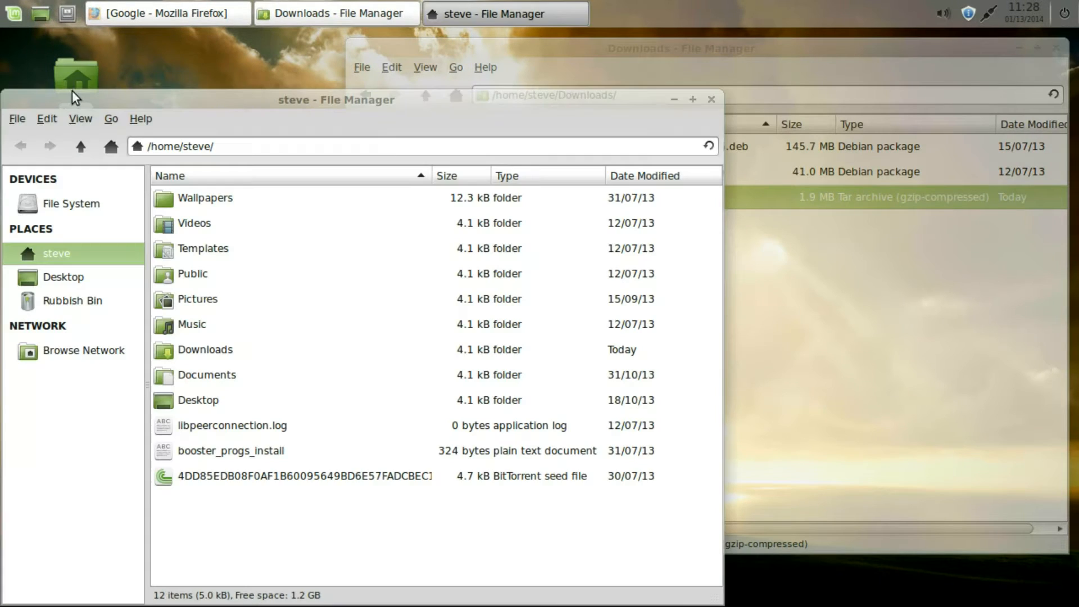
{"action": "mouse_move", "coordinate": [264, 518]}
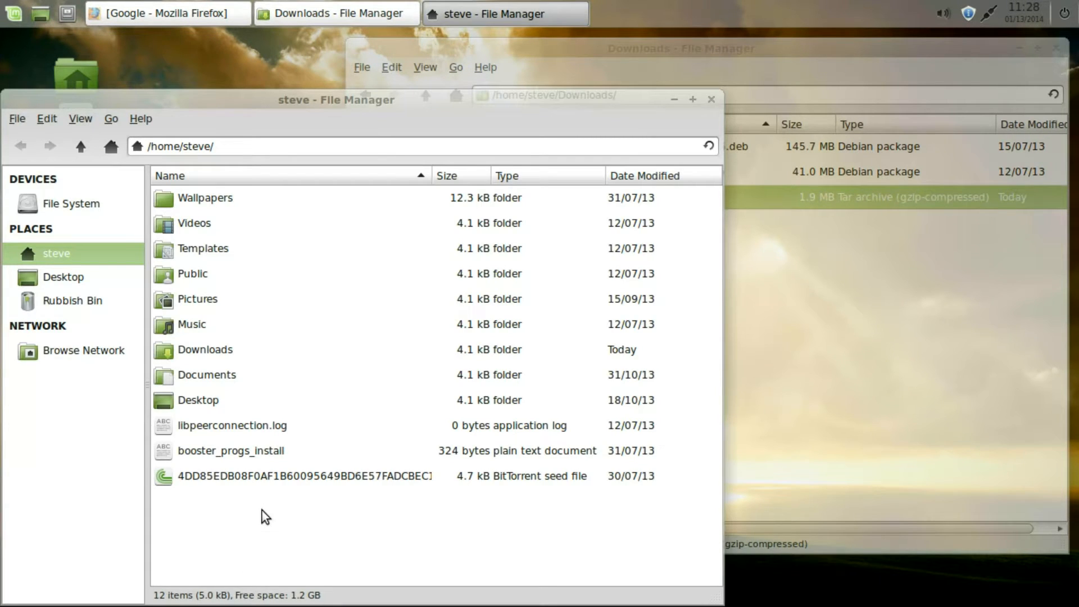
- Create a hidden folder named .btsync in the home folder
{"action": "right_click", "coordinate": [262, 517]}
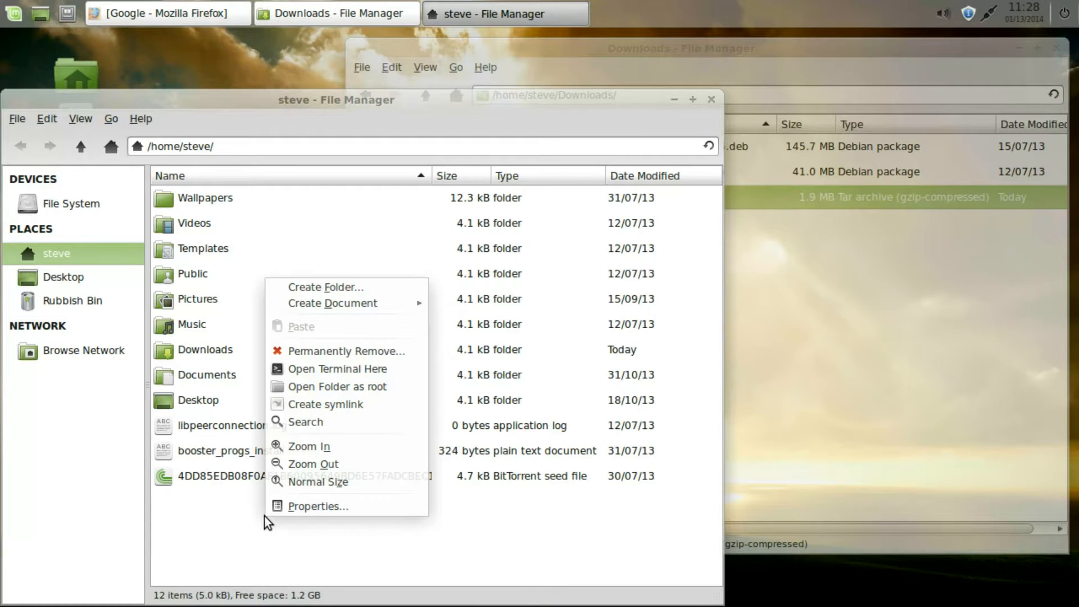
{"action": "left_click", "coordinate": [325, 287]}
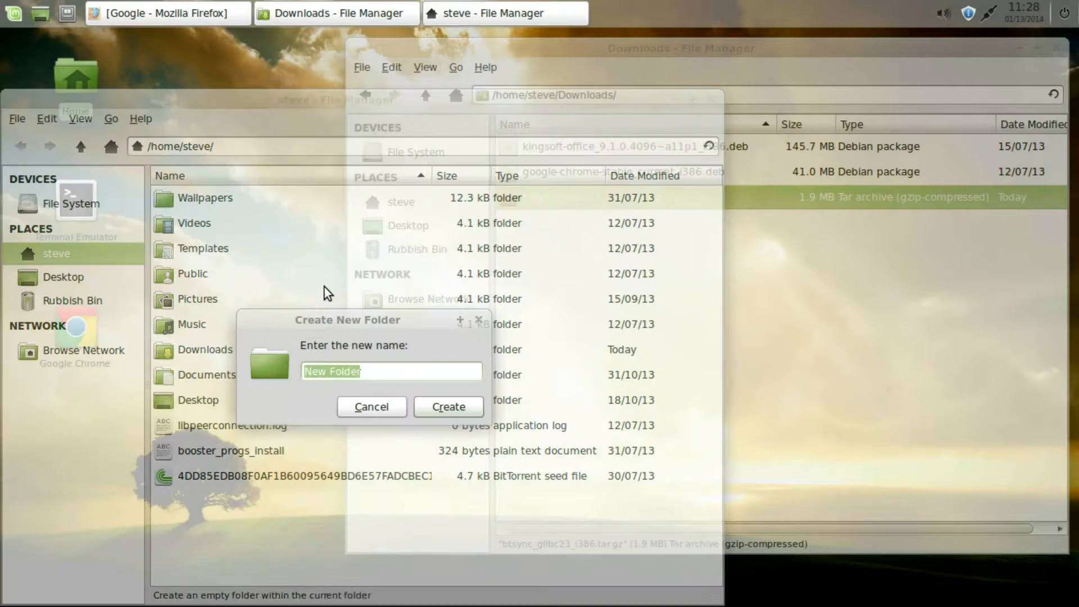
{"action": "mouse_move", "coordinate": [458, 371]}
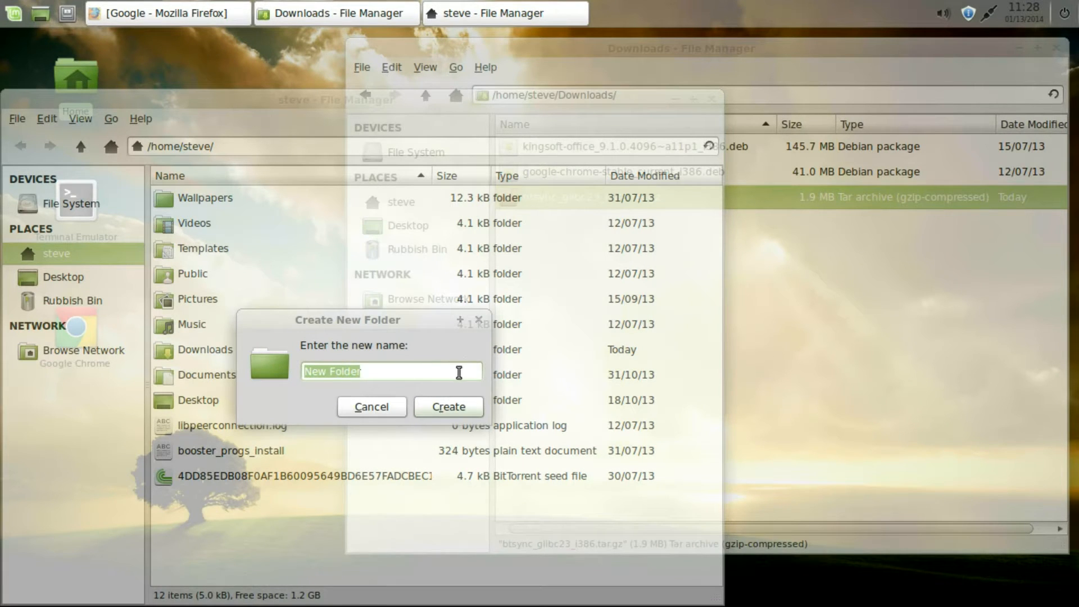
{"action": "type", "text": "New"}
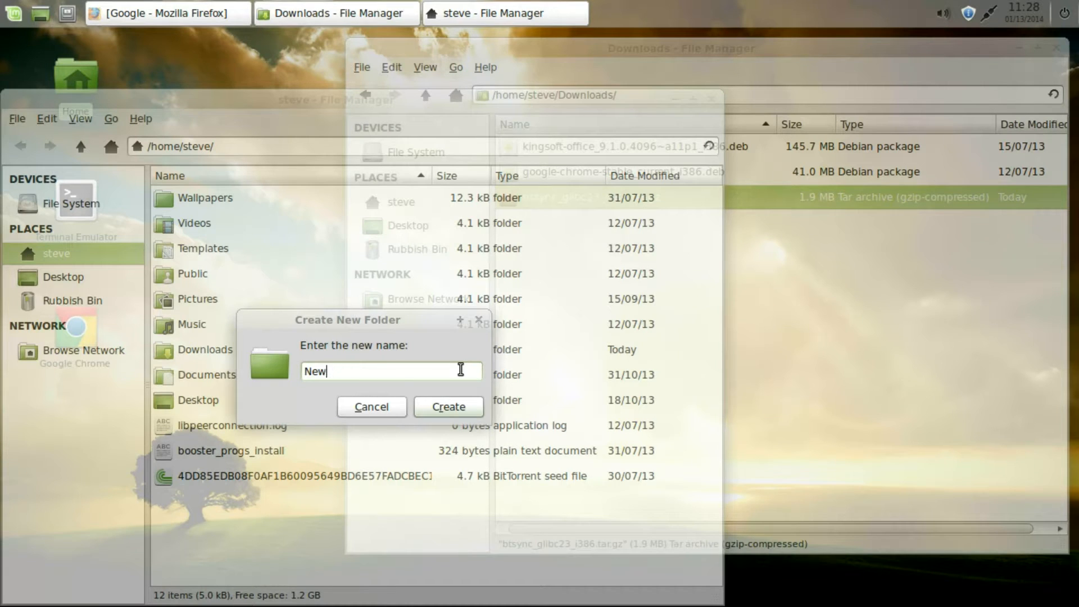
{"action": "type", "text": "b"}
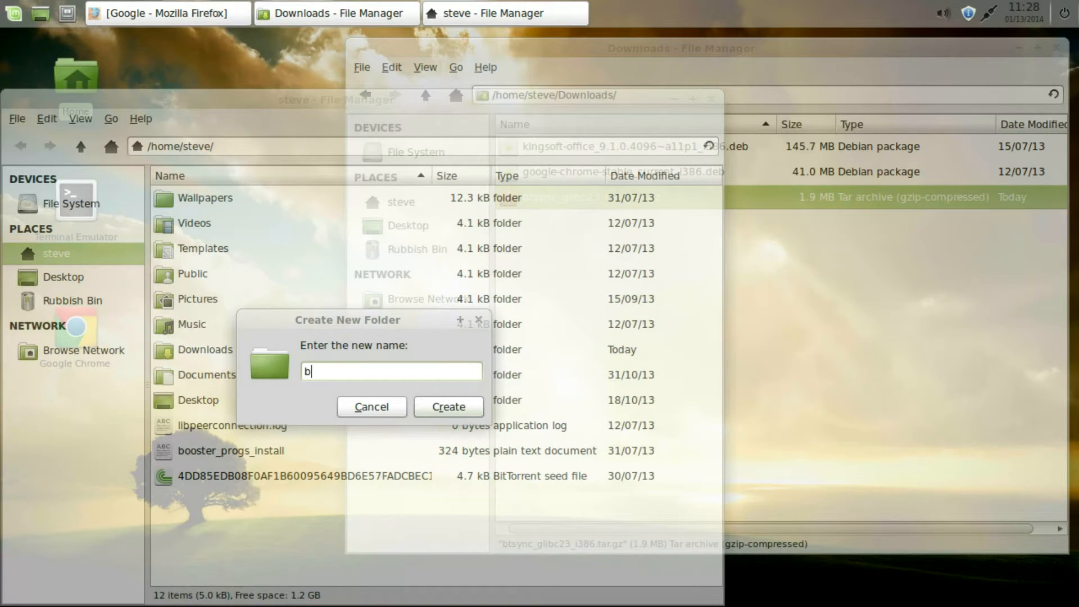
{"action": "type", "text": "tsyn"}
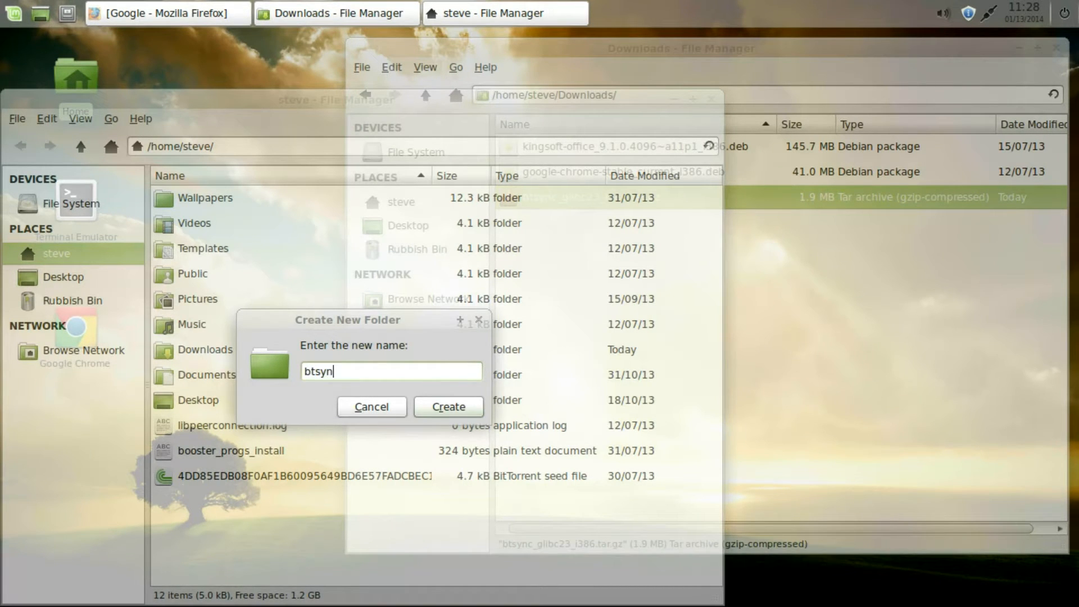
{"action": "type", "text": "c"}
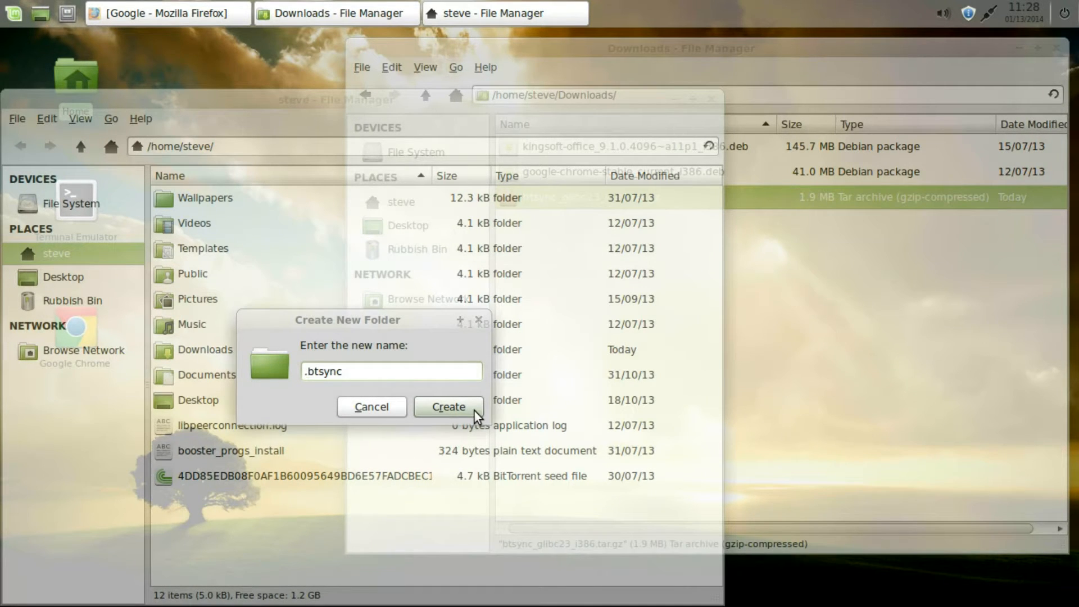
{"action": "left_click", "coordinate": [448, 406]}
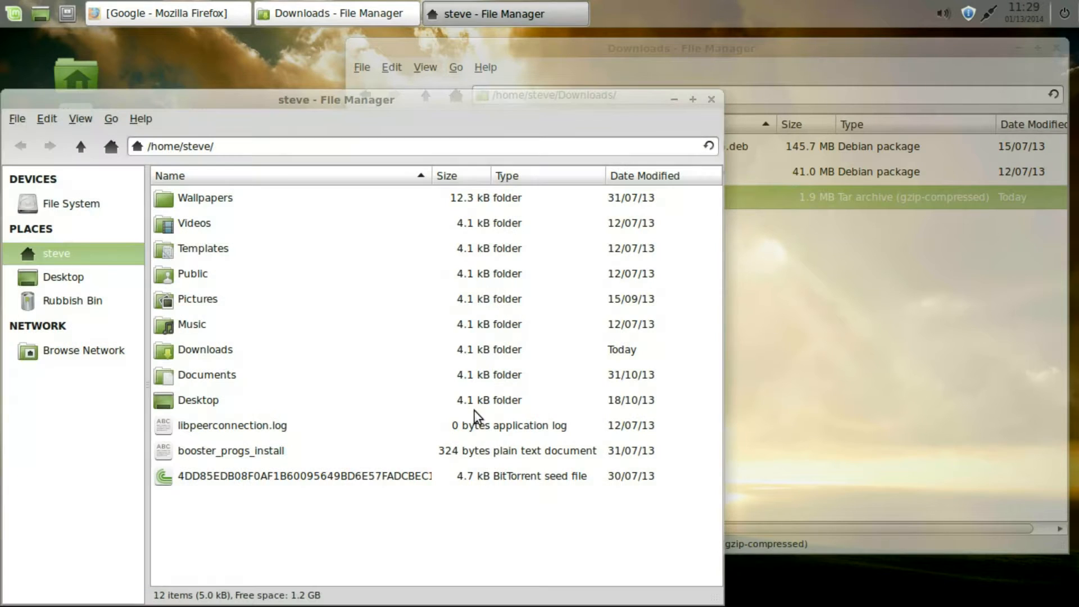
{"action": "mouse_move", "coordinate": [461, 368]}
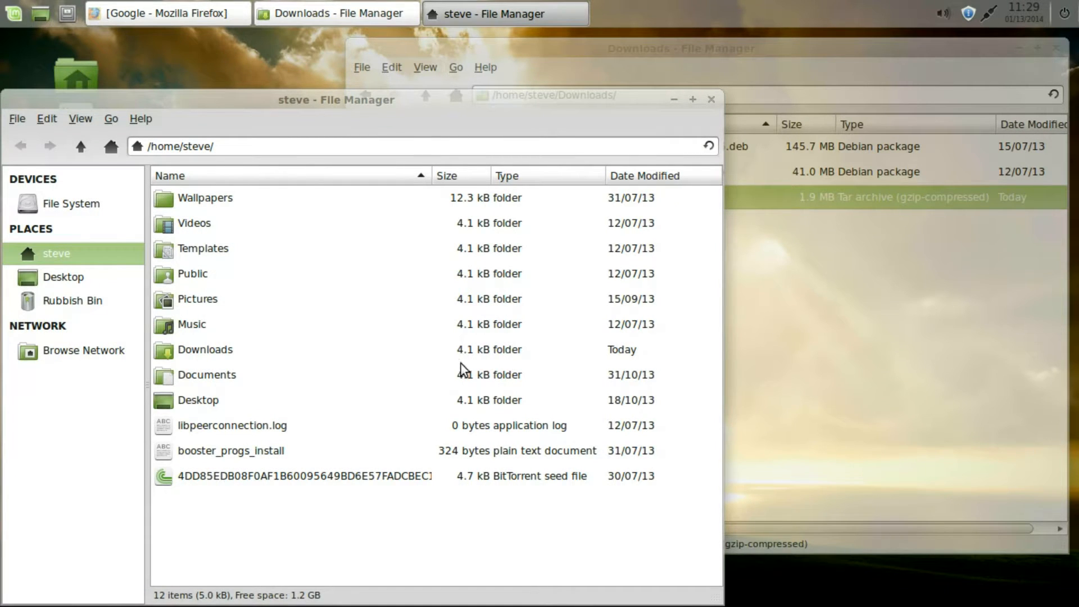
{"action": "mouse_move", "coordinate": [172, 211]}
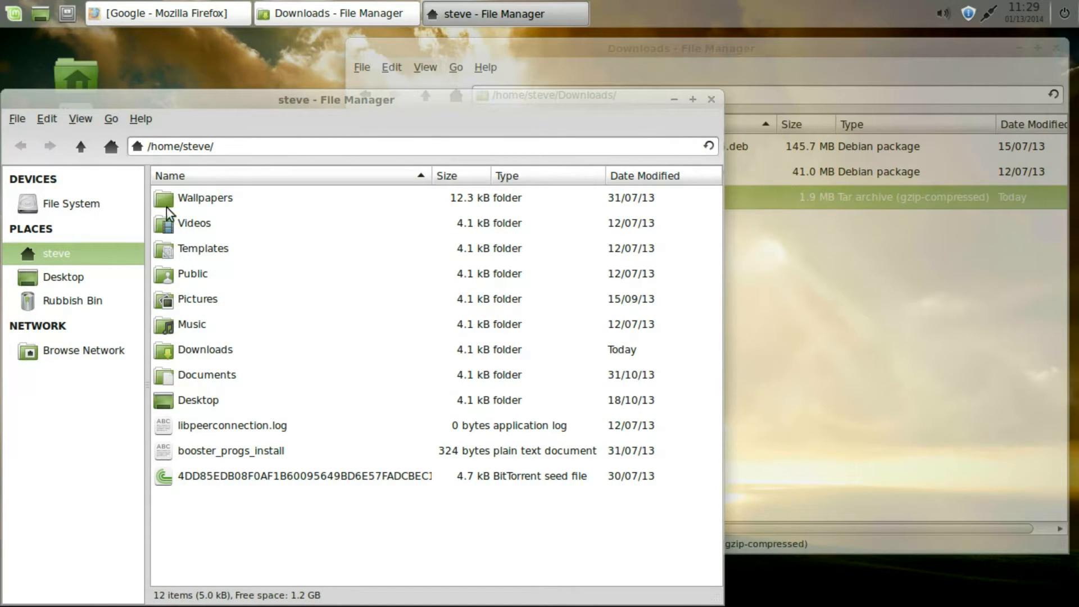
{"action": "mouse_move", "coordinate": [406, 590]}
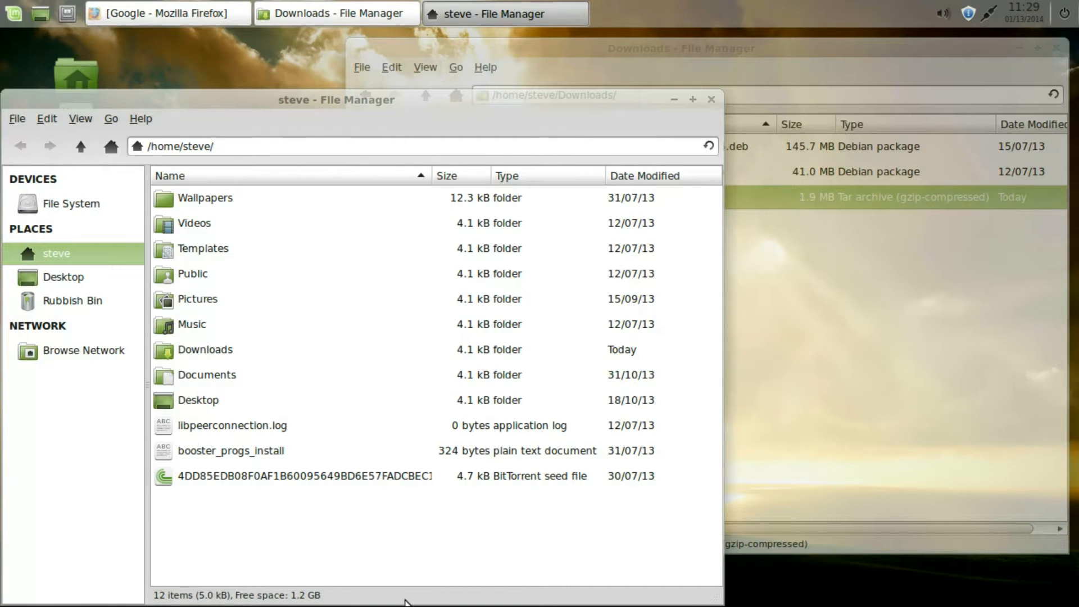
{"action": "mouse_move", "coordinate": [415, 532]}
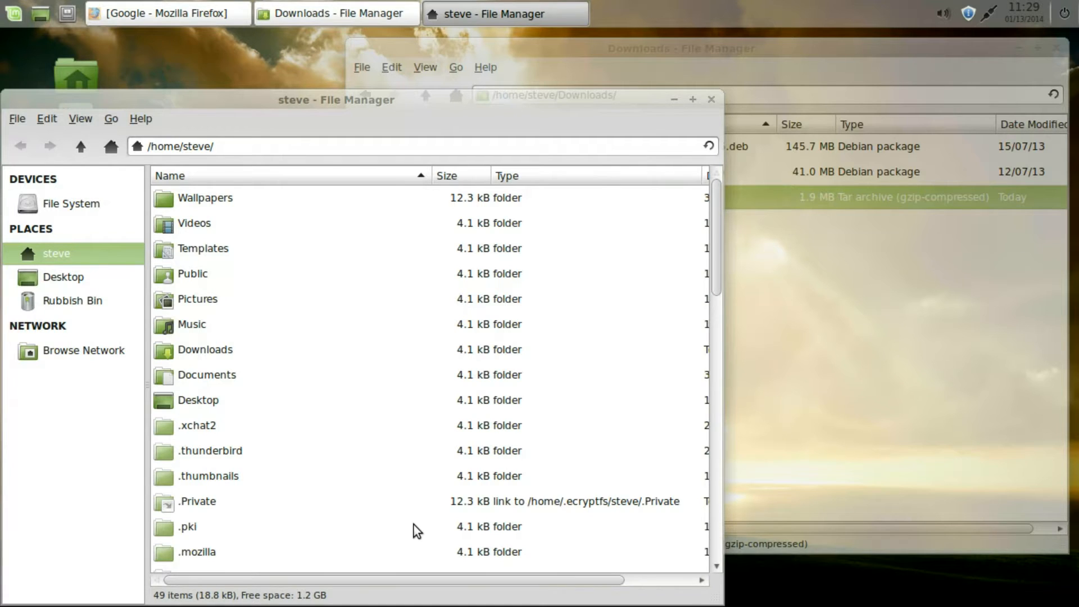
- Open the hidden .btsync folder and drag btsync_glibc23_i386.tar.gz into it from Downloads
{"action": "scroll", "scroll_direction": "down", "scroll_amount": 3}
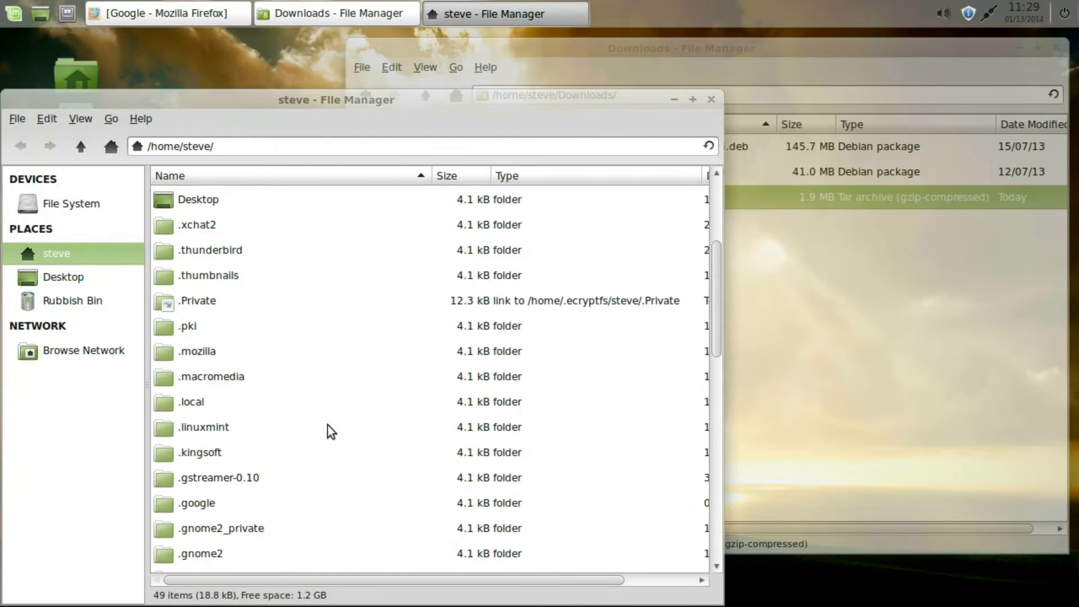
{"action": "scroll", "scroll_direction": "down", "scroll_amount": 3}
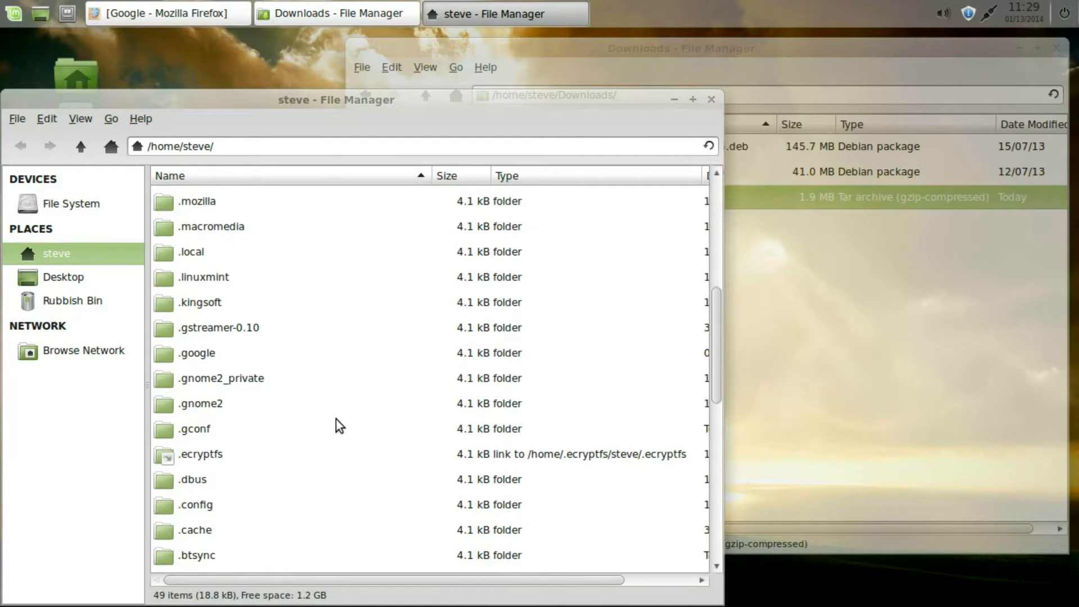
{"action": "scroll", "scroll_direction": "down", "scroll_amount": 3}
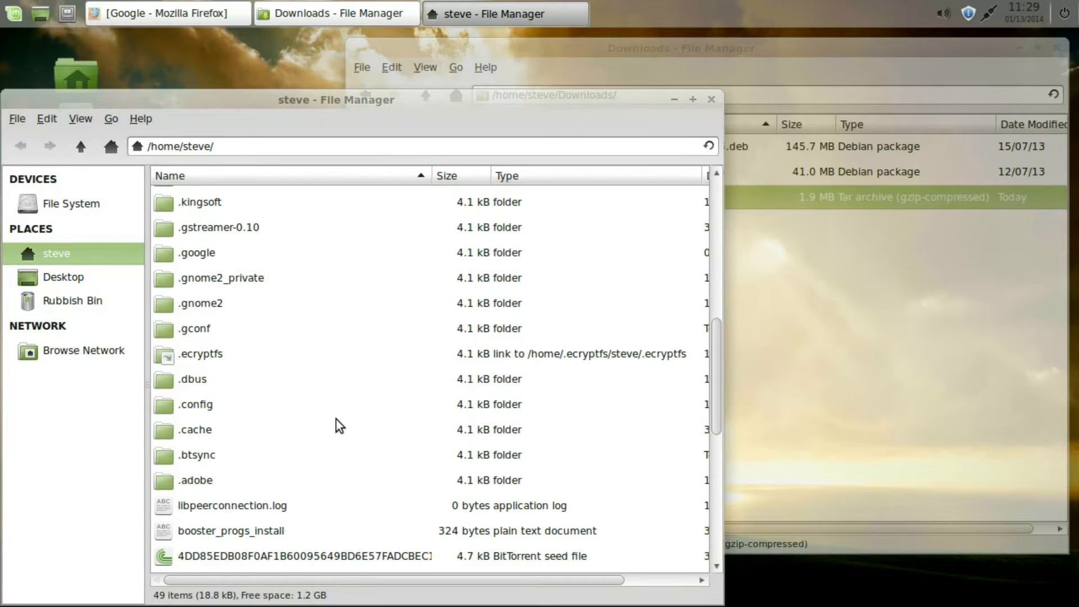
{"action": "mouse_move", "coordinate": [213, 458]}
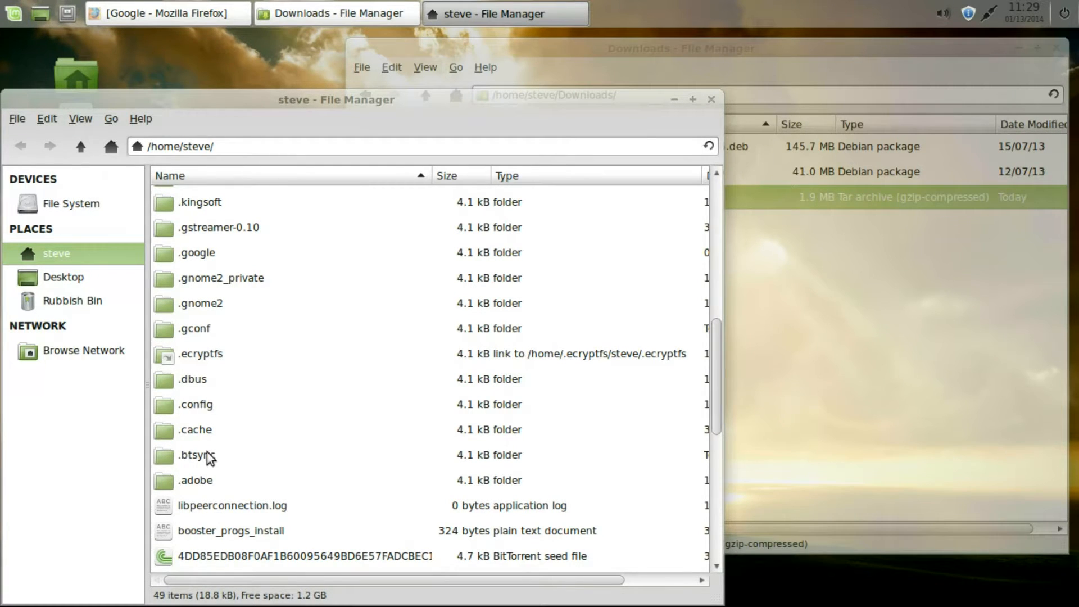
{"action": "double_click", "coordinate": [193, 455]}
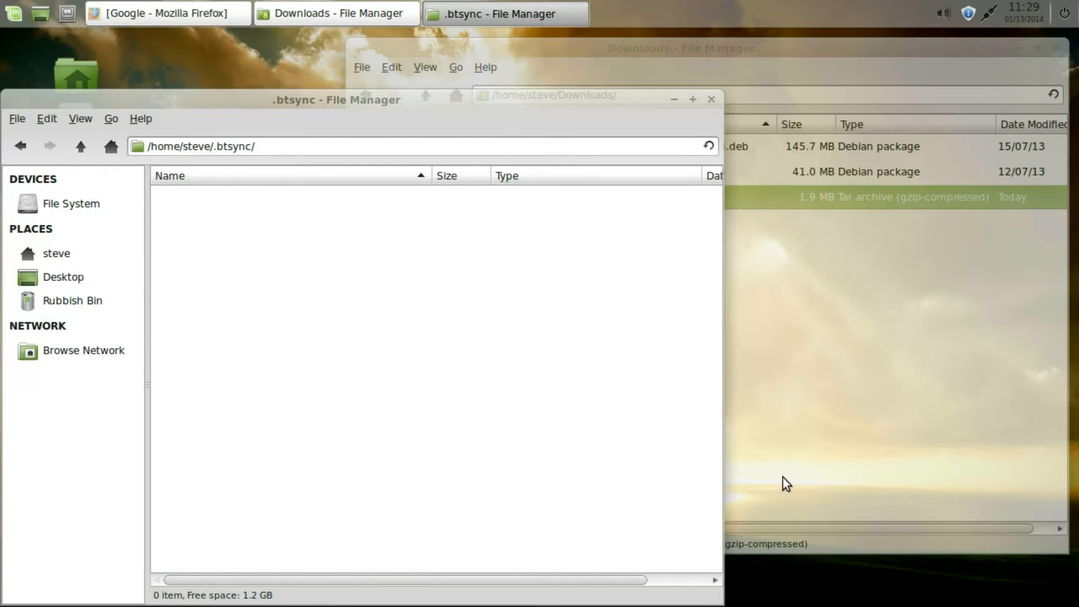
{"action": "left_click", "coordinate": [262, 147]}
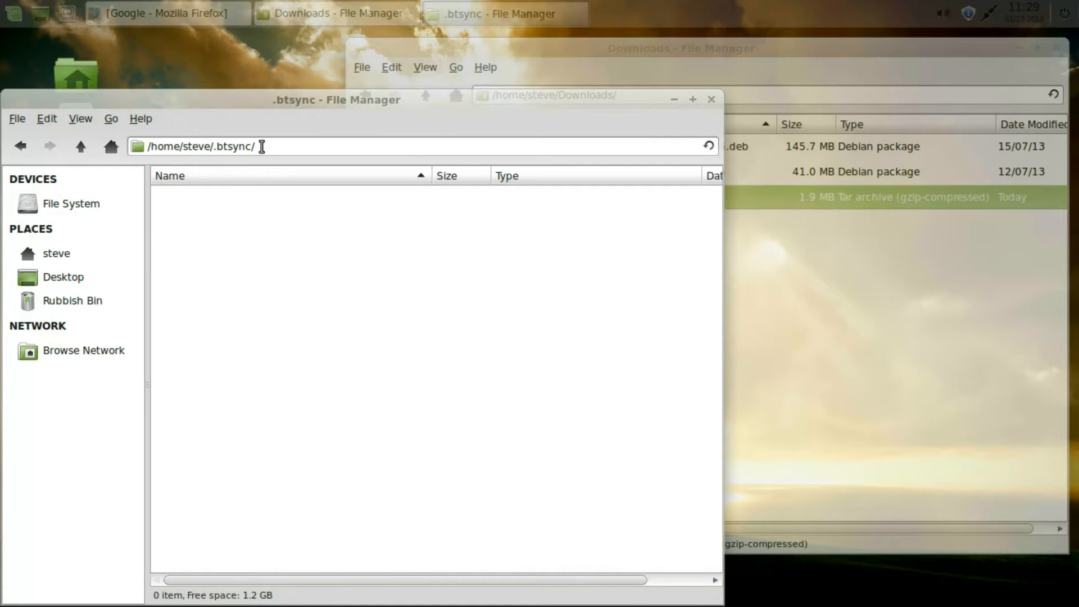
{"action": "left_click", "coordinate": [333, 12]}
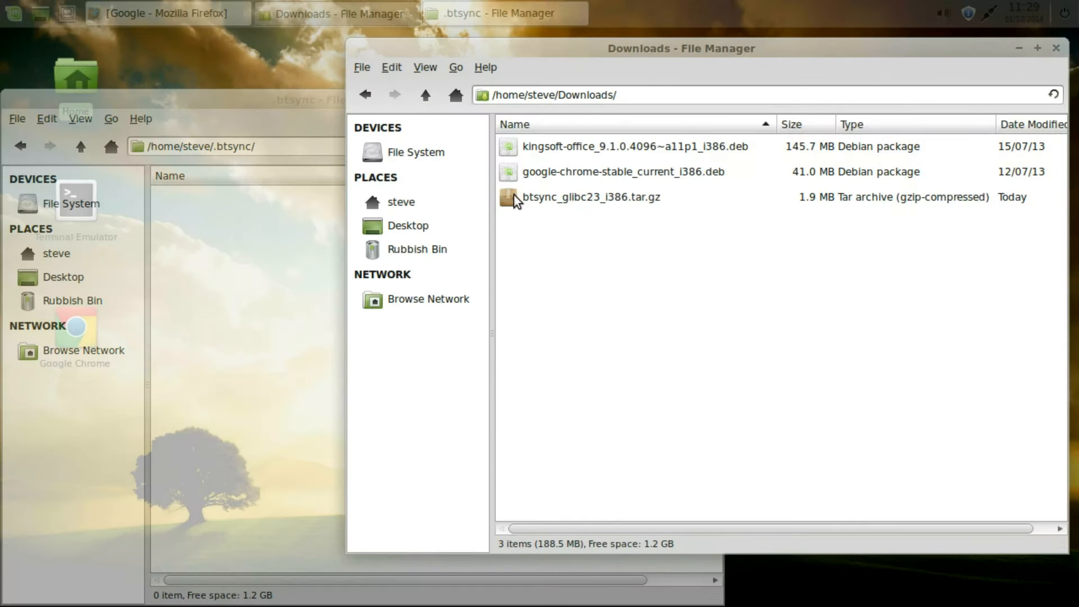
{"action": "left_click", "coordinate": [591, 196]}
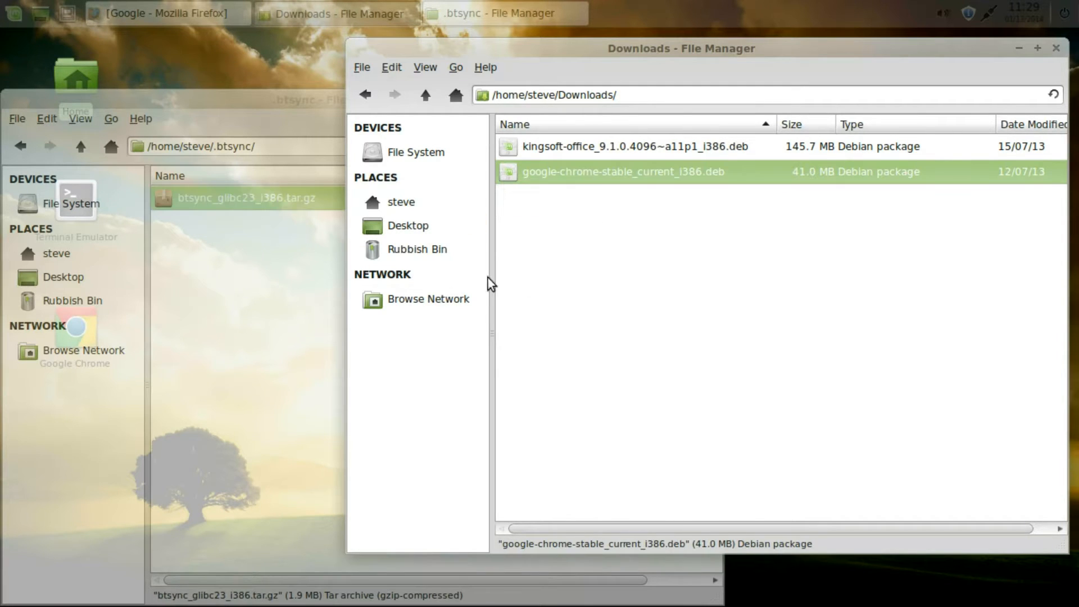
{"action": "mouse_move", "coordinate": [1001, 71]}
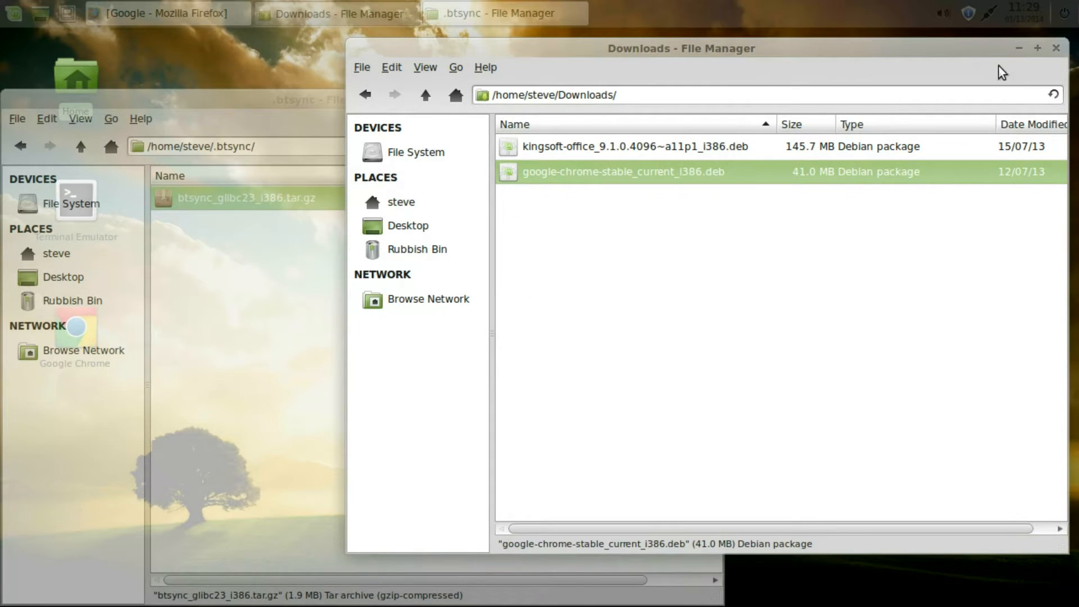
- Create a new folder named syncxfce in the home folder
{"action": "left_click", "coordinate": [424, 95]}
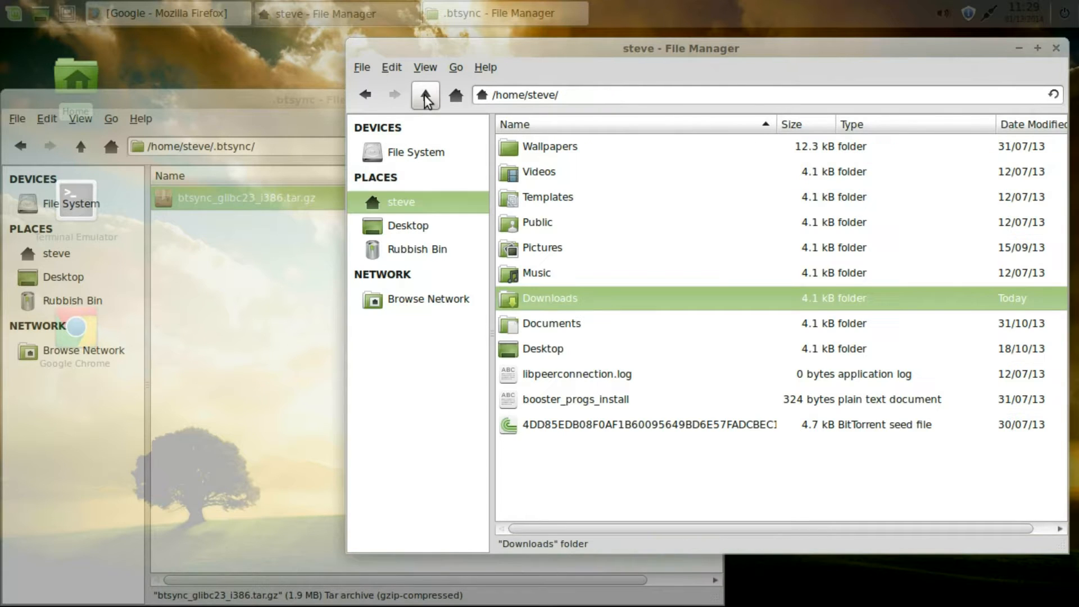
{"action": "left_click", "coordinate": [645, 486]}
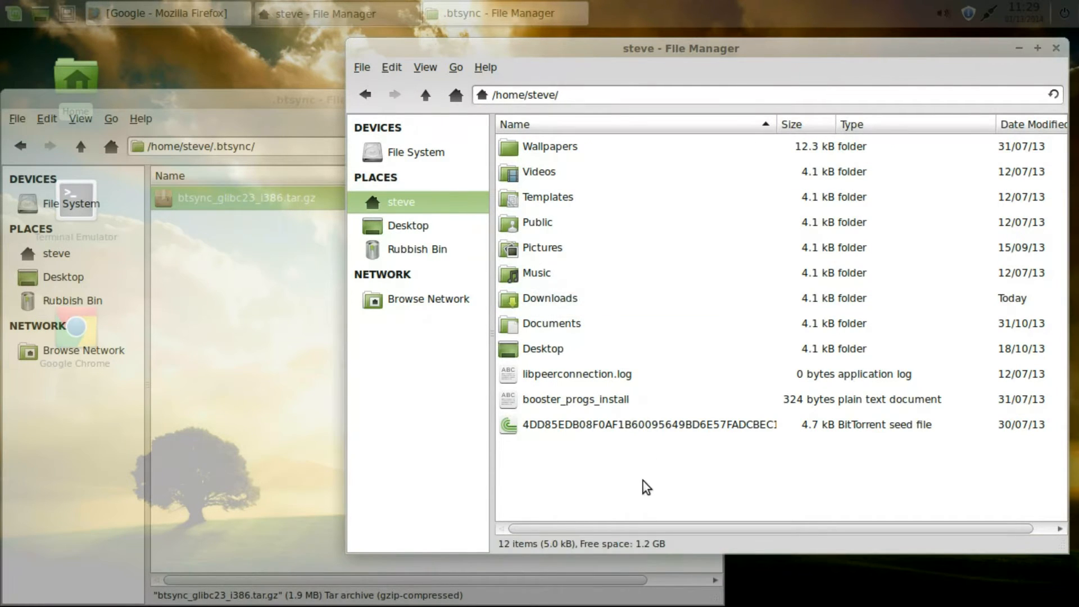
{"action": "right_click", "coordinate": [646, 486]}
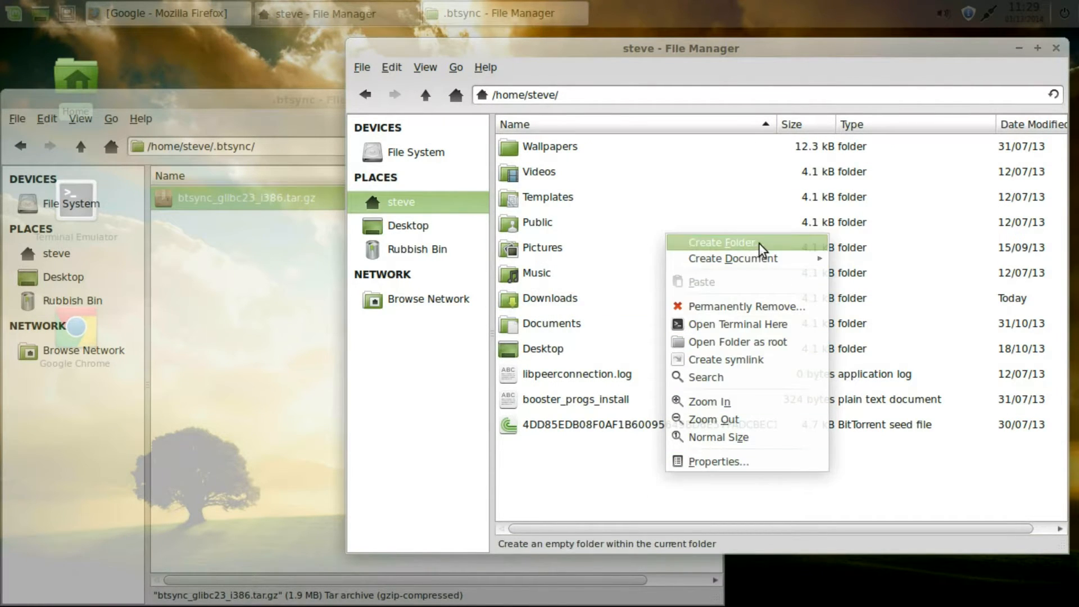
{"action": "left_click", "coordinate": [721, 242]}
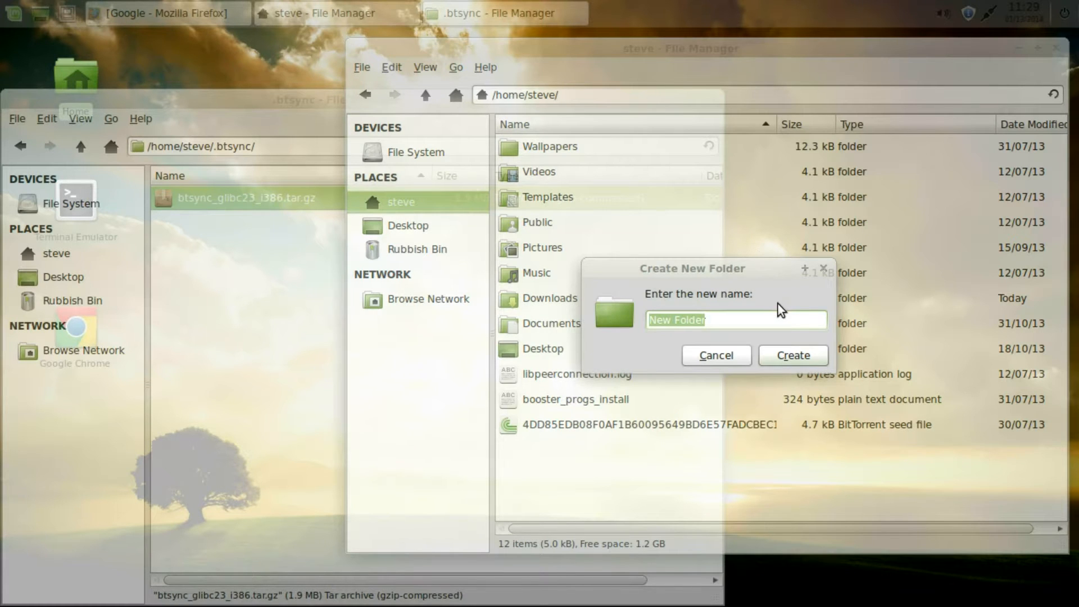
{"action": "mouse_move", "coordinate": [791, 306]}
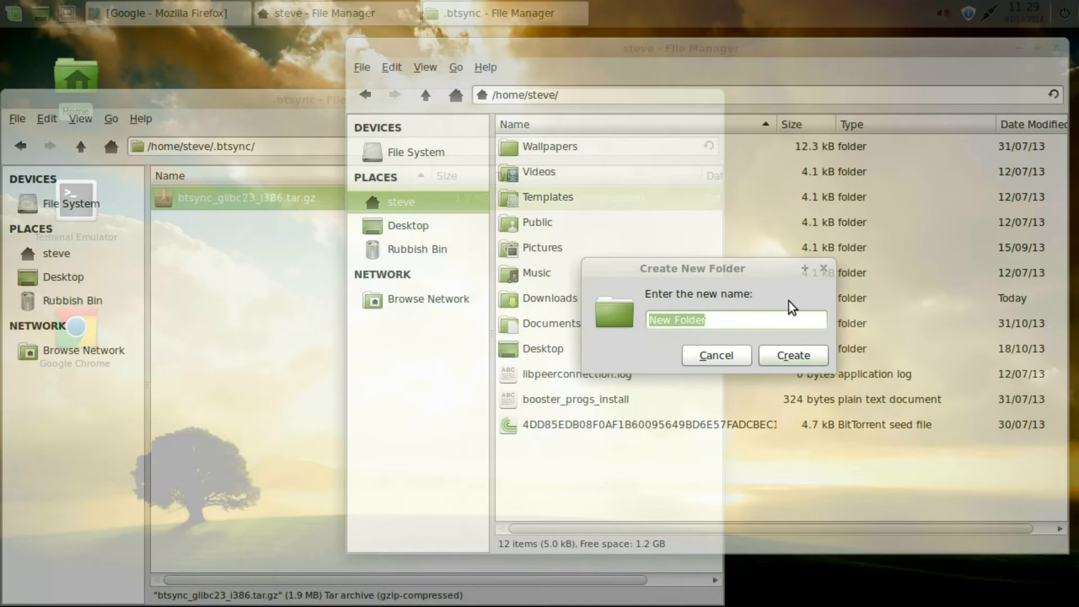
{"action": "type", "text": "sync"}
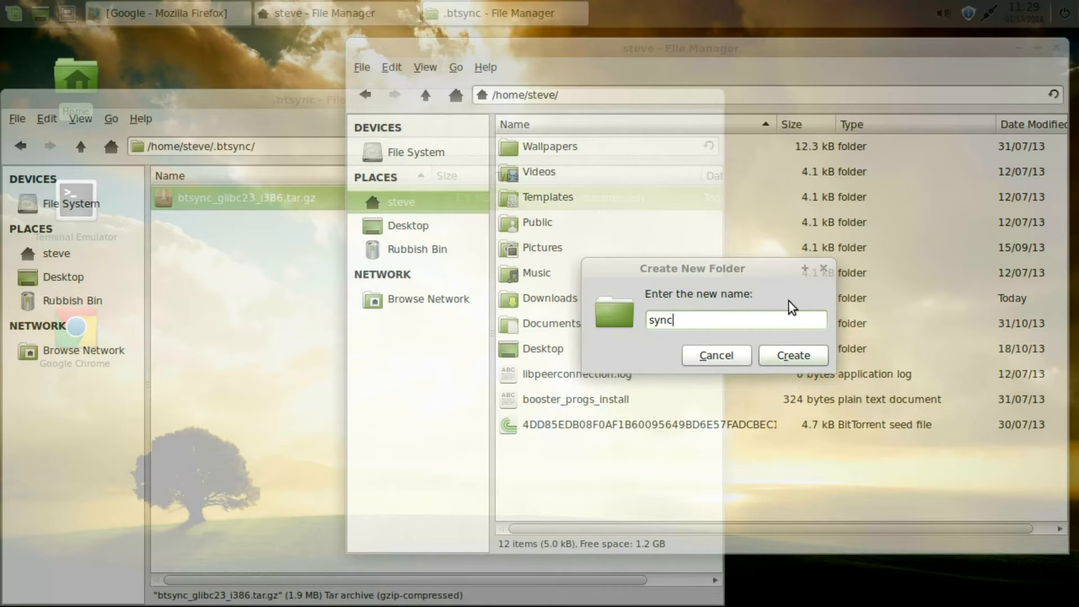
{"action": "type", "text": "xfce"}
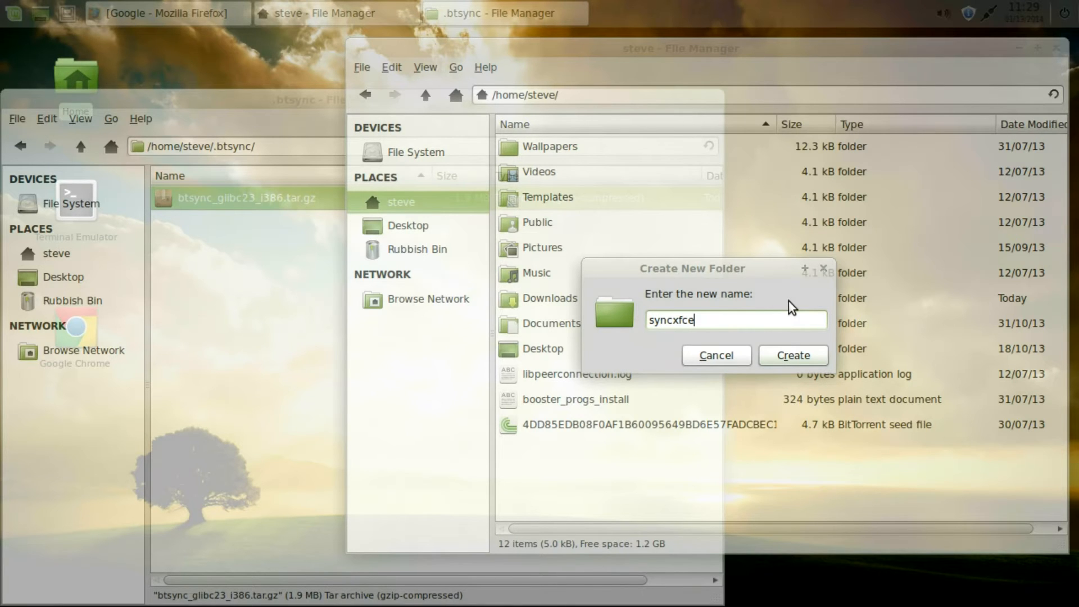
{"action": "left_click", "coordinate": [793, 355]}
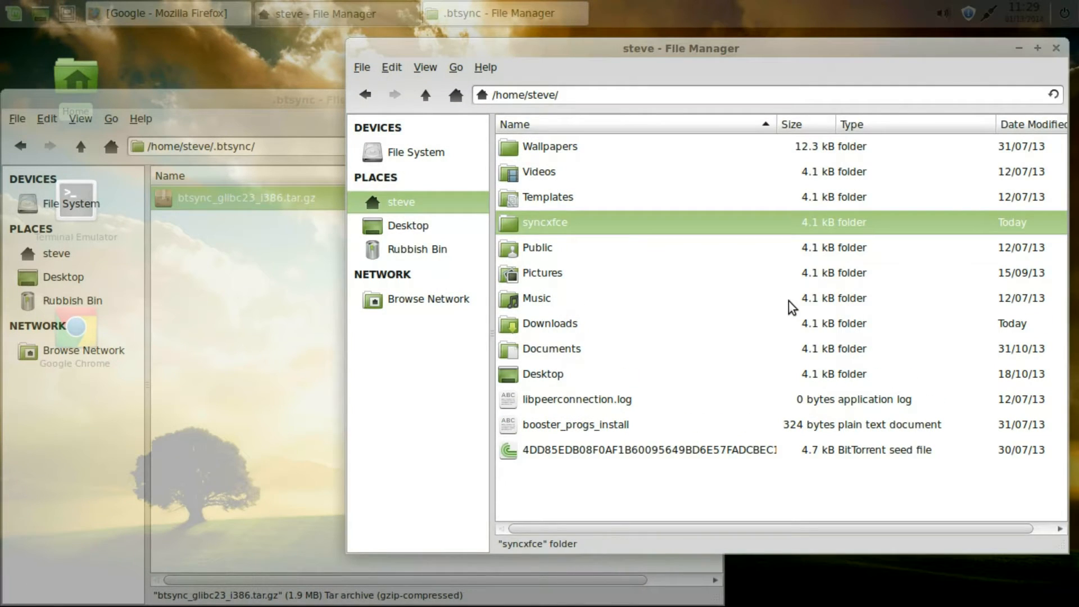
{"action": "mouse_move", "coordinate": [563, 237]}
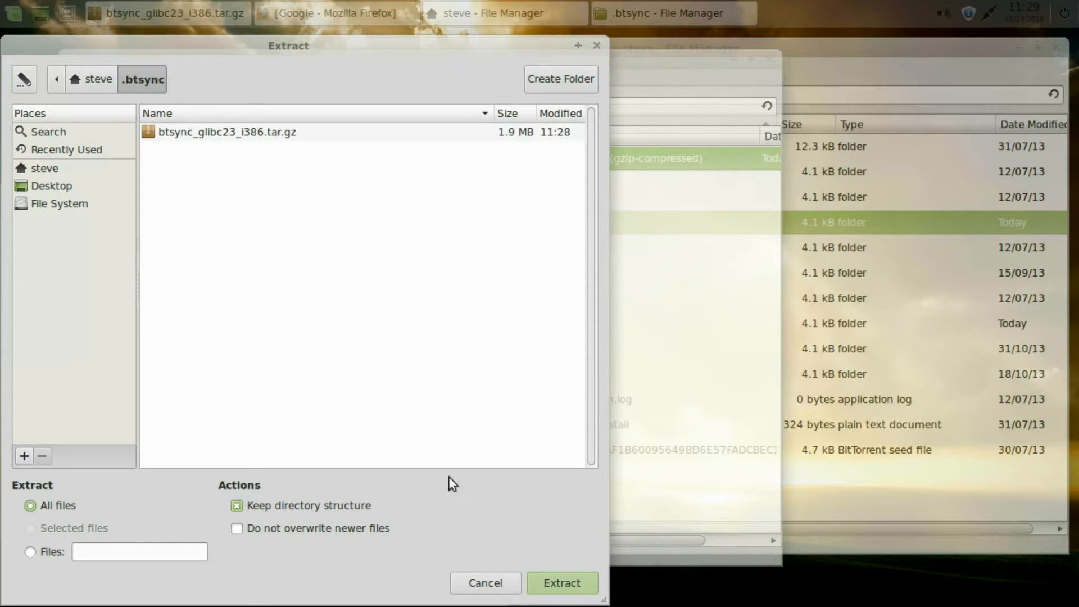
- Extract btsync and LICENSE.TXT into .btsync and quit Archive Manager
{"action": "left_click", "coordinate": [562, 598]}
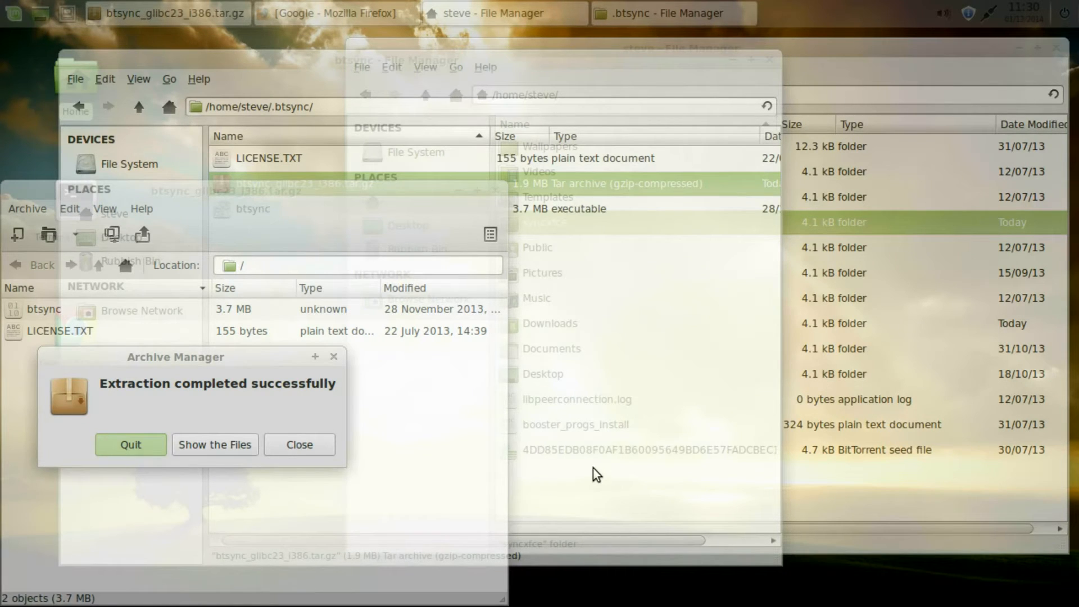
{"action": "left_click", "coordinate": [299, 445]}
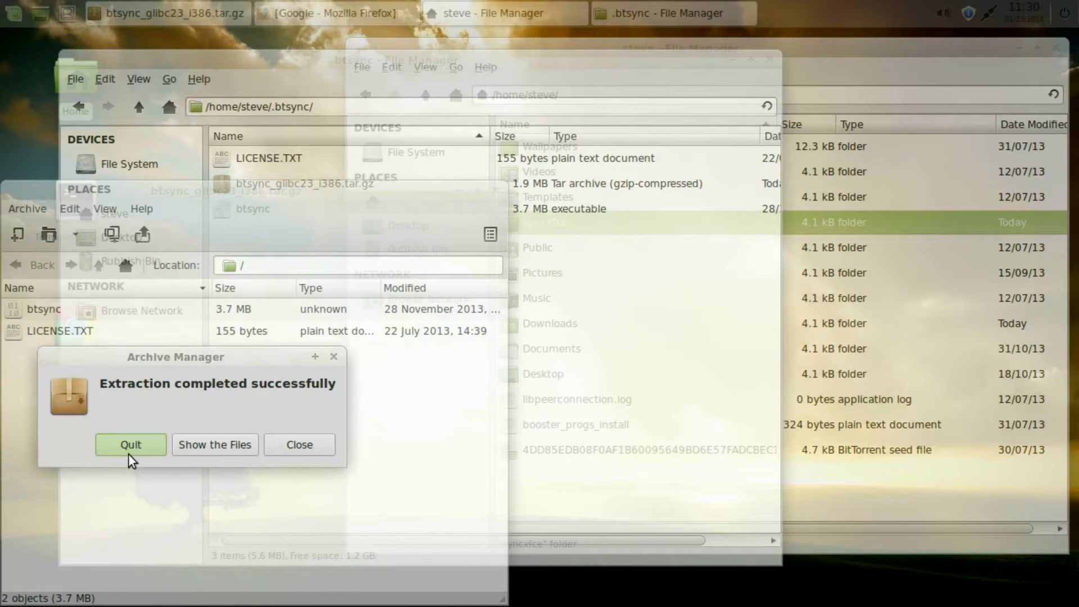
{"action": "left_click", "coordinate": [131, 444]}
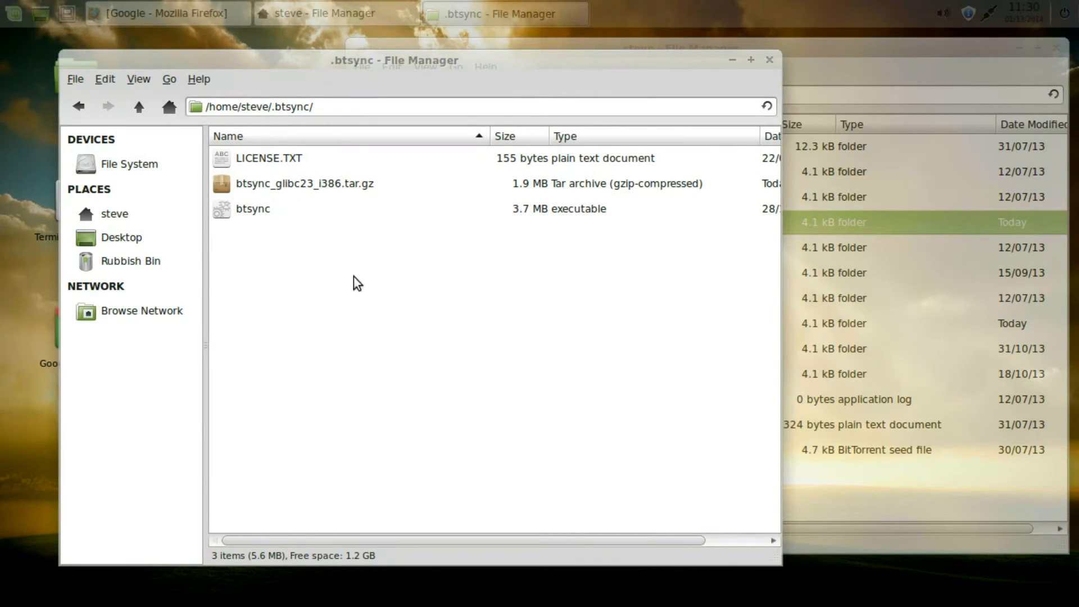
- Open a terminal inside the .btsync folder
{"action": "left_click", "coordinate": [253, 208]}
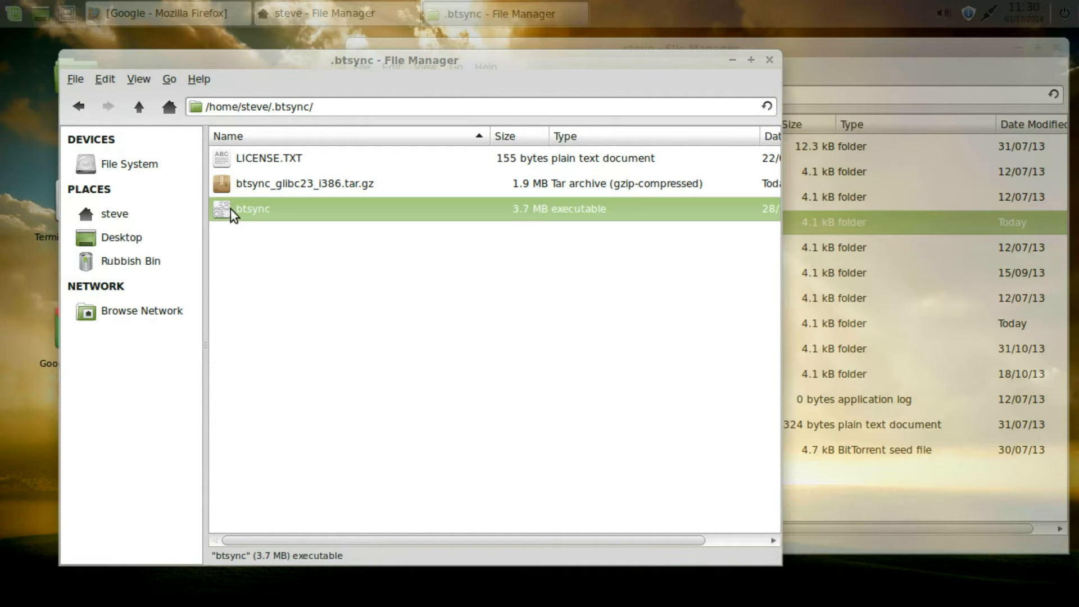
{"action": "right_click", "coordinate": [362, 341]}
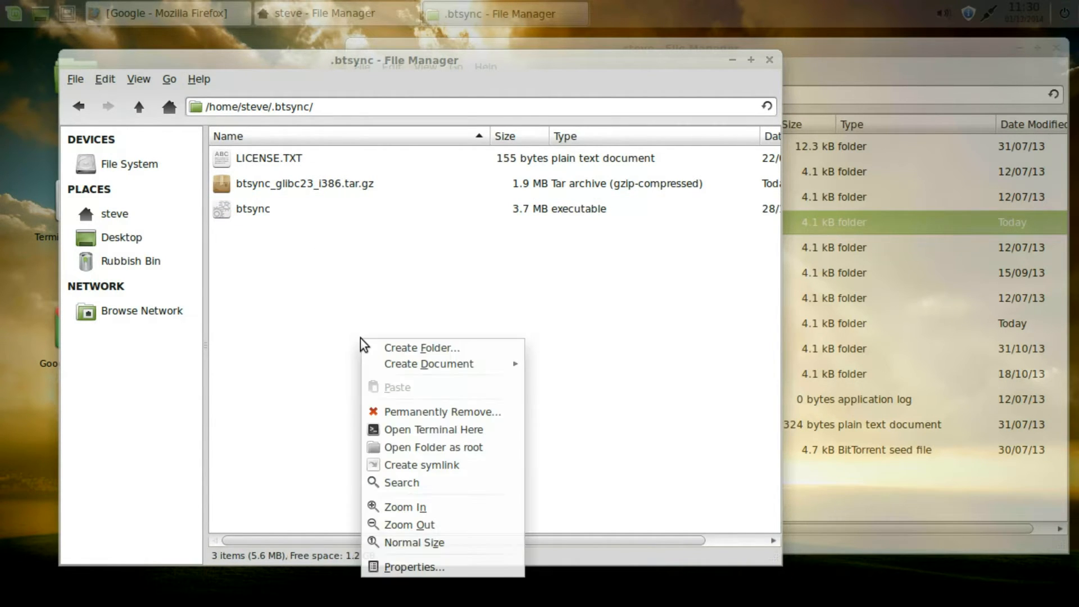
{"action": "mouse_move", "coordinate": [427, 435]}
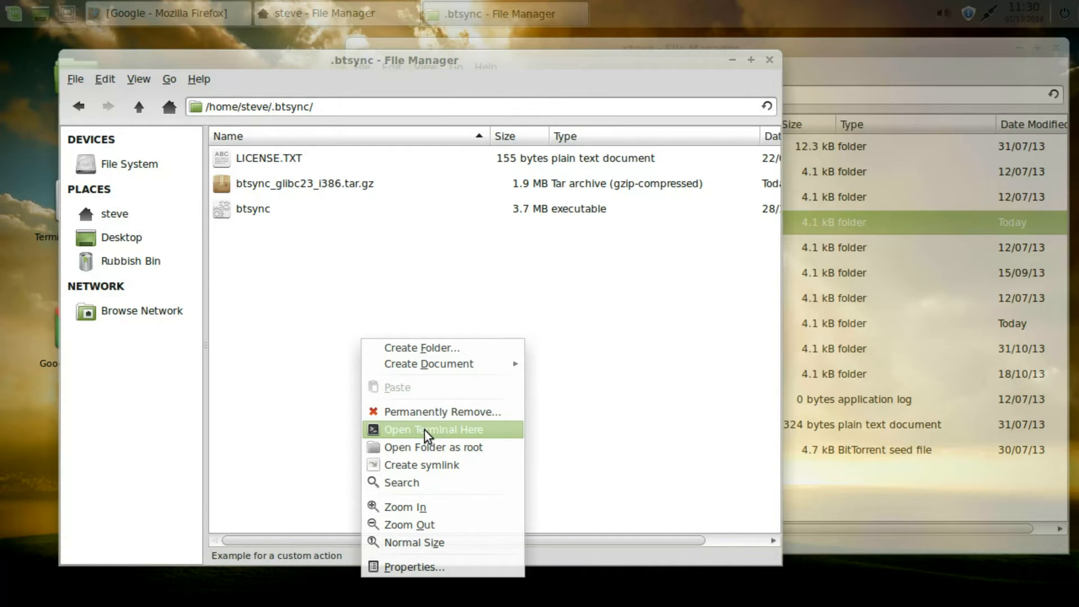
{"action": "left_click", "coordinate": [427, 429]}
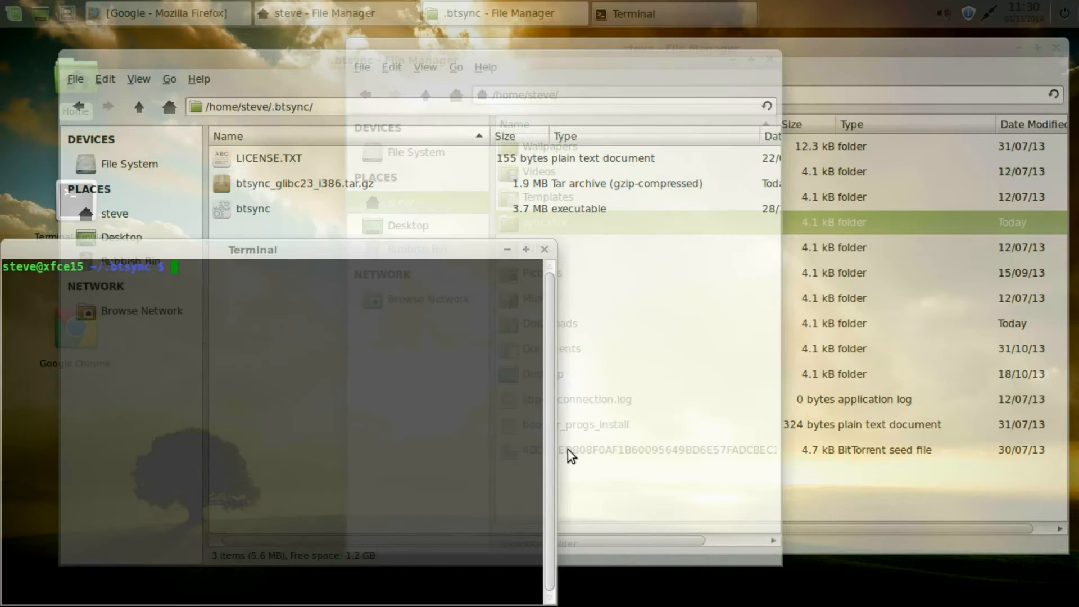
- Run ./btsync so Sync forks to the background, then close the terminal
{"action": "type", "text": "."}
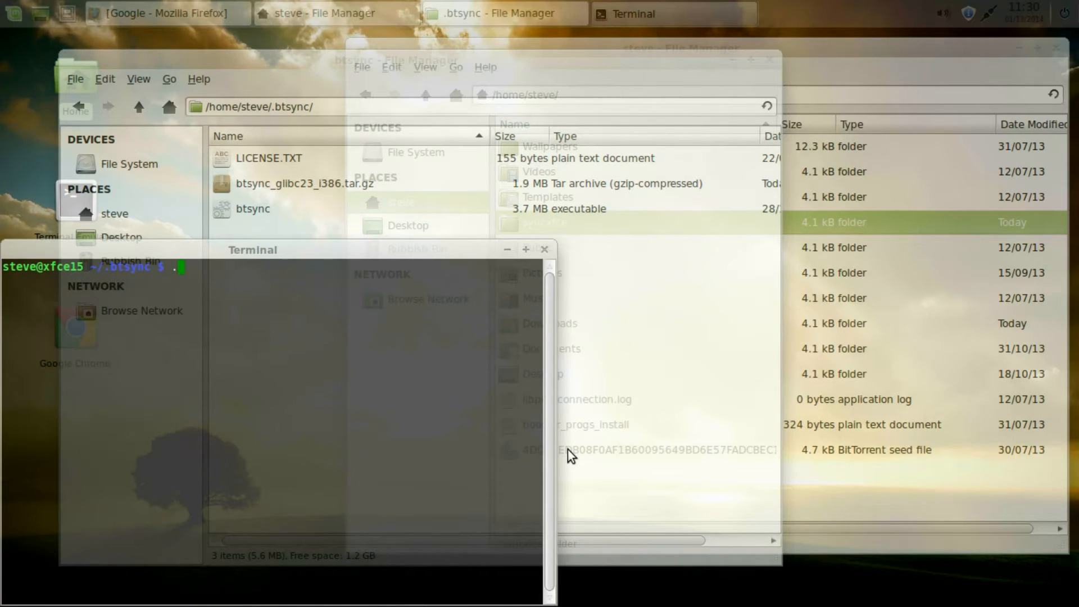
{"action": "type", "text": "/"}
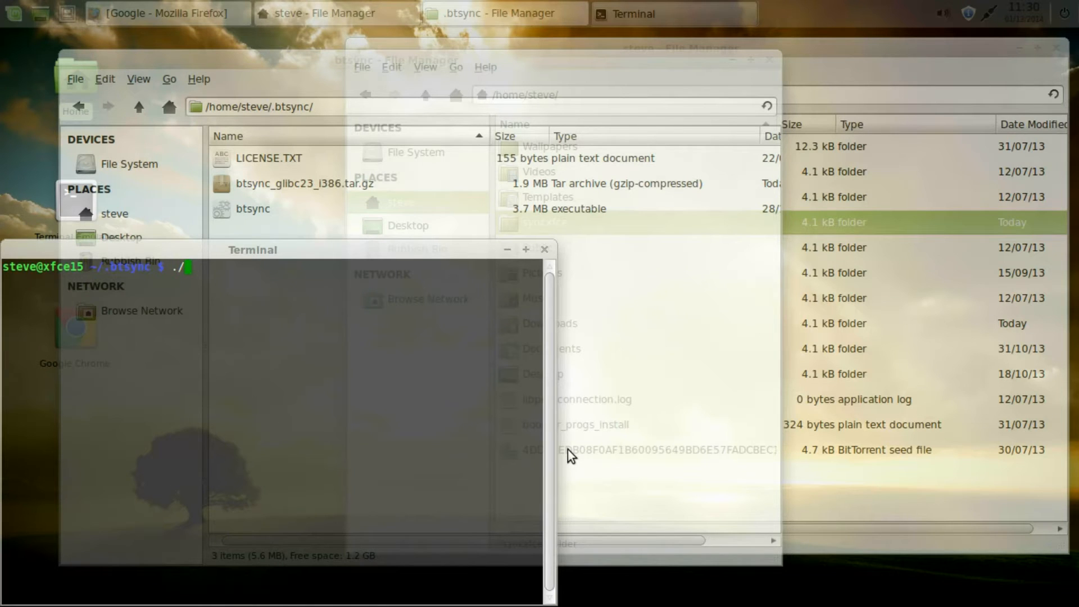
{"action": "type", "text": "btsy"}
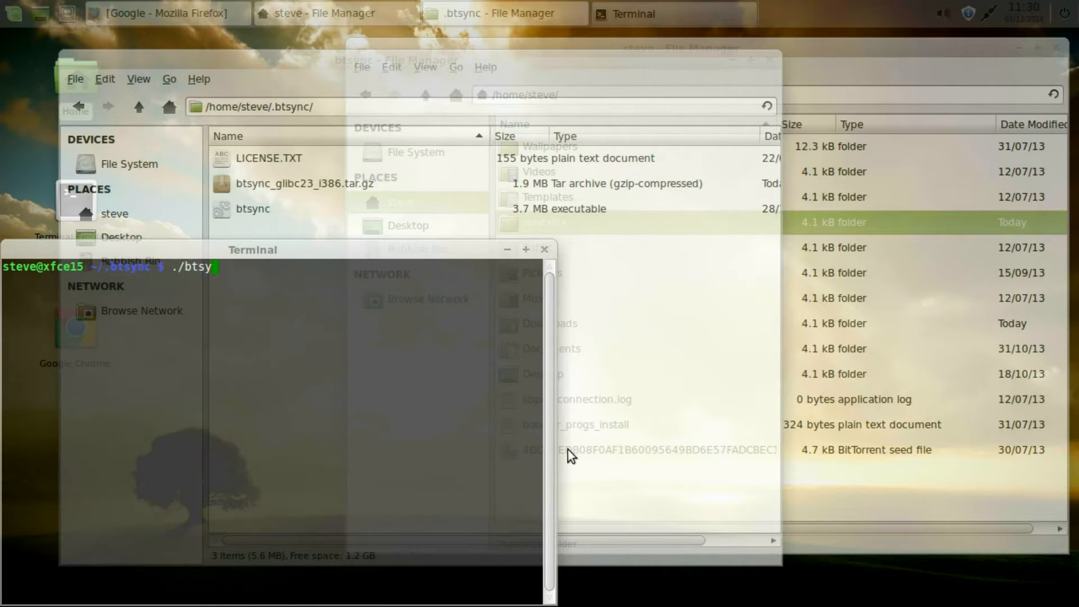
{"action": "type", "text": "nc"}
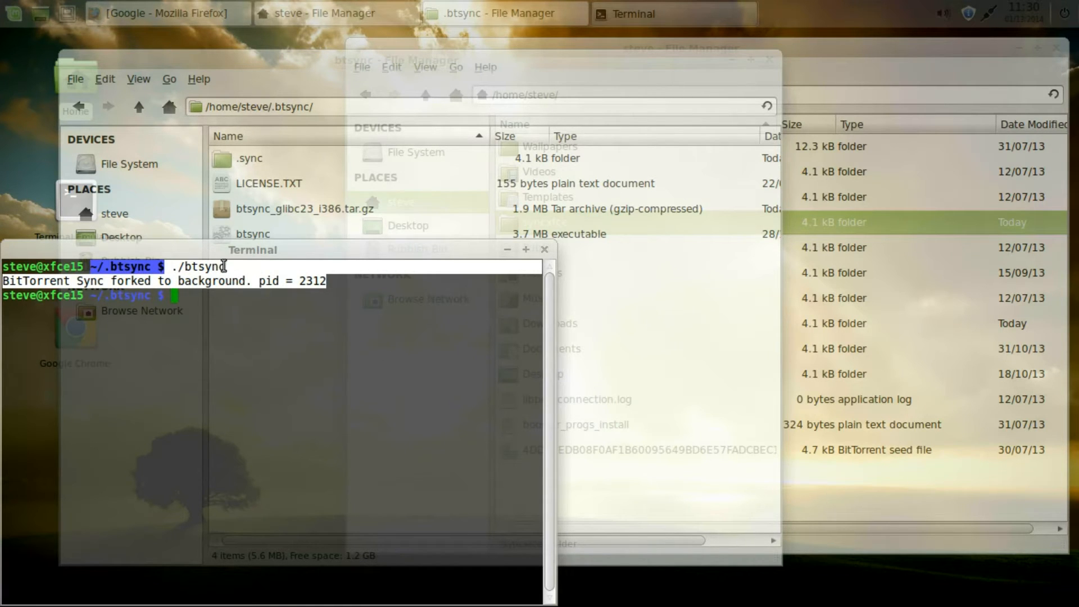
{"action": "mouse_move", "coordinate": [389, 304]}
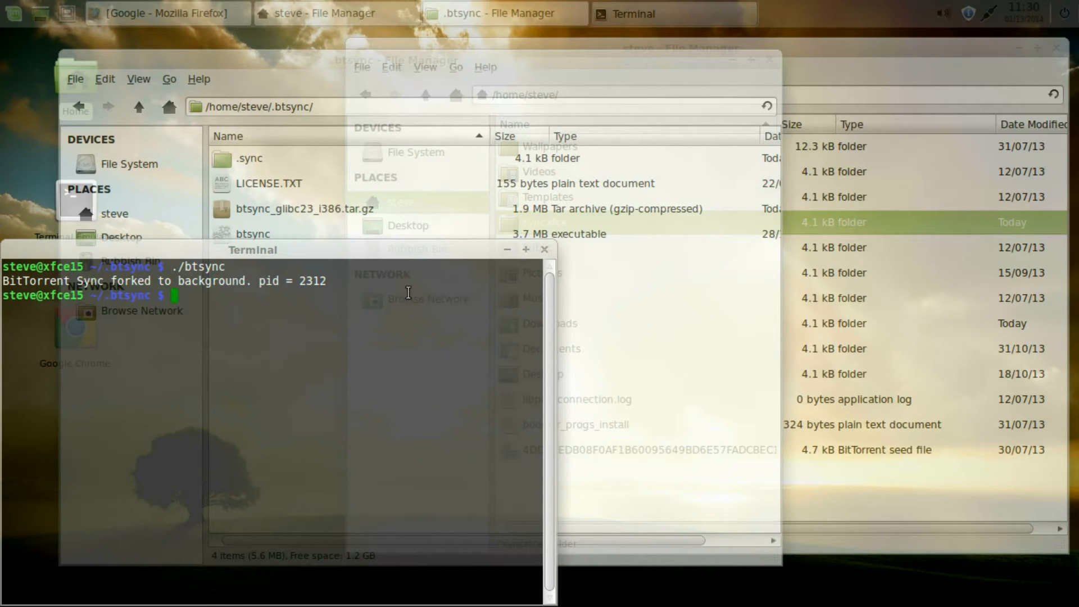
{"action": "left_click", "coordinate": [543, 255]}
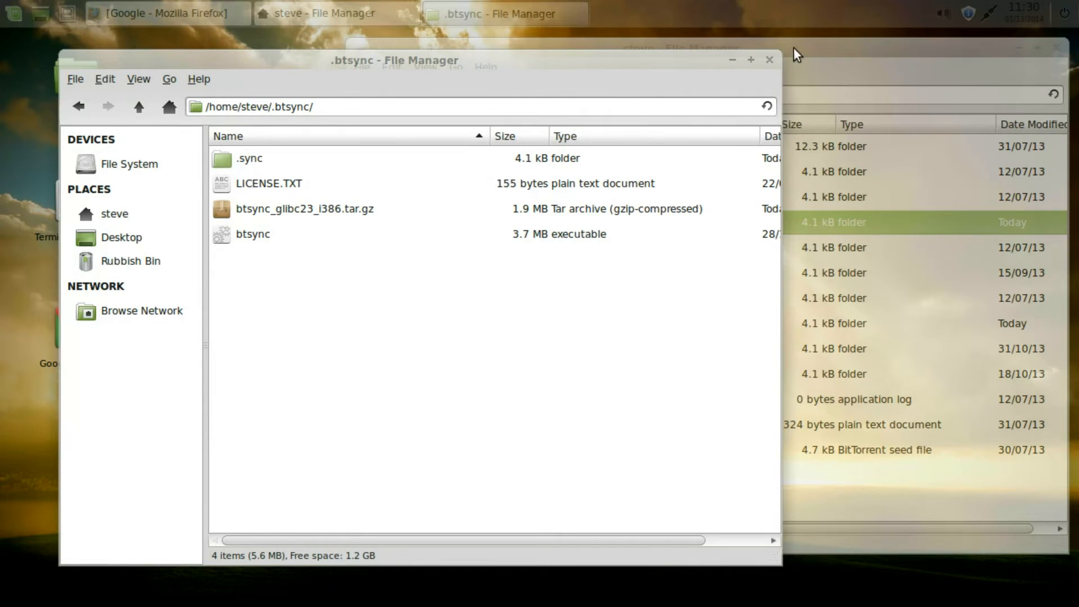
{"action": "mouse_move", "coordinate": [792, 76]}
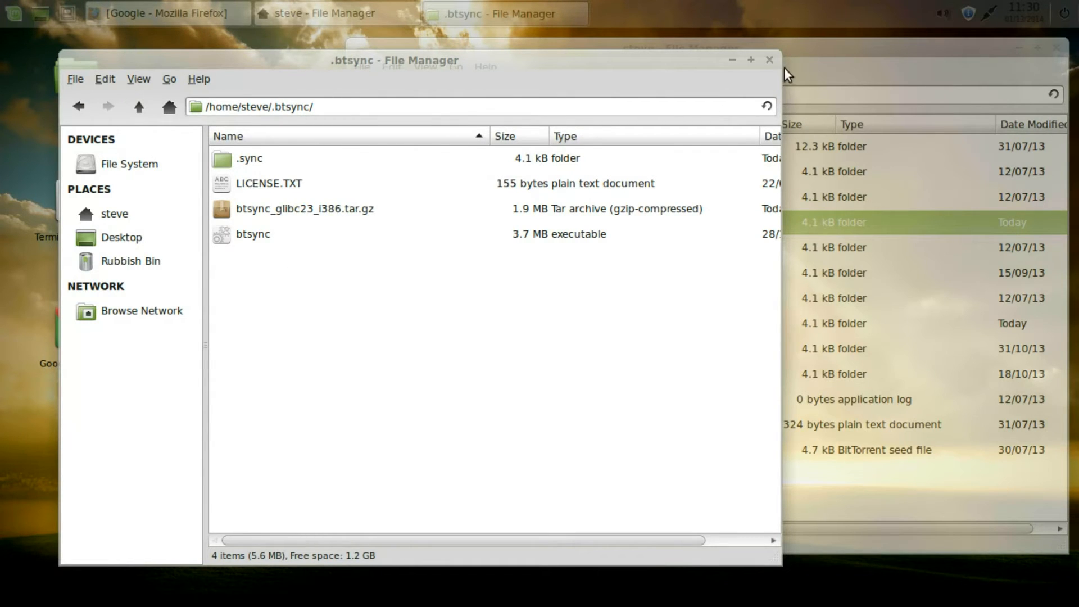
{"action": "mouse_move", "coordinate": [244, 96]}
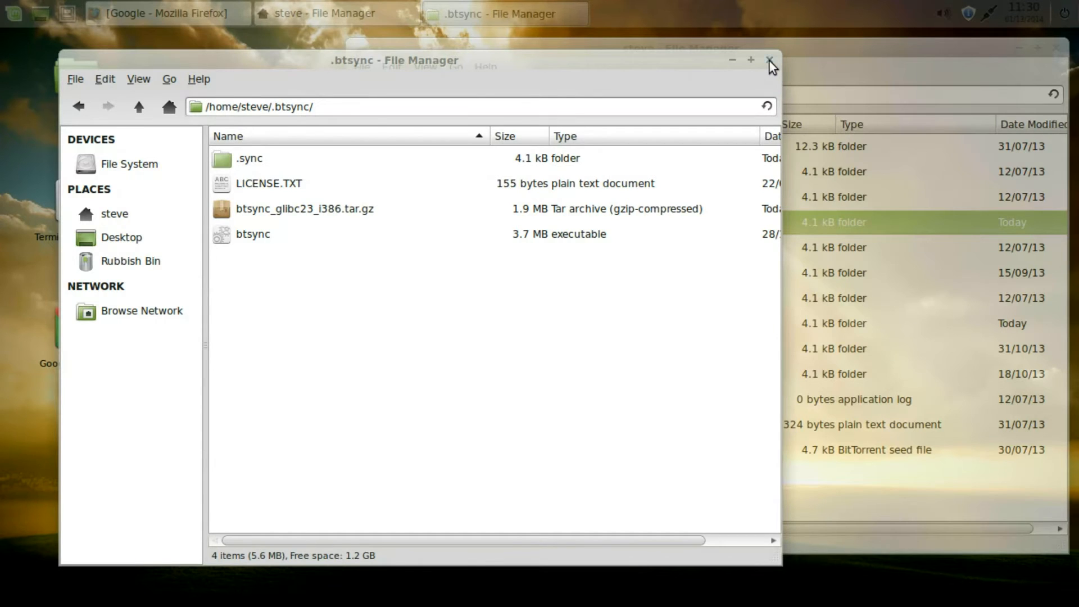
- Close the .btsync folder window and bring Firefox back to the front
{"action": "left_click", "coordinate": [767, 60]}
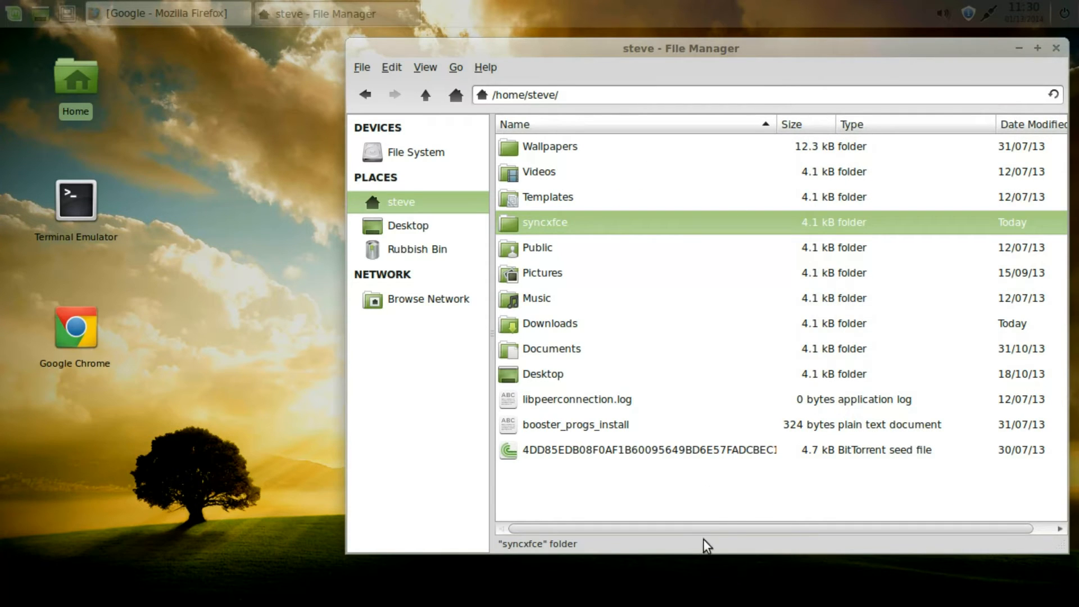
{"action": "mouse_move", "coordinate": [758, 518]}
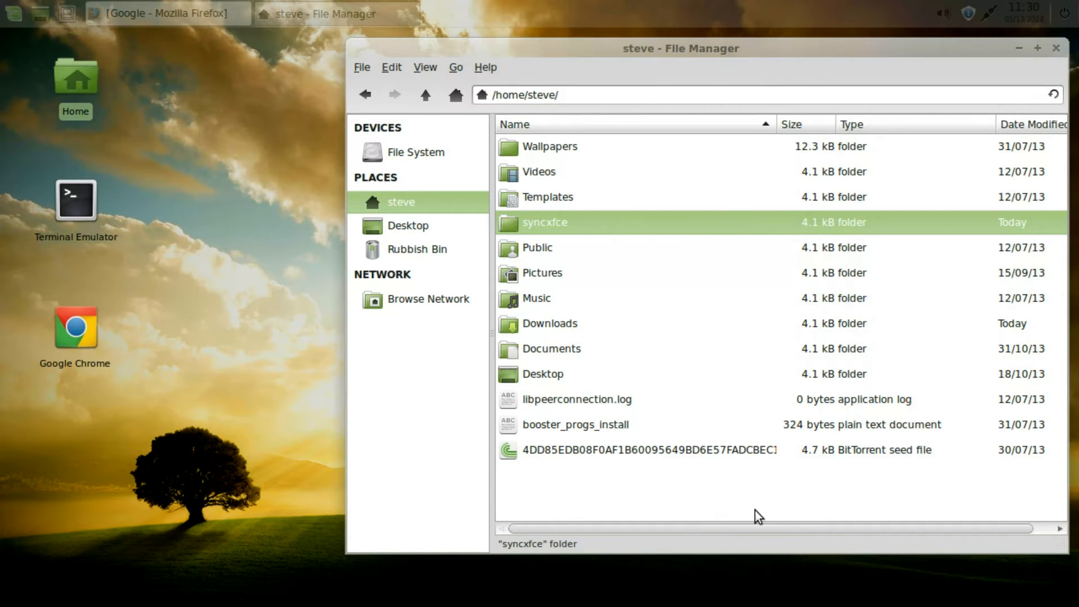
{"action": "mouse_move", "coordinate": [52, 72]}
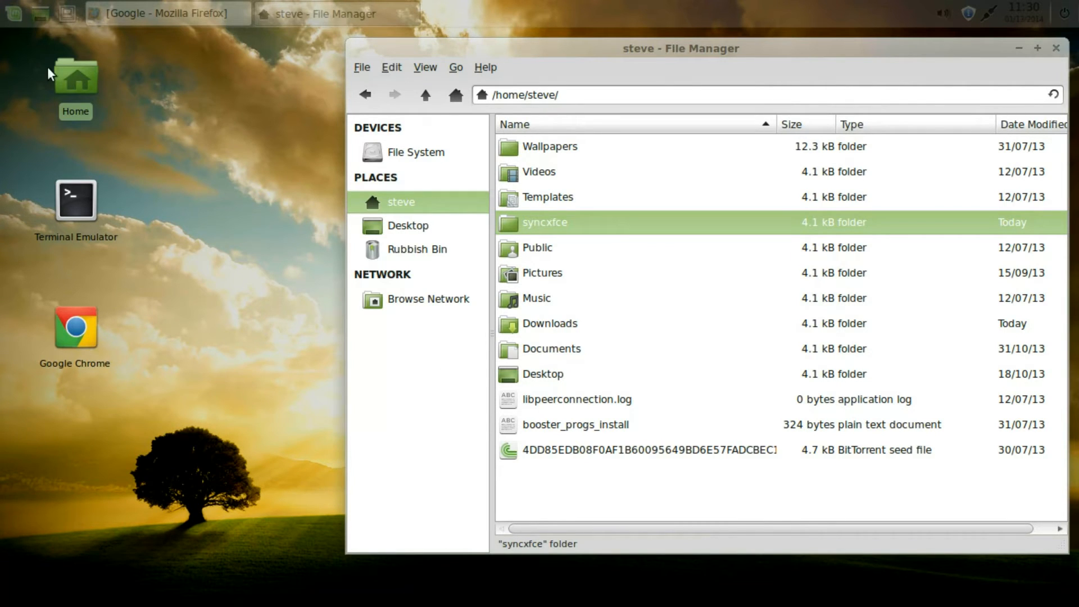
{"action": "left_click", "coordinate": [163, 14]}
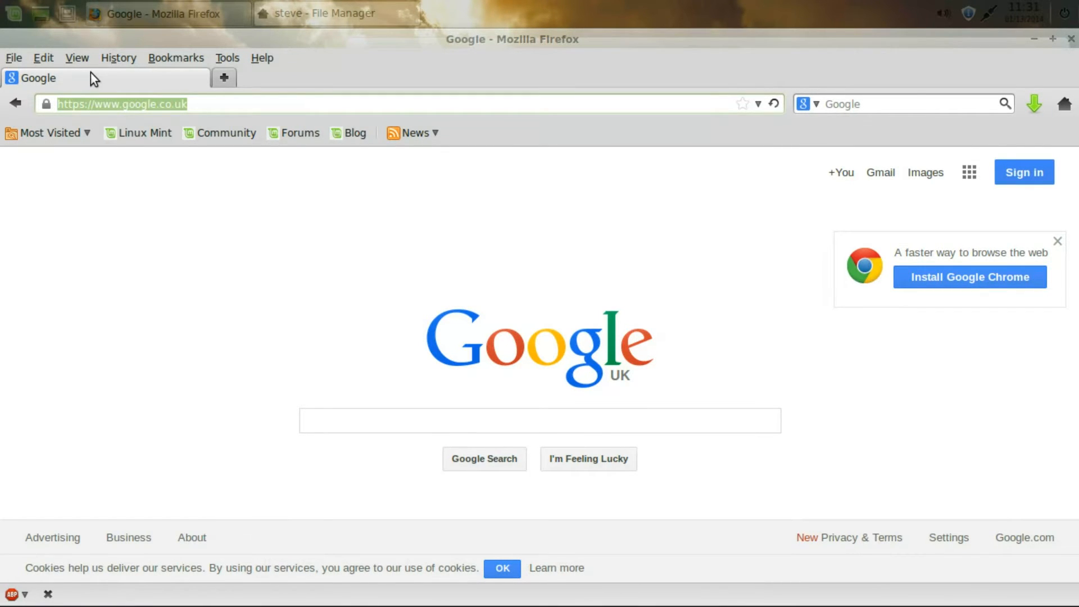
- Load localhost:8888 to reach the BitTorrent Sync web interface
{"action": "type", "text": "local"}
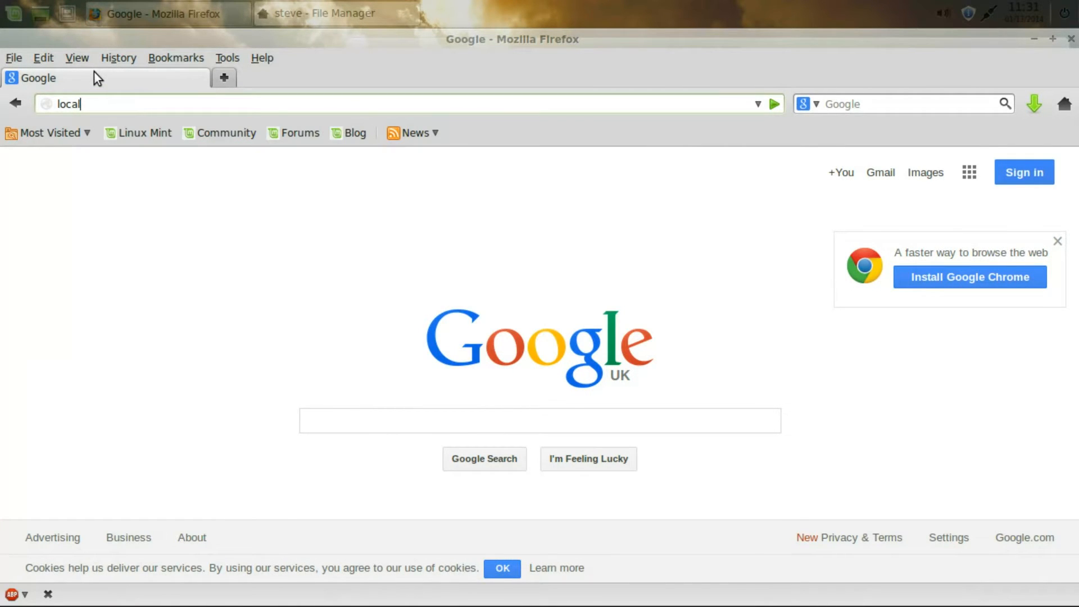
{"action": "type", "text": "hos"}
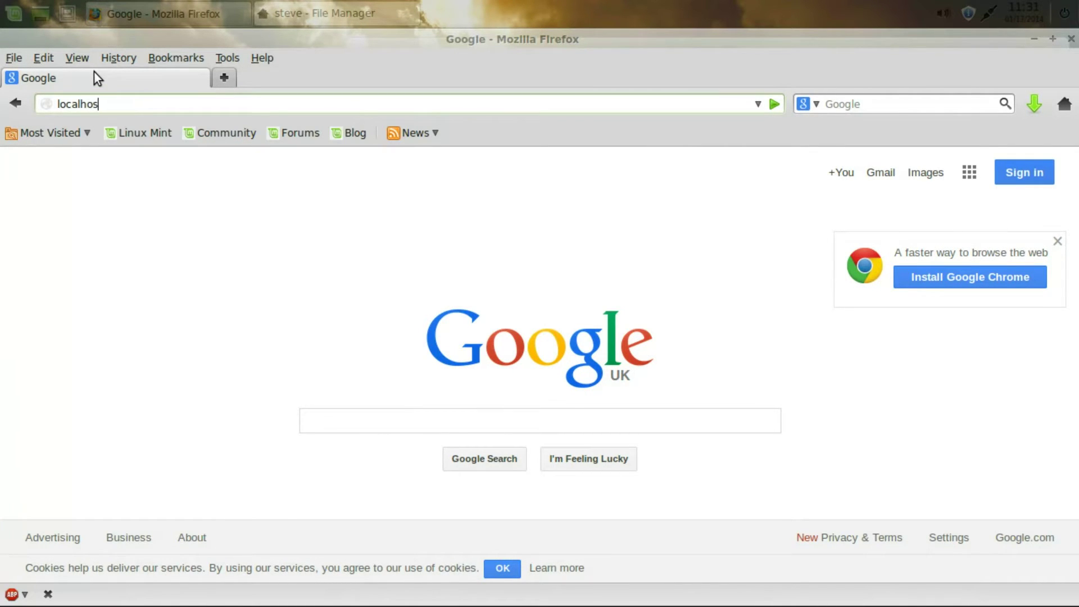
{"action": "type", "text": "t:"}
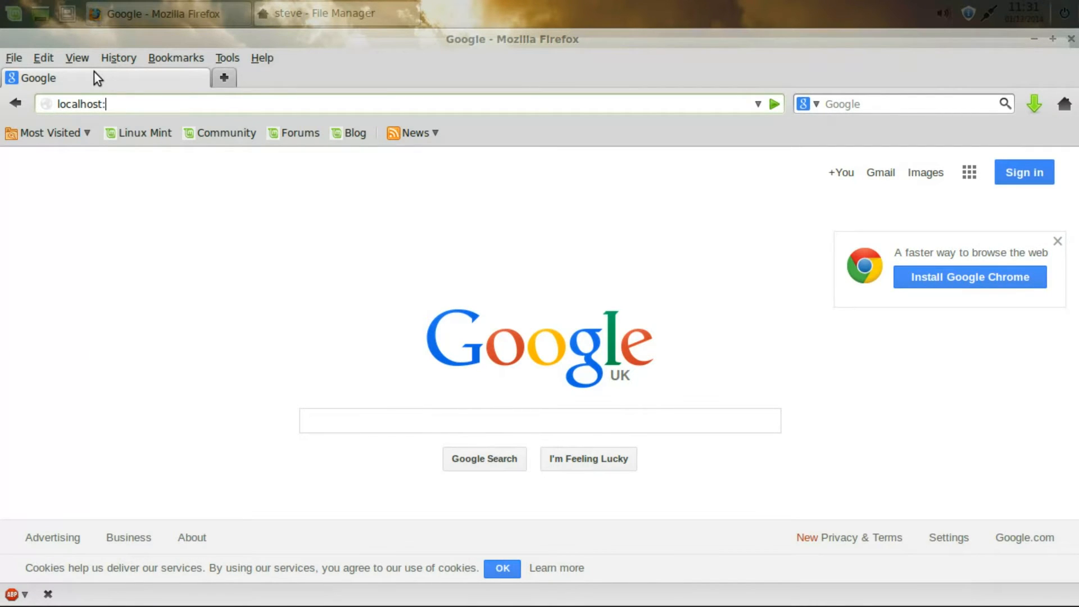
{"action": "type", "text": "8888/gui/en/index.html"}
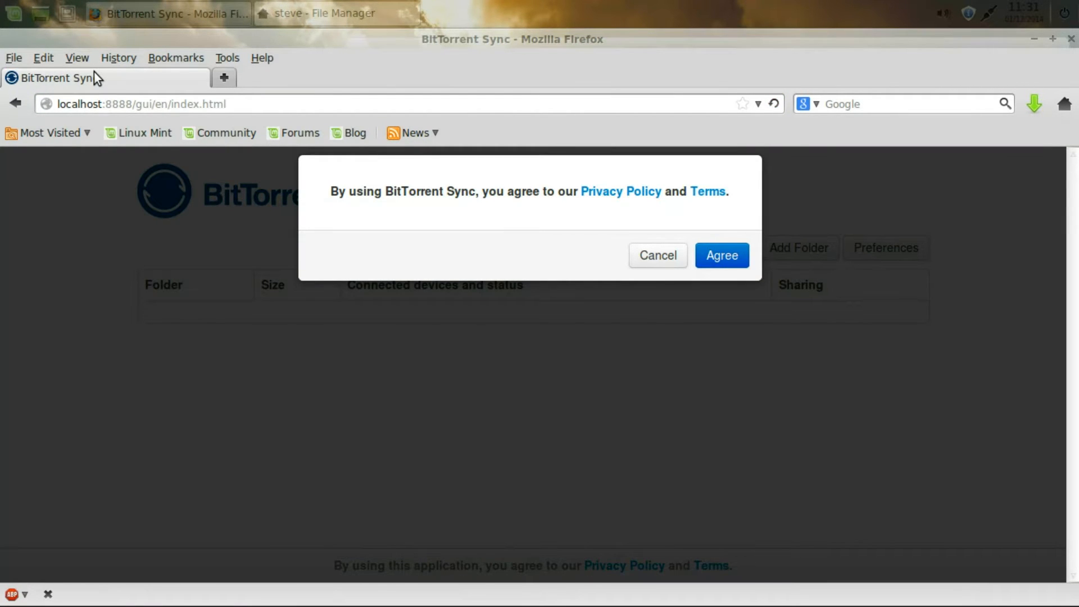
{"action": "mouse_move", "coordinate": [404, 90]}
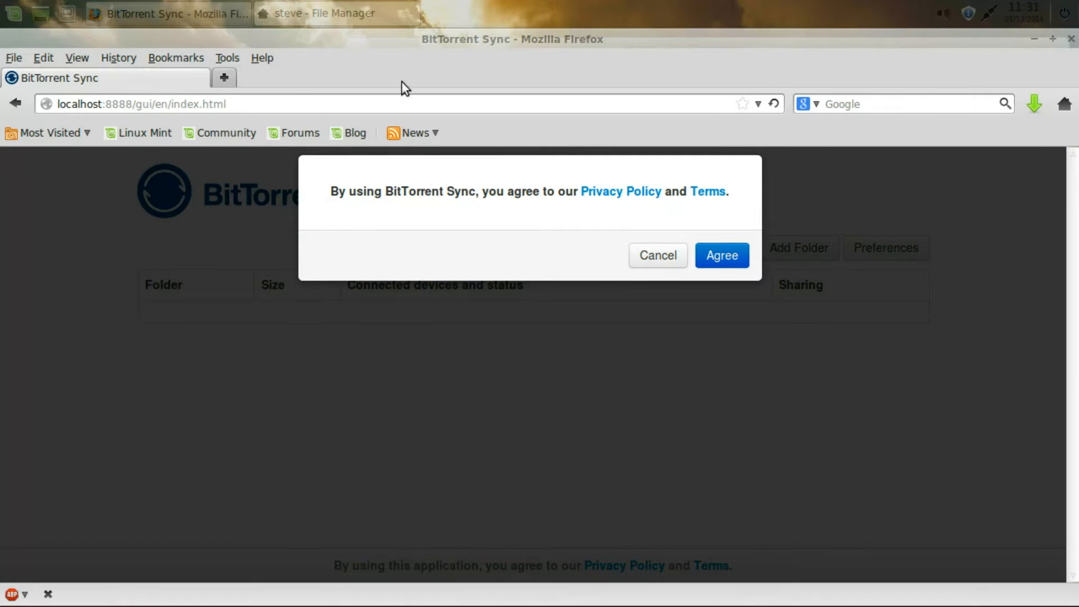
- Accept the terms, set the web UI login 'usbtux' with a password, and sign in
{"action": "left_click", "coordinate": [721, 255]}
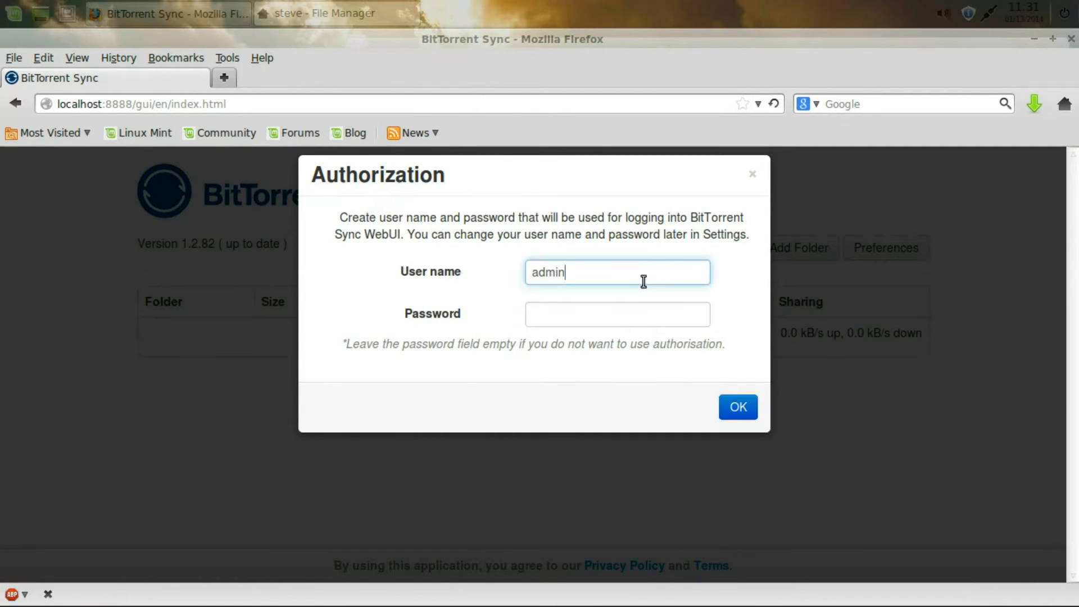
{"action": "type", "text": "us"}
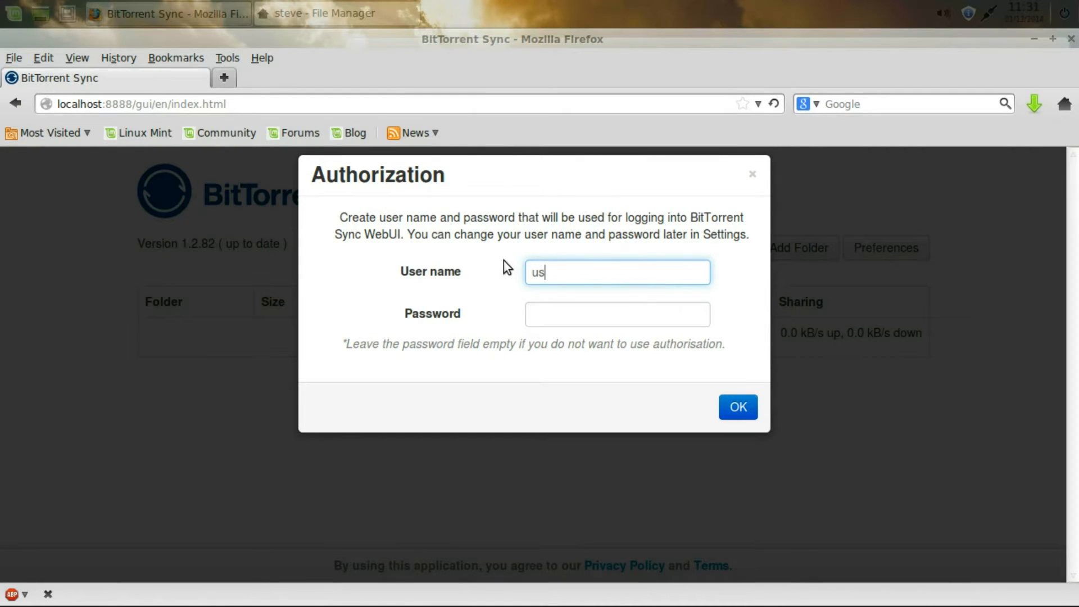
{"action": "type", "text": "btux"}
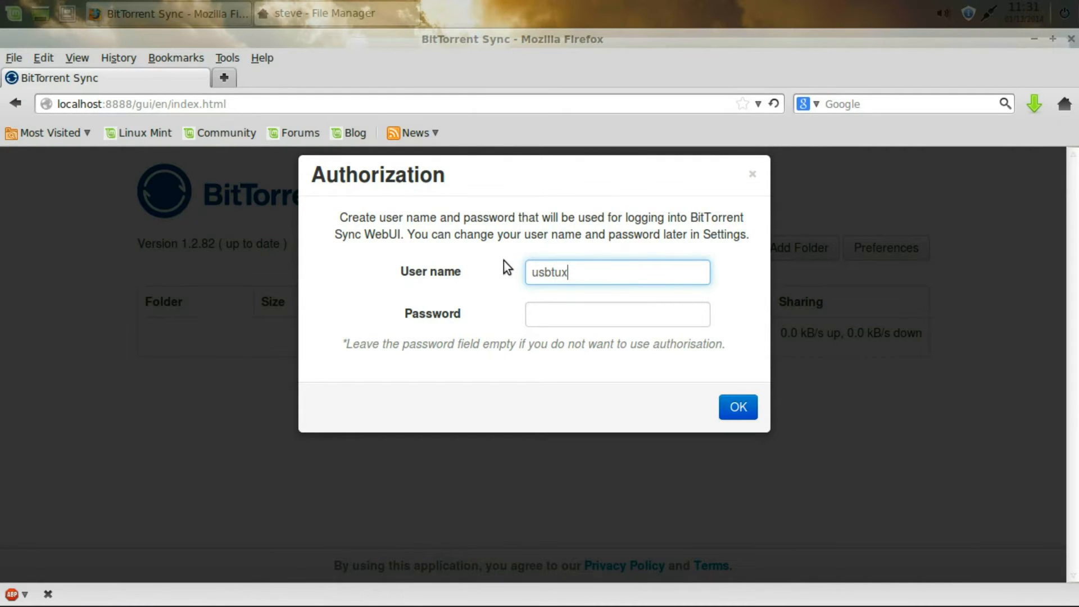
{"action": "left_click", "coordinate": [617, 314]}
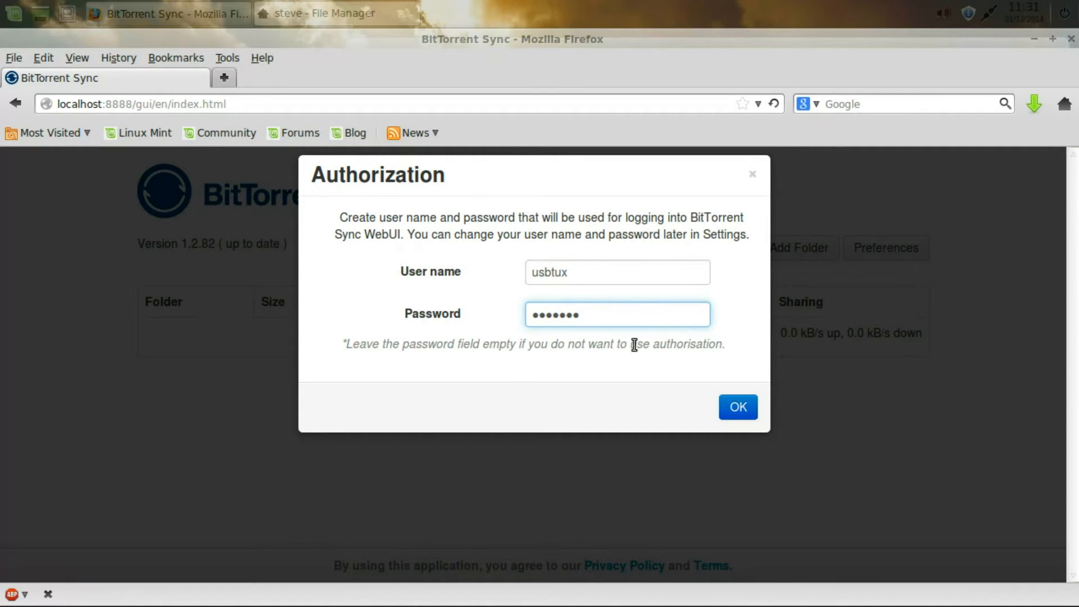
{"action": "left_click", "coordinate": [737, 406]}
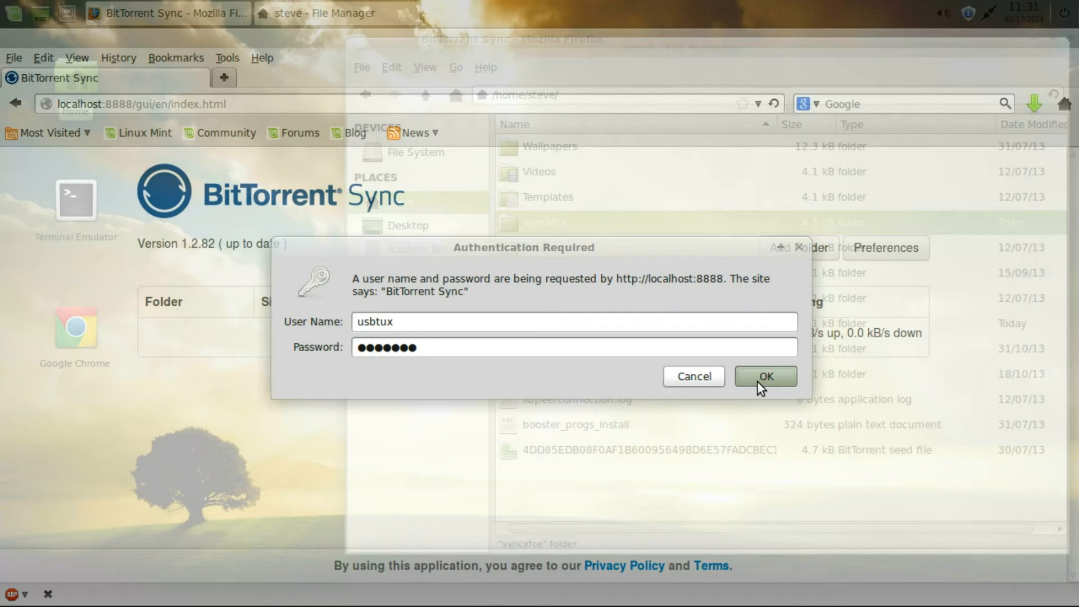
{"action": "left_click", "coordinate": [766, 376]}
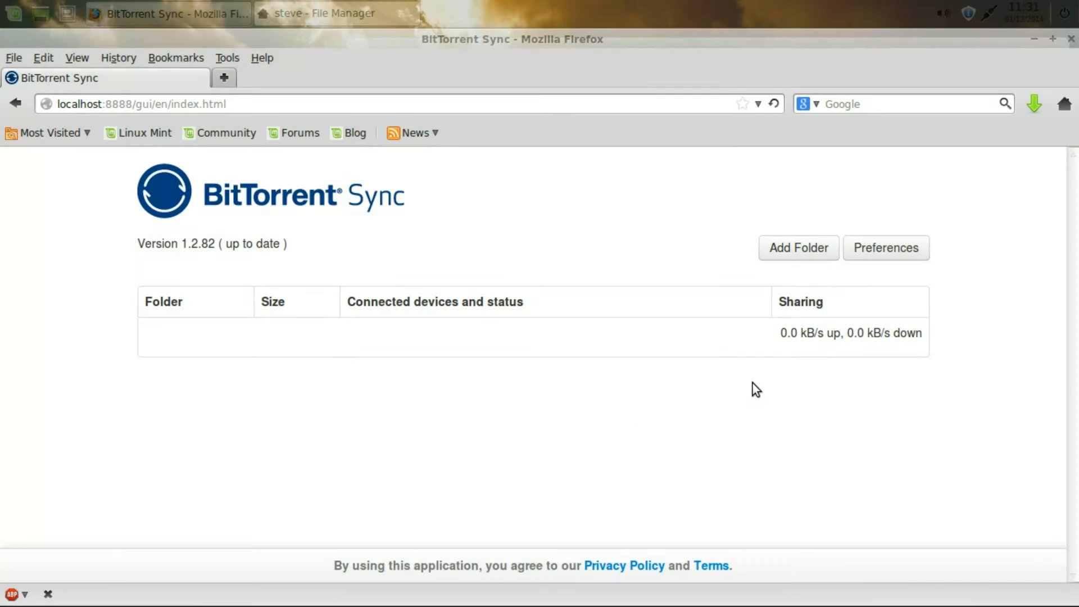
{"action": "mouse_move", "coordinate": [742, 381]}
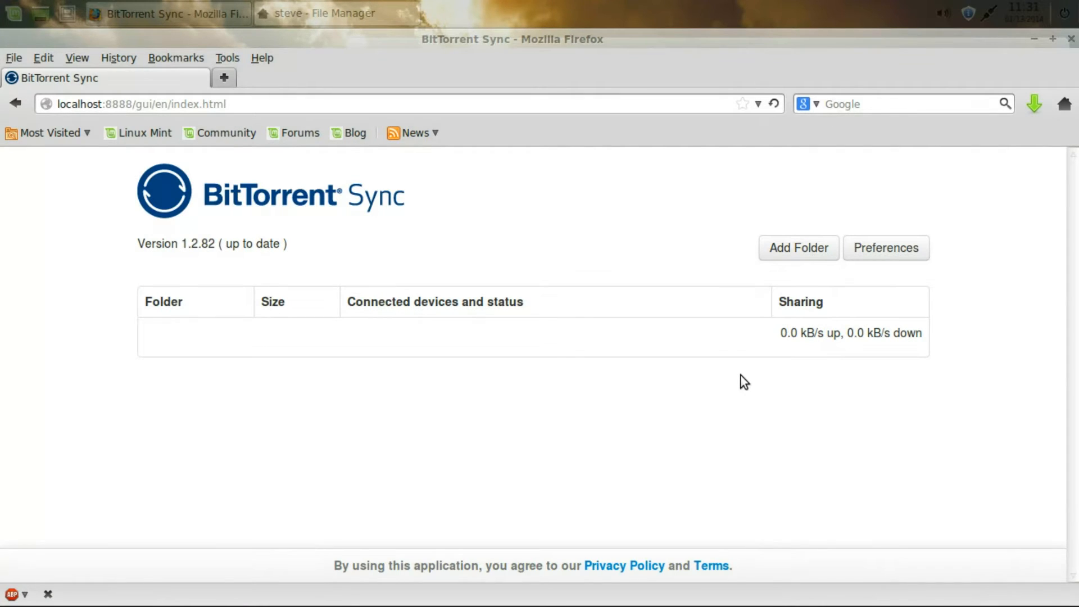
{"action": "mouse_move", "coordinate": [713, 371]}
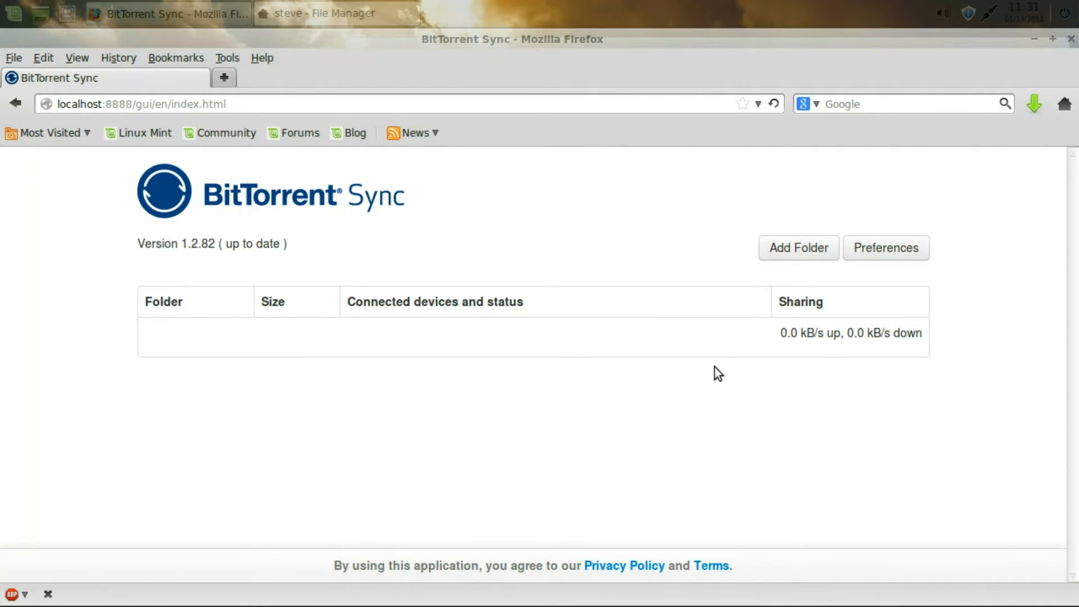
{"action": "mouse_move", "coordinate": [567, 403]}
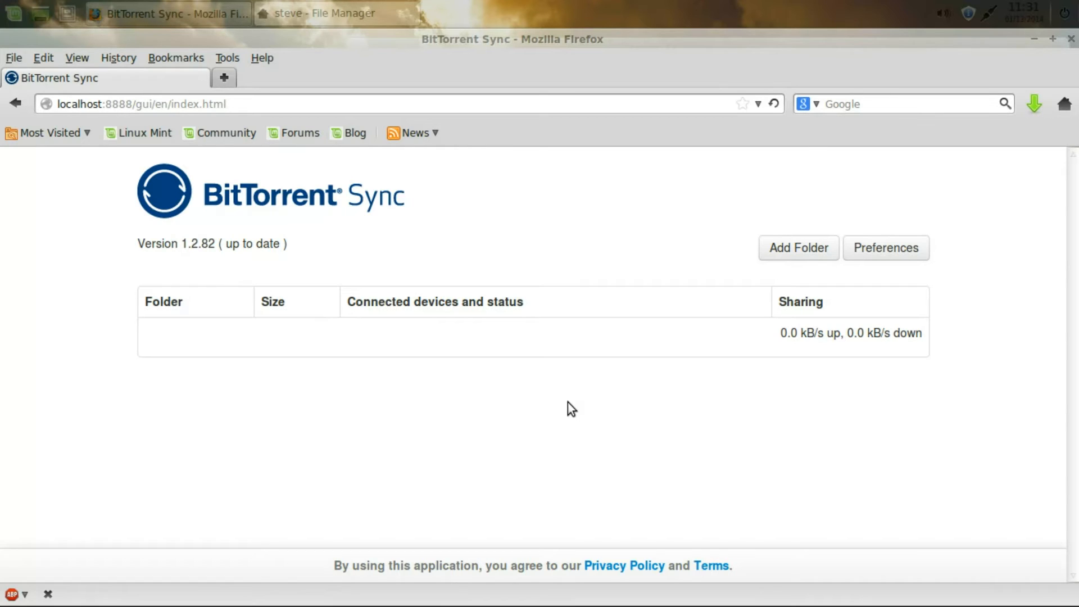
{"action": "mouse_move", "coordinate": [766, 380]}
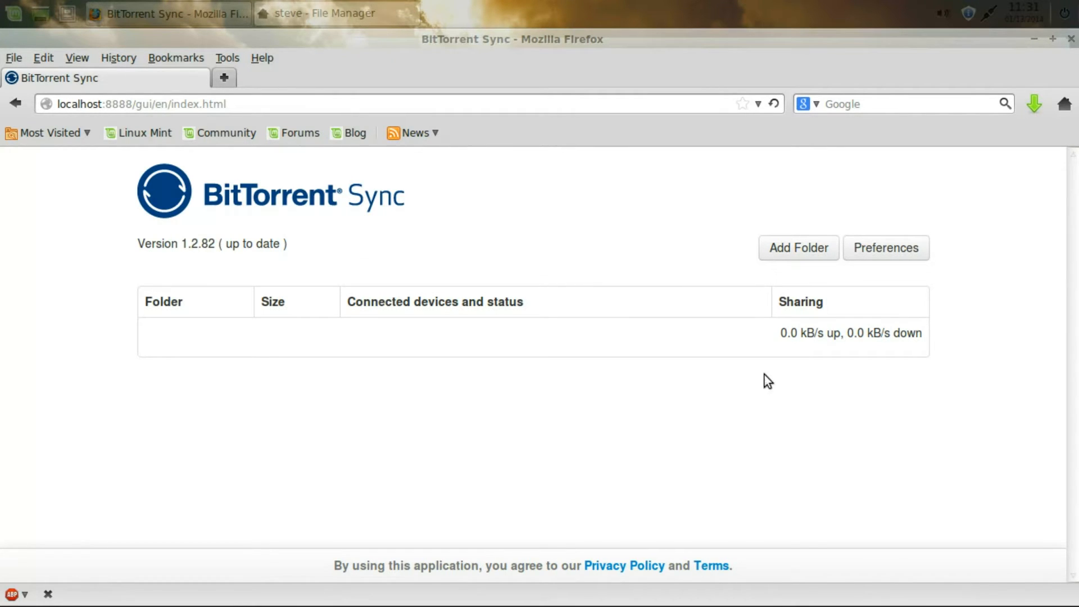
- Open the Add folder dialog from the BitTorrent Sync folder list
{"action": "left_click", "coordinate": [799, 247]}
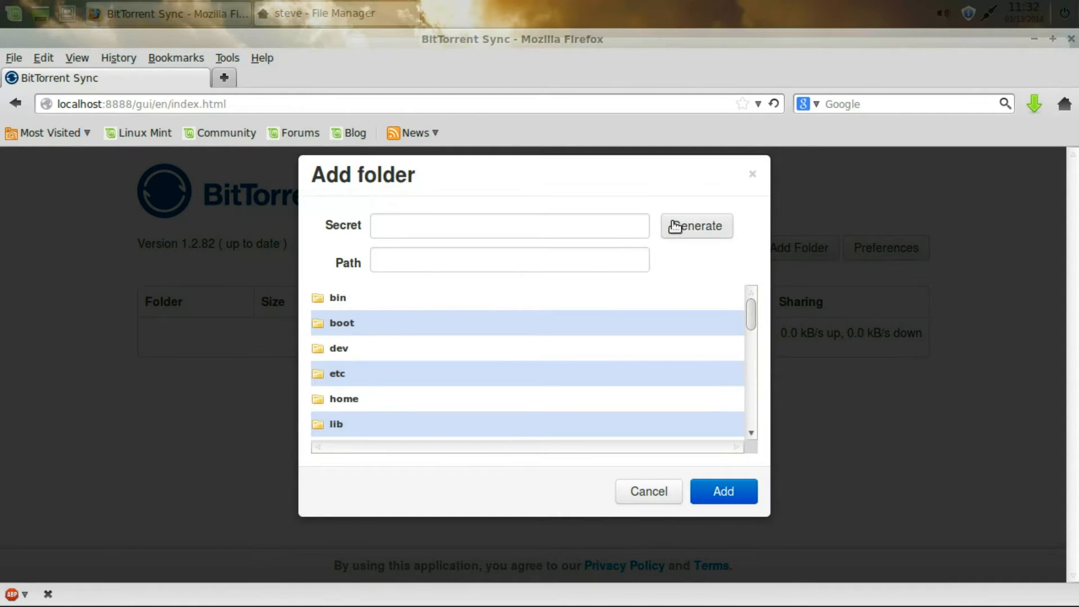
- Add /home/steve/syncxfce as a synced folder with a newly generated secret
{"action": "left_click", "coordinate": [696, 226]}
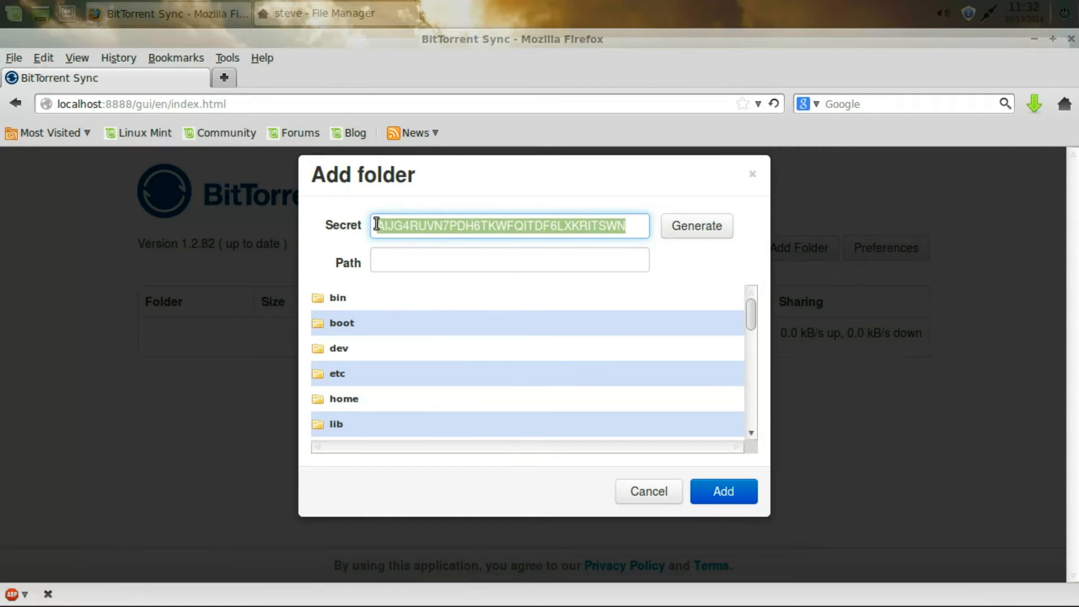
{"action": "mouse_move", "coordinate": [746, 368]}
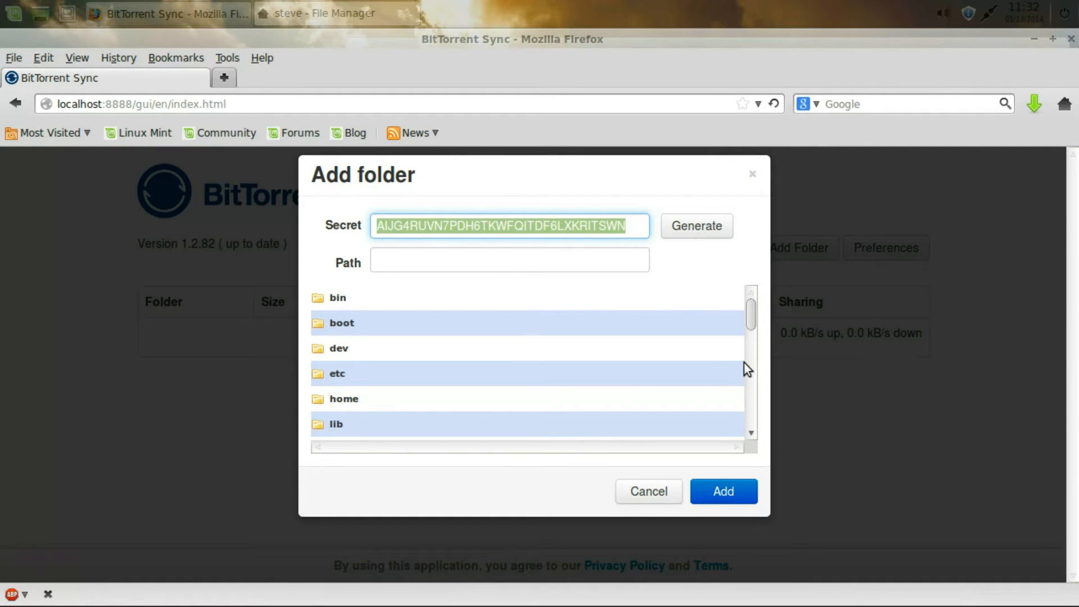
{"action": "mouse_move", "coordinate": [561, 414]}
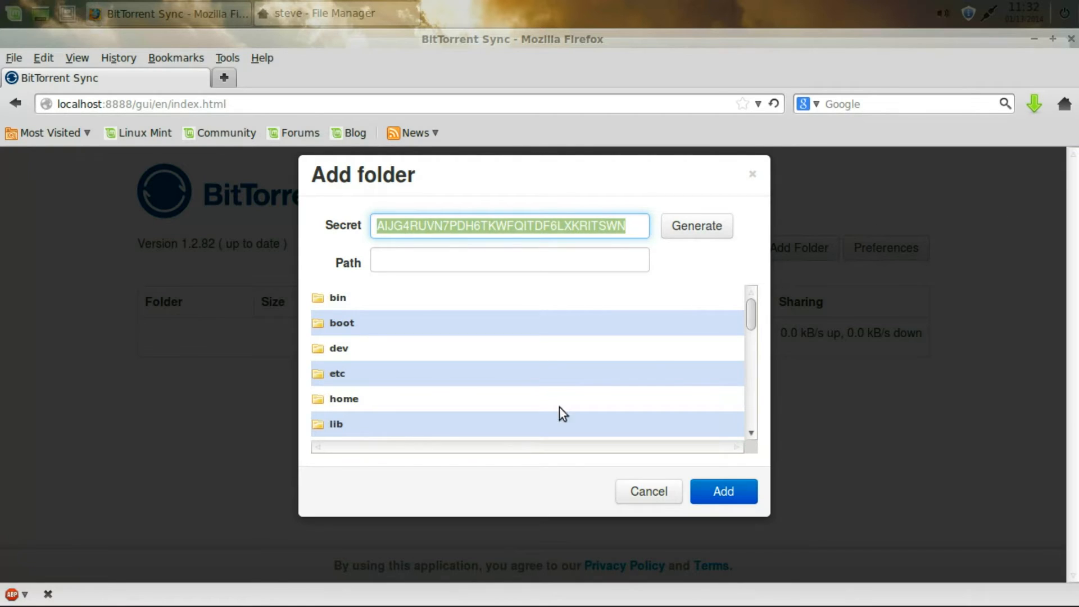
{"action": "left_click", "coordinate": [341, 399]}
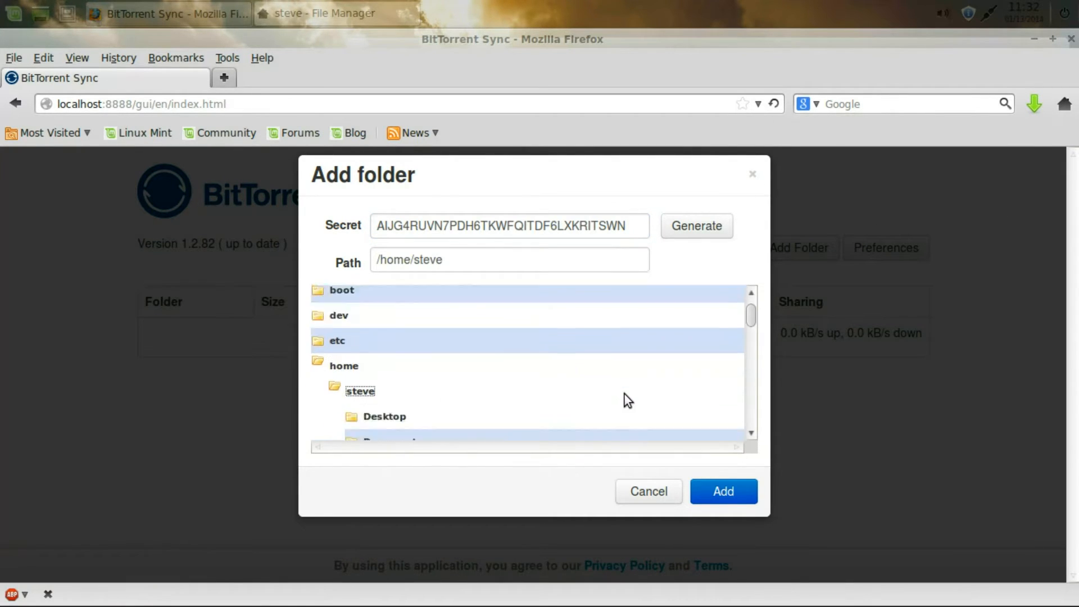
{"action": "scroll", "scroll_direction": "down", "scroll_amount": 3}
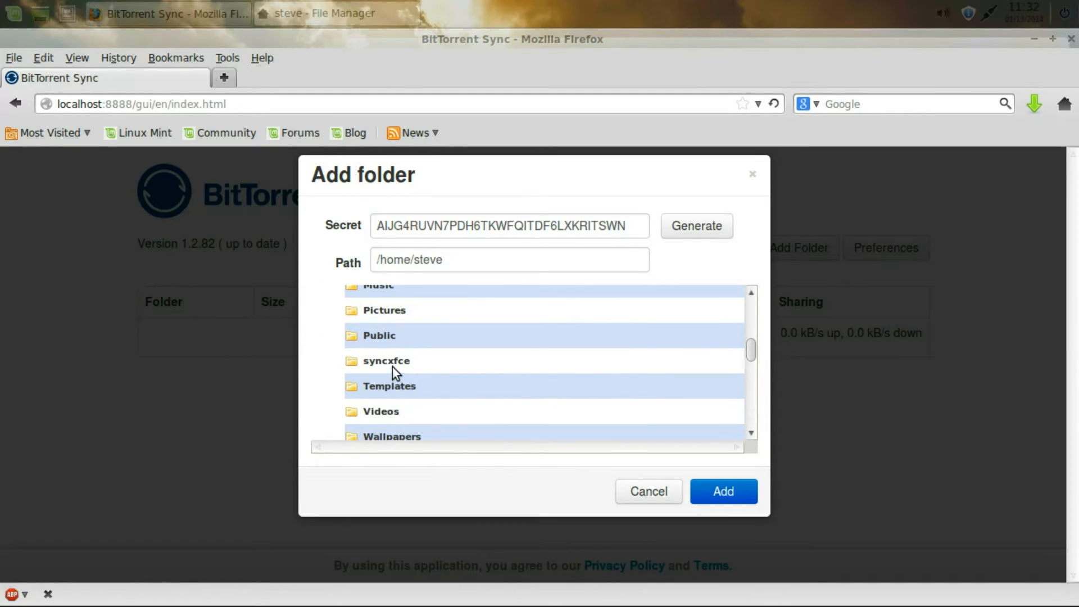
{"action": "left_click", "coordinate": [387, 361]}
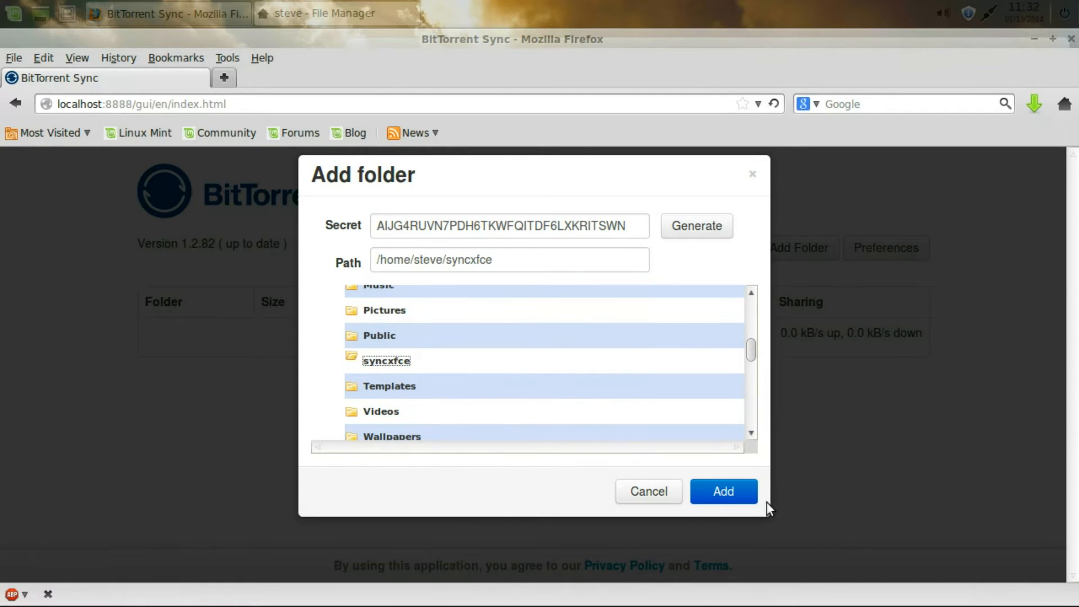
{"action": "left_click", "coordinate": [723, 491]}
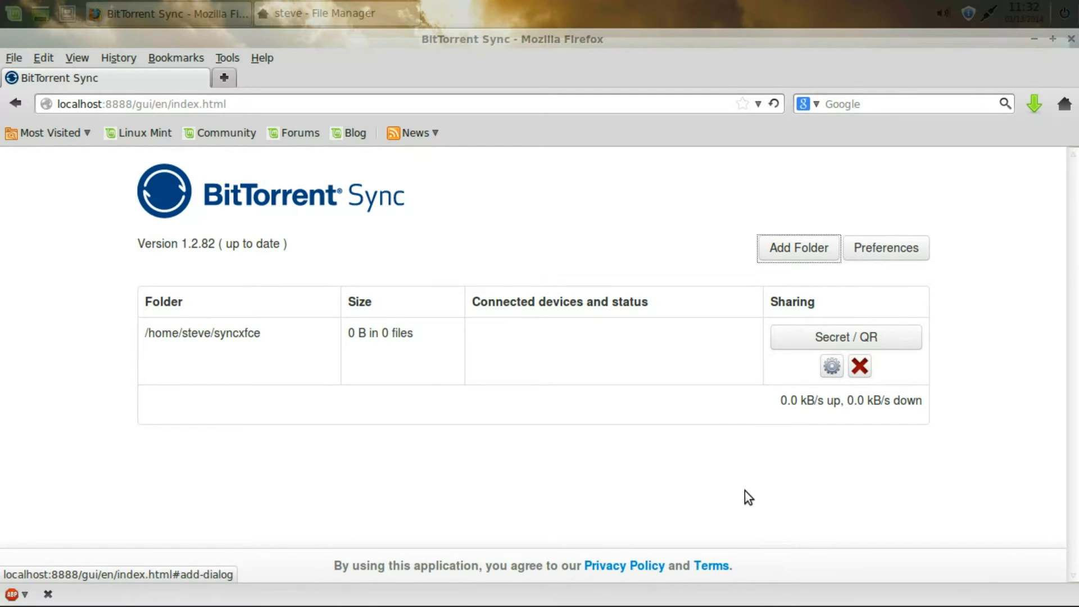
{"action": "mouse_move", "coordinate": [769, 472]}
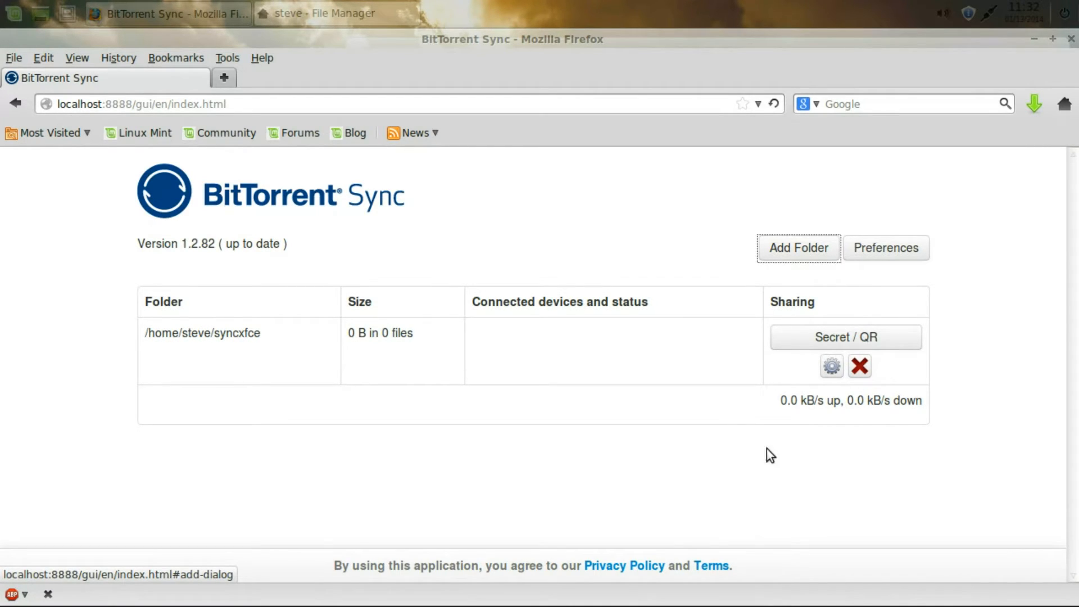
{"action": "mouse_move", "coordinate": [837, 318]}
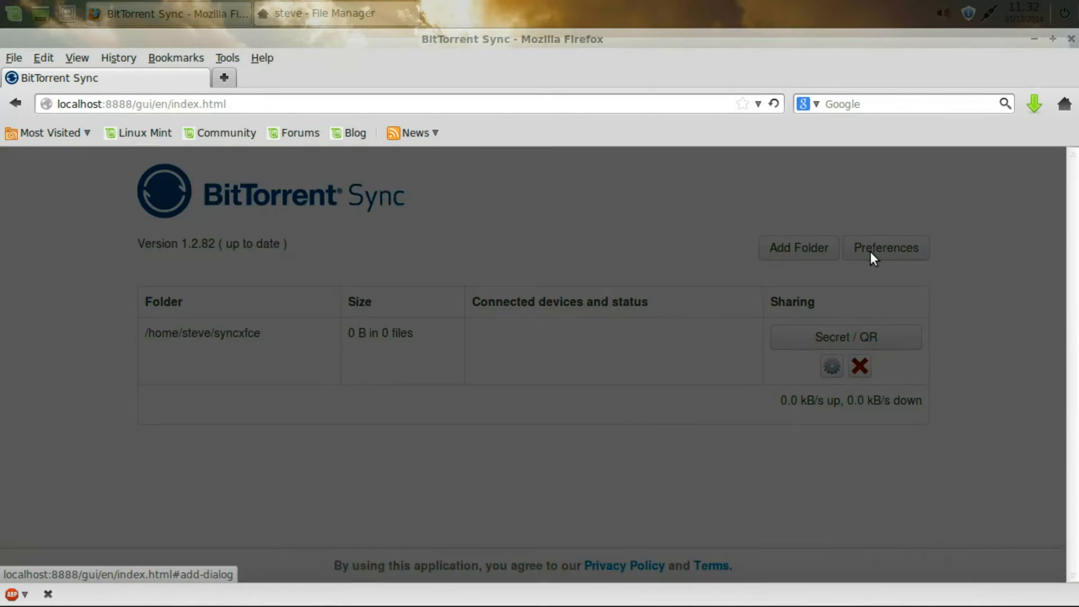
{"action": "left_click", "coordinate": [886, 248]}
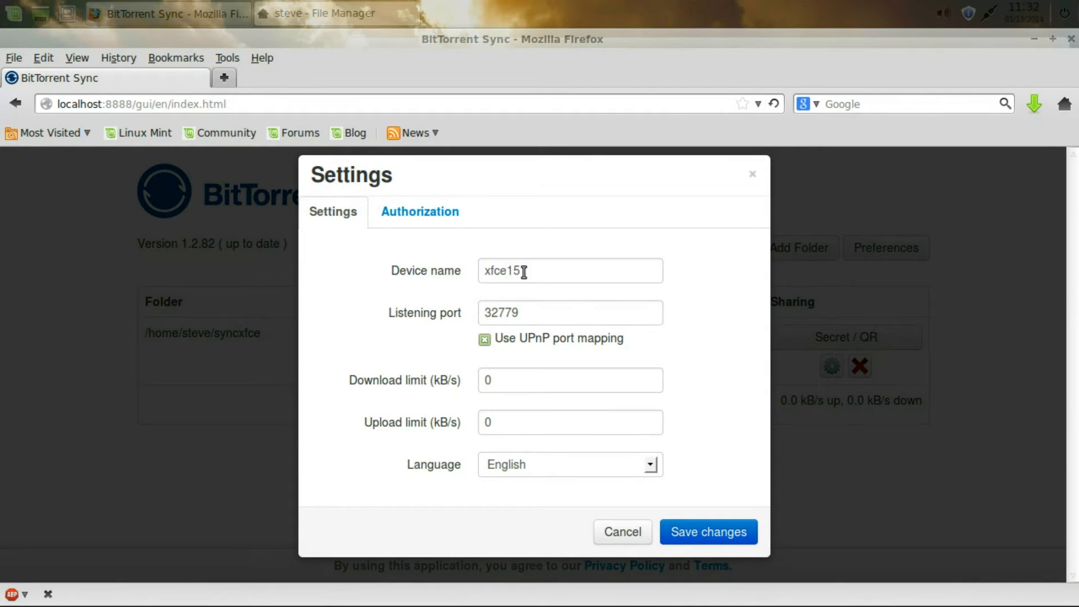
{"action": "mouse_move", "coordinate": [535, 172]}
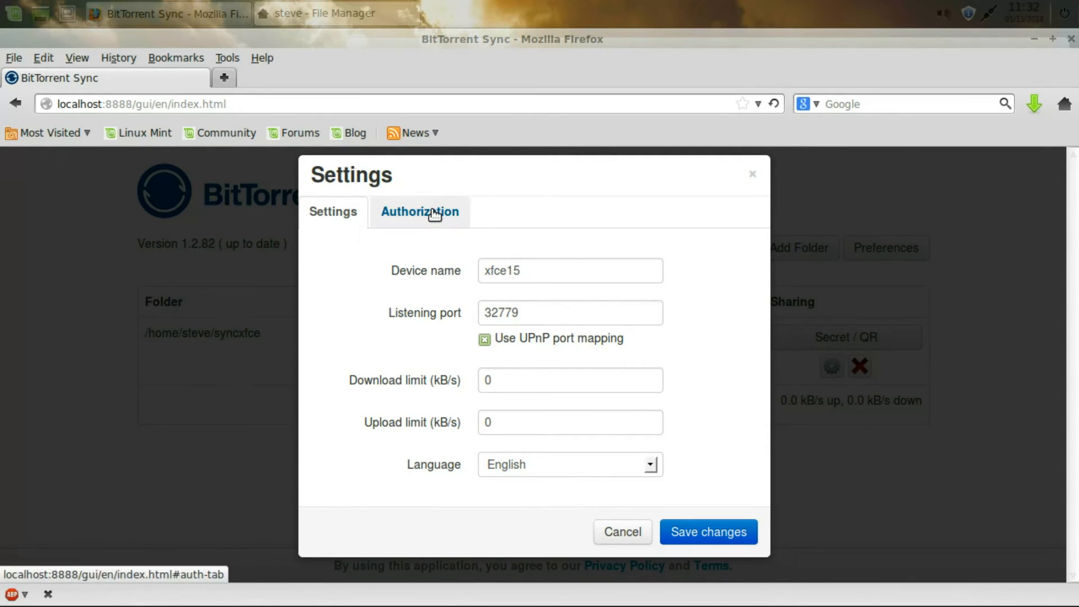
{"action": "left_click", "coordinate": [420, 212]}
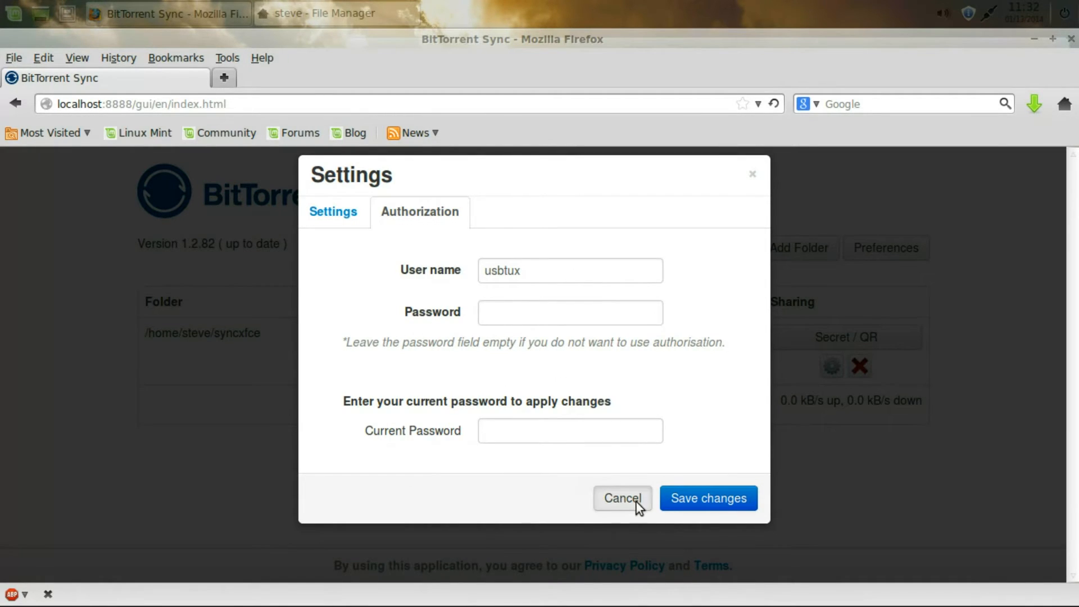
{"action": "left_click", "coordinate": [622, 498]}
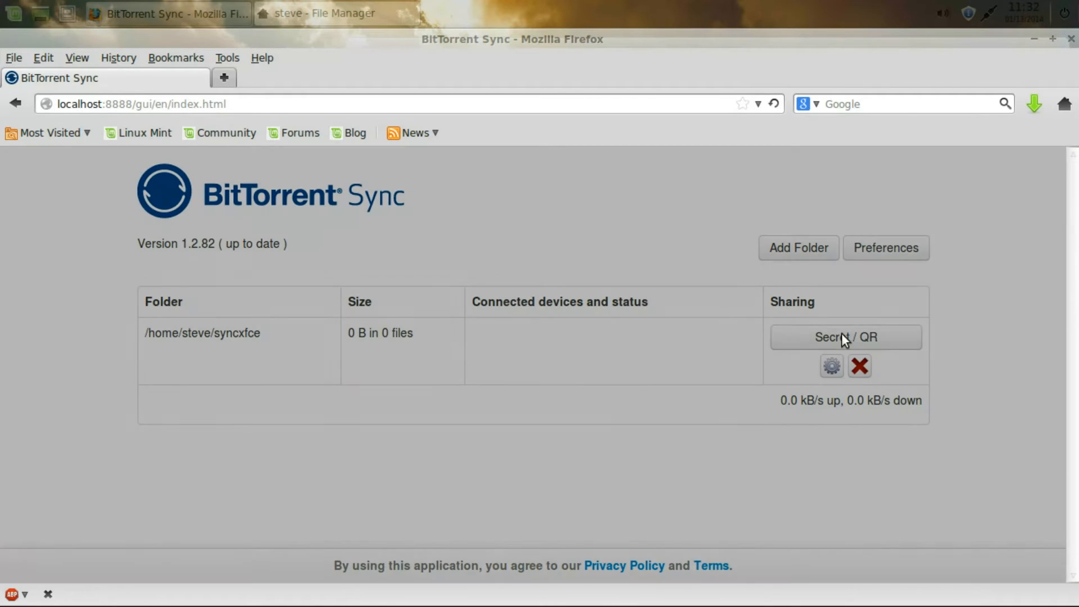
- View syncxfce's Secret/QR code and its folder preferences, then close both
{"action": "left_click", "coordinate": [845, 337]}
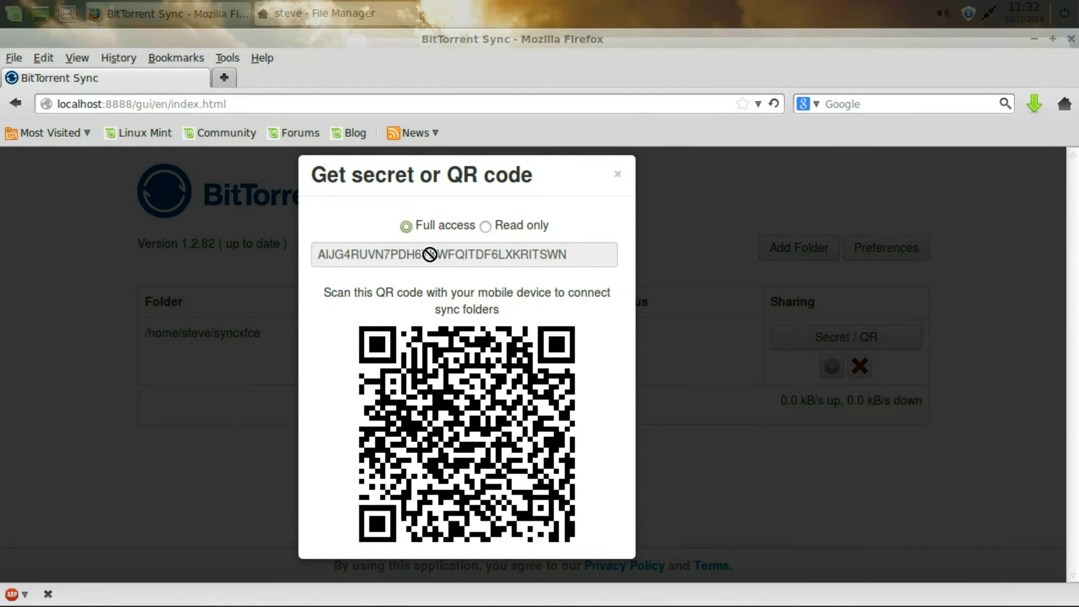
{"action": "mouse_move", "coordinate": [433, 408]}
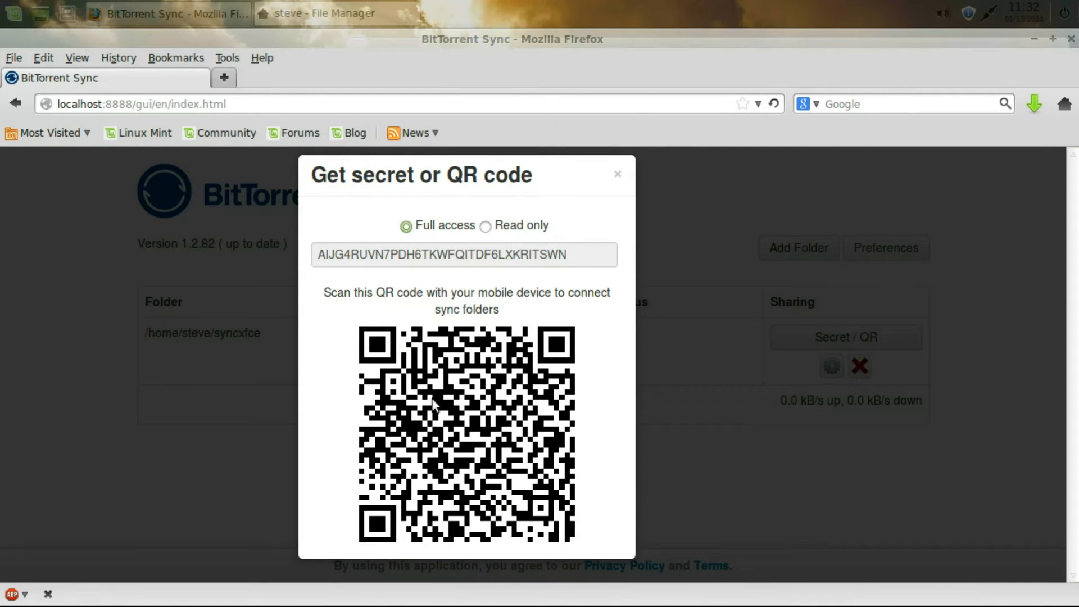
{"action": "mouse_move", "coordinate": [617, 177]}
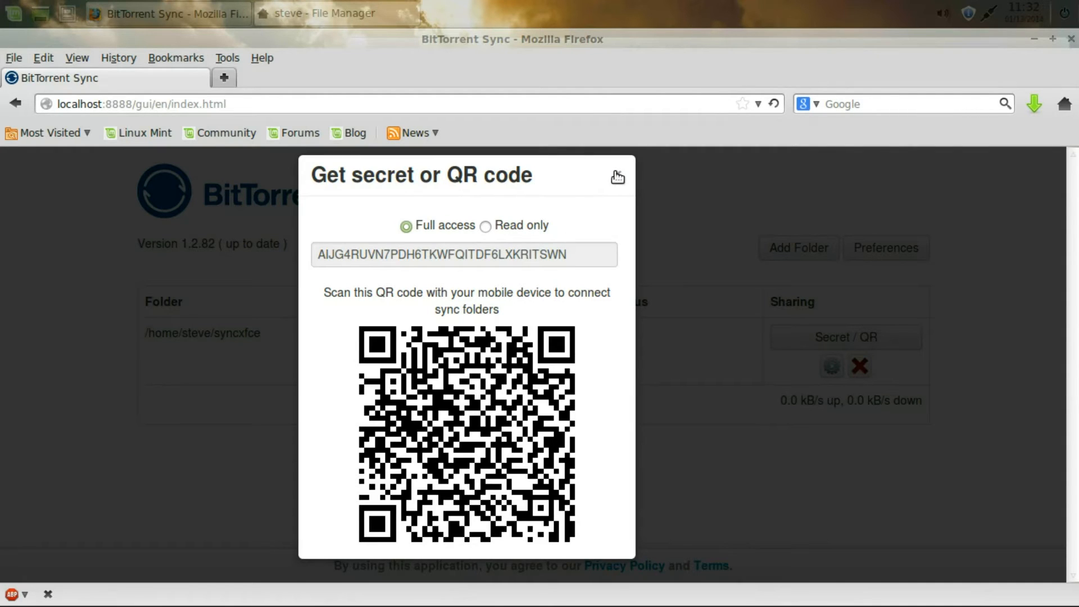
{"action": "left_click", "coordinate": [616, 177]}
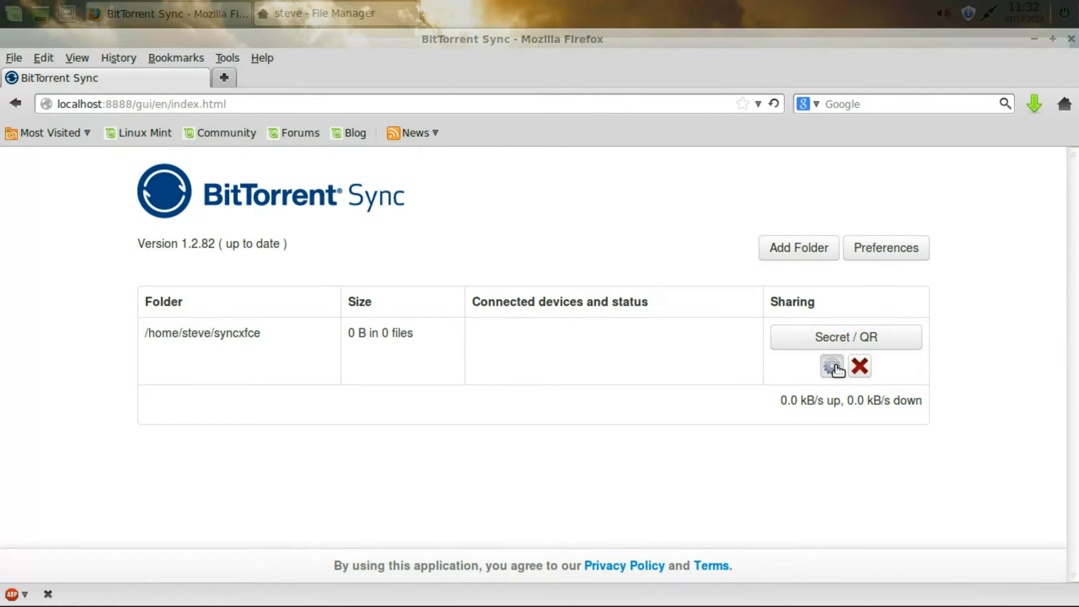
{"action": "left_click", "coordinate": [831, 366]}
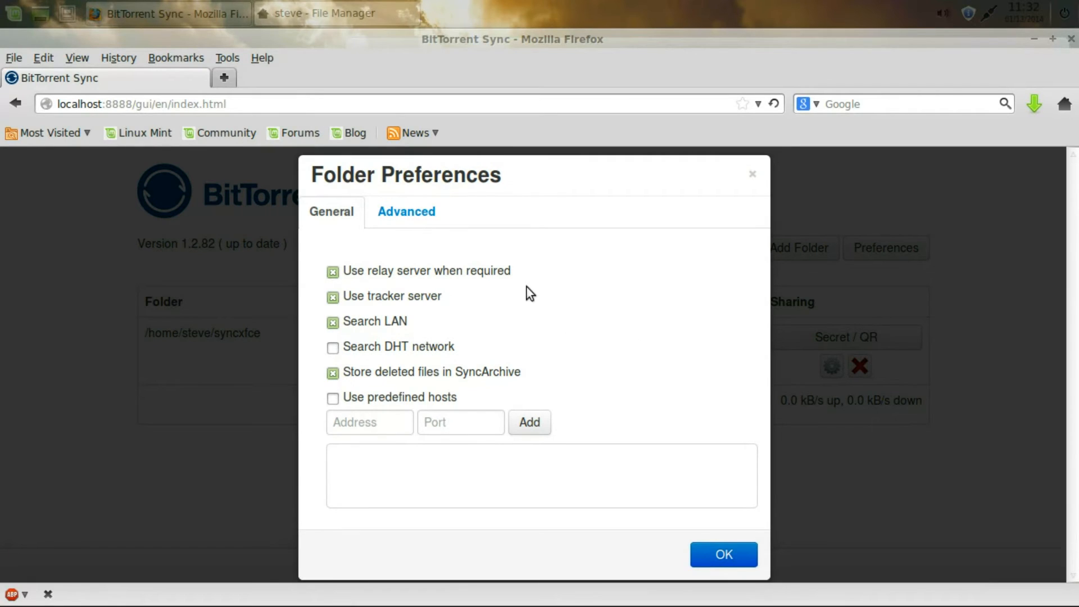
{"action": "mouse_move", "coordinate": [409, 389]}
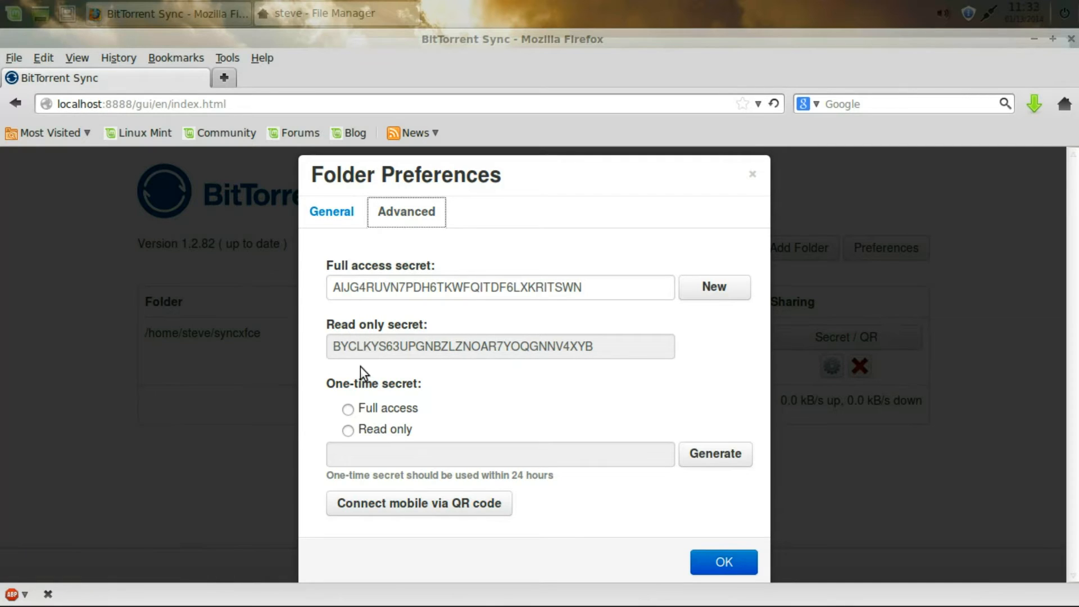
{"action": "mouse_move", "coordinate": [373, 434]}
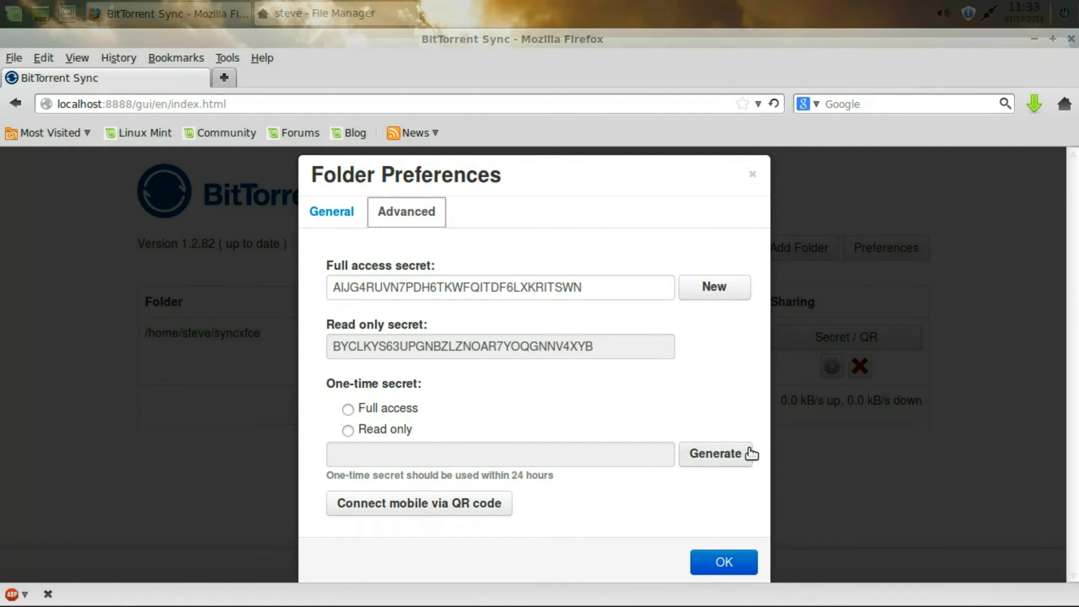
{"action": "mouse_move", "coordinate": [450, 509]}
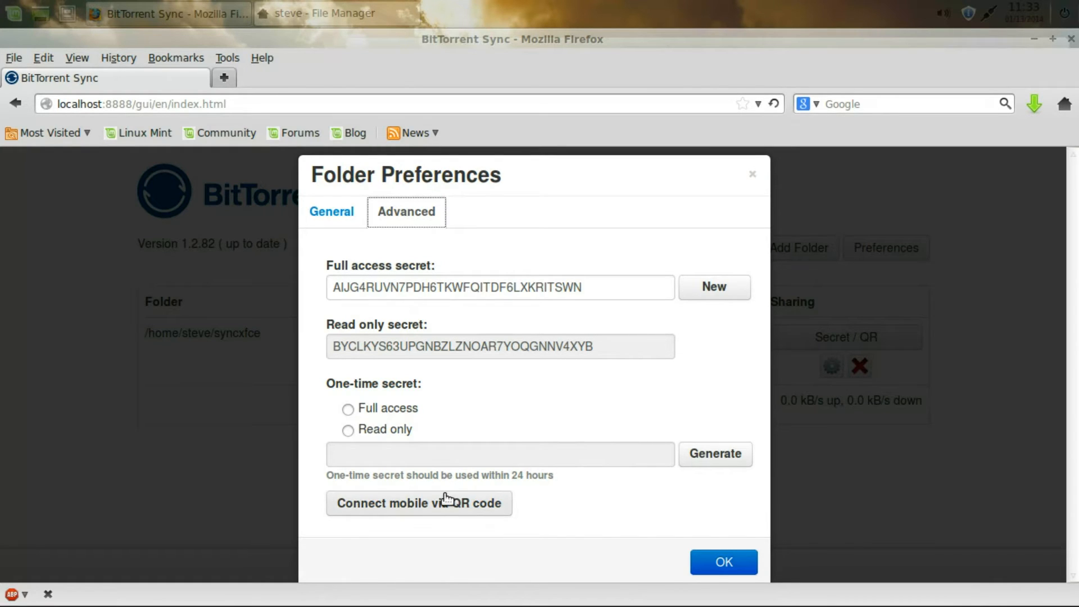
{"action": "mouse_move", "coordinate": [763, 415]}
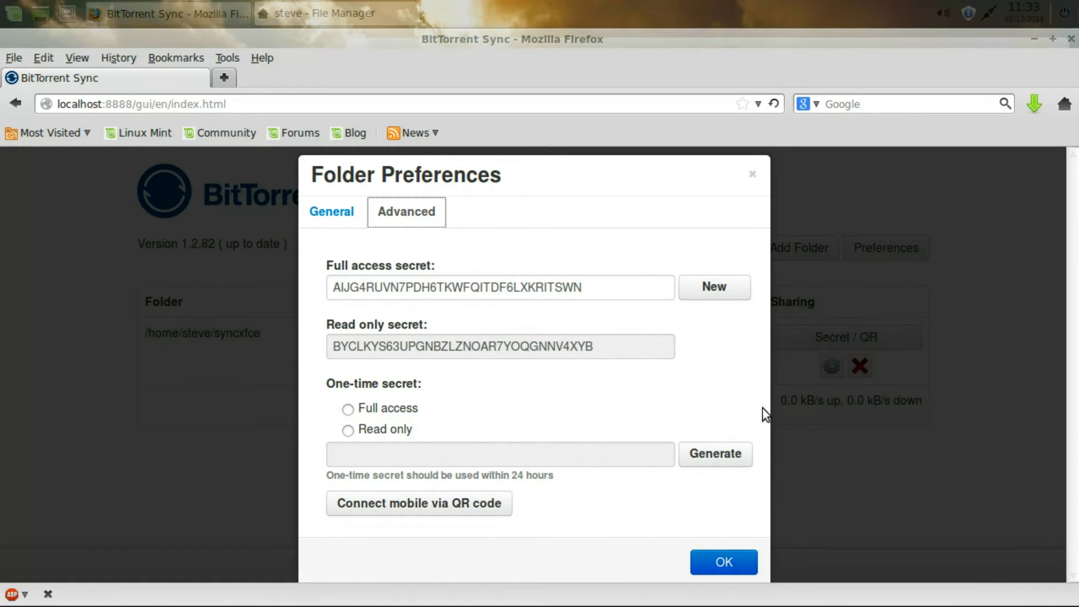
{"action": "left_click", "coordinate": [723, 562]}
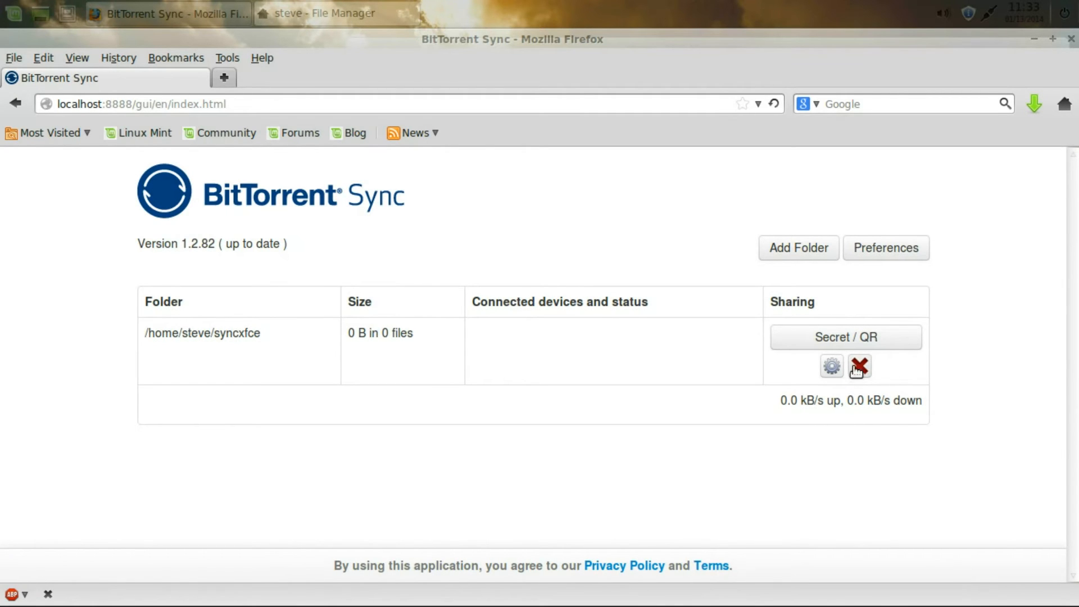
- Cancel the prompt to remove syncxfce from sync and minimise Firefox
{"action": "left_click", "coordinate": [860, 367]}
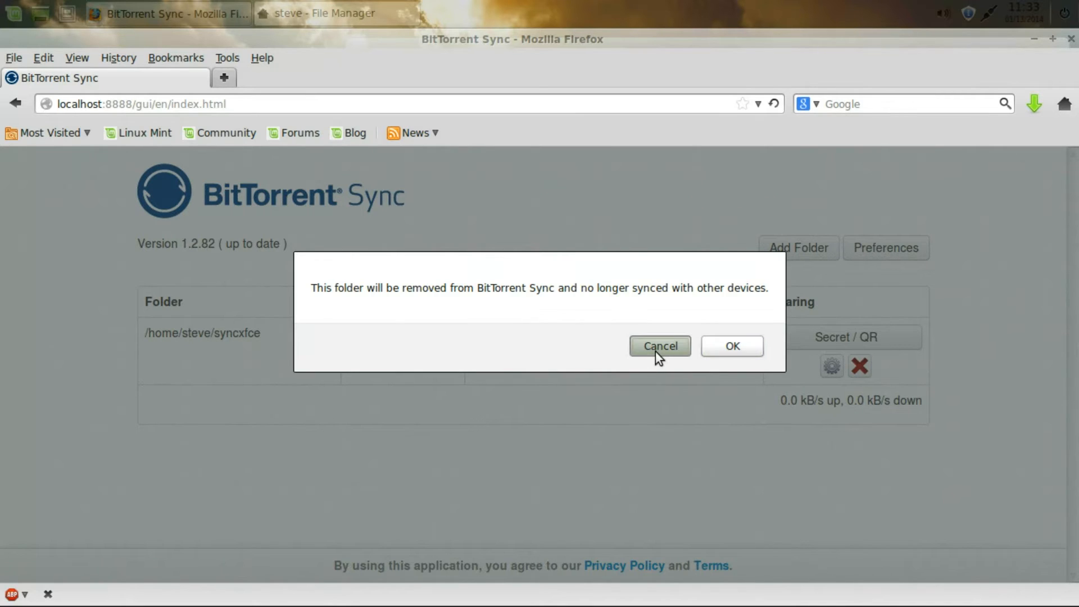
{"action": "left_click", "coordinate": [660, 346]}
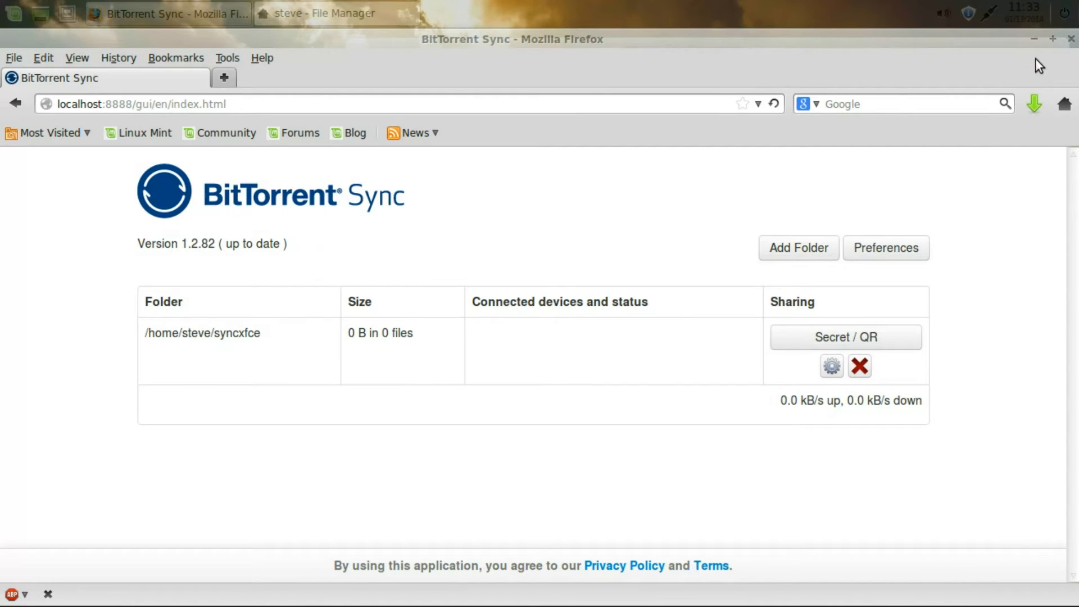
{"action": "left_click", "coordinate": [322, 13]}
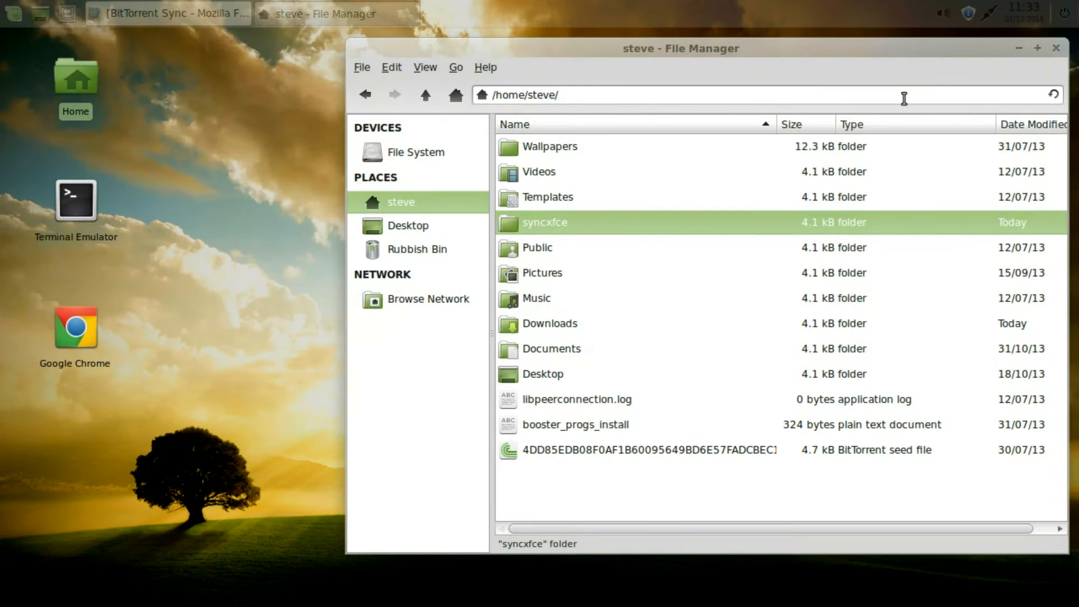
{"action": "mouse_move", "coordinate": [546, 332]}
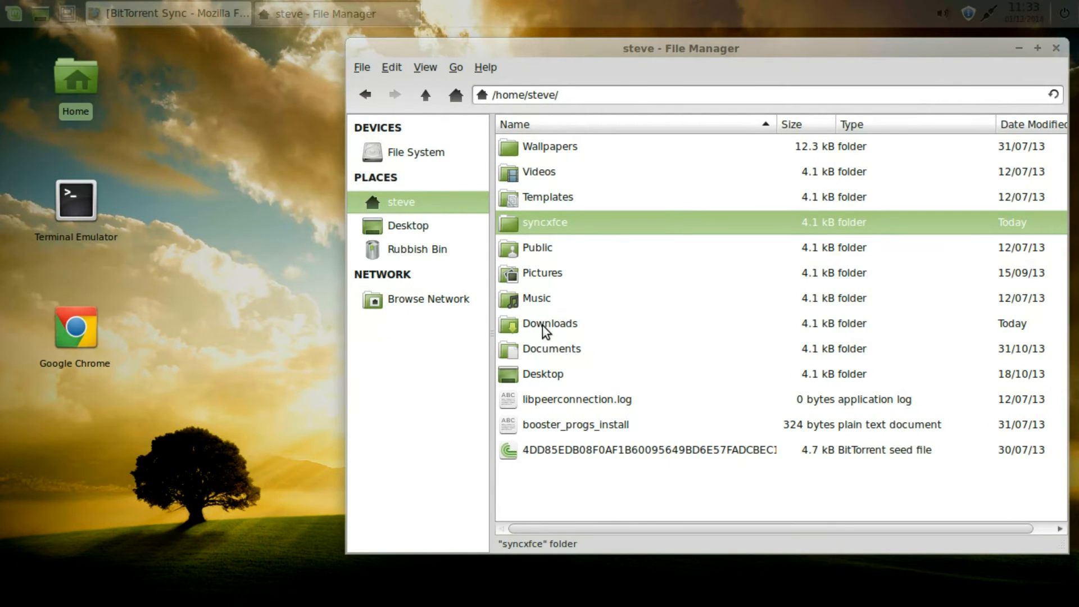
- Place the ten Documents text files (vnc through mailmergelinks.txt) into syncxfce
{"action": "double_click", "coordinate": [551, 349]}
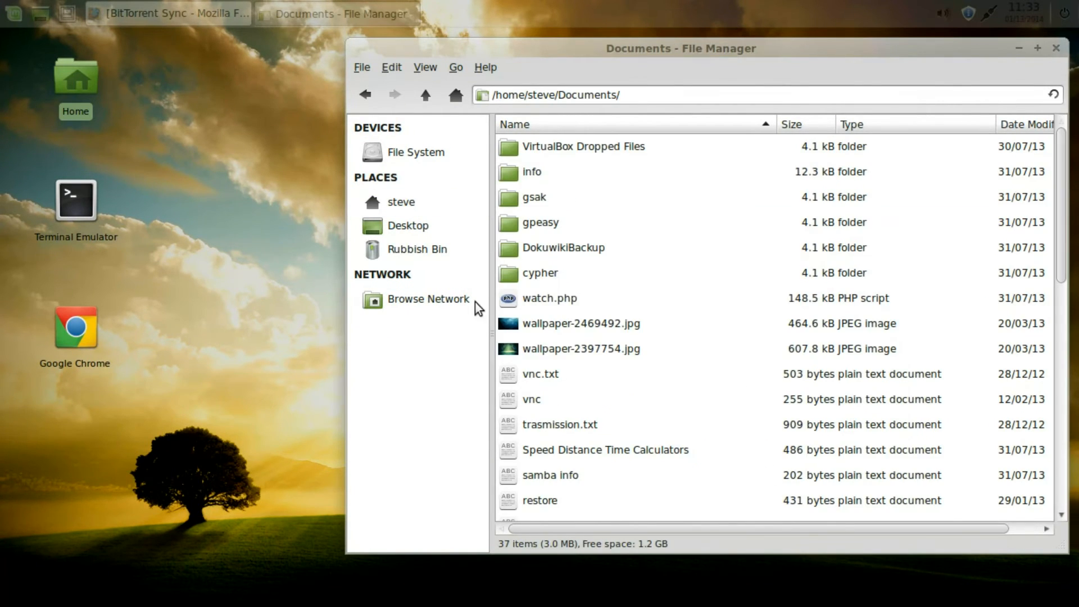
{"action": "mouse_move", "coordinate": [512, 227]}
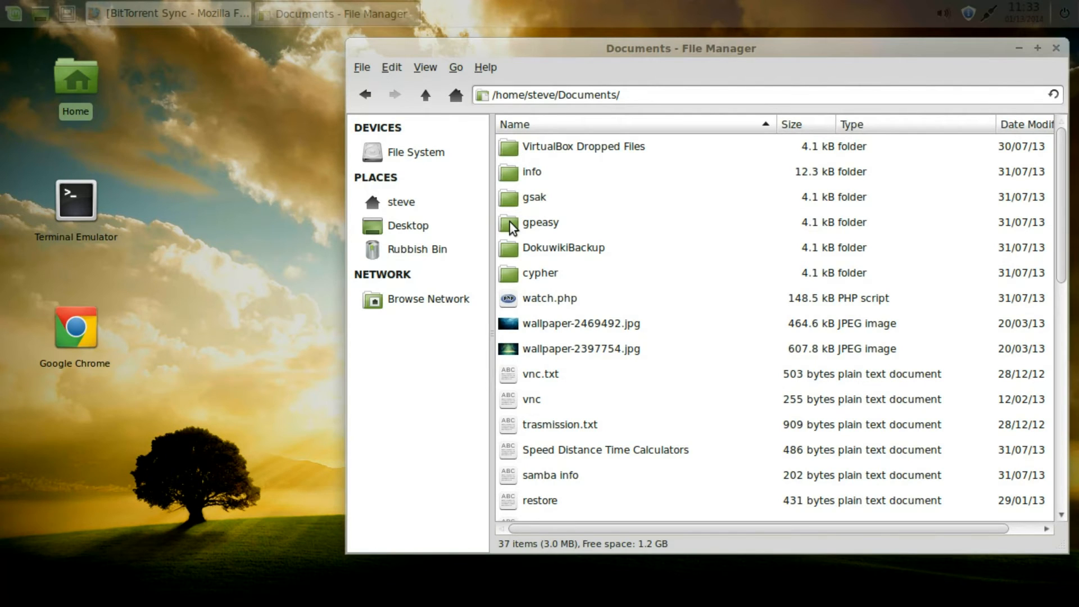
{"action": "scroll", "scroll_direction": "down", "scroll_amount": 3}
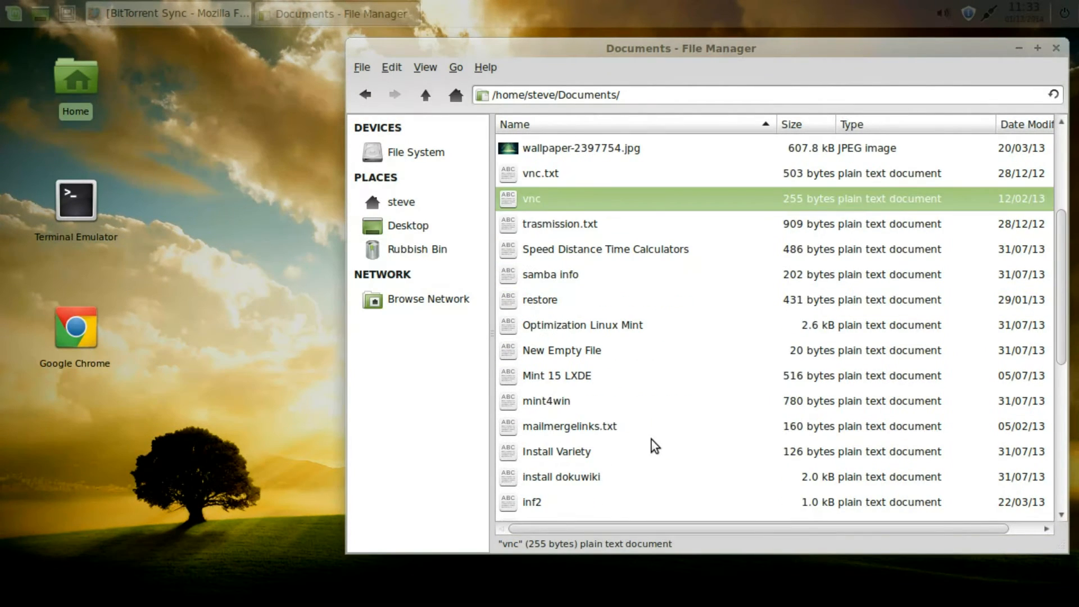
{"action": "left_click", "coordinate": [569, 426]}
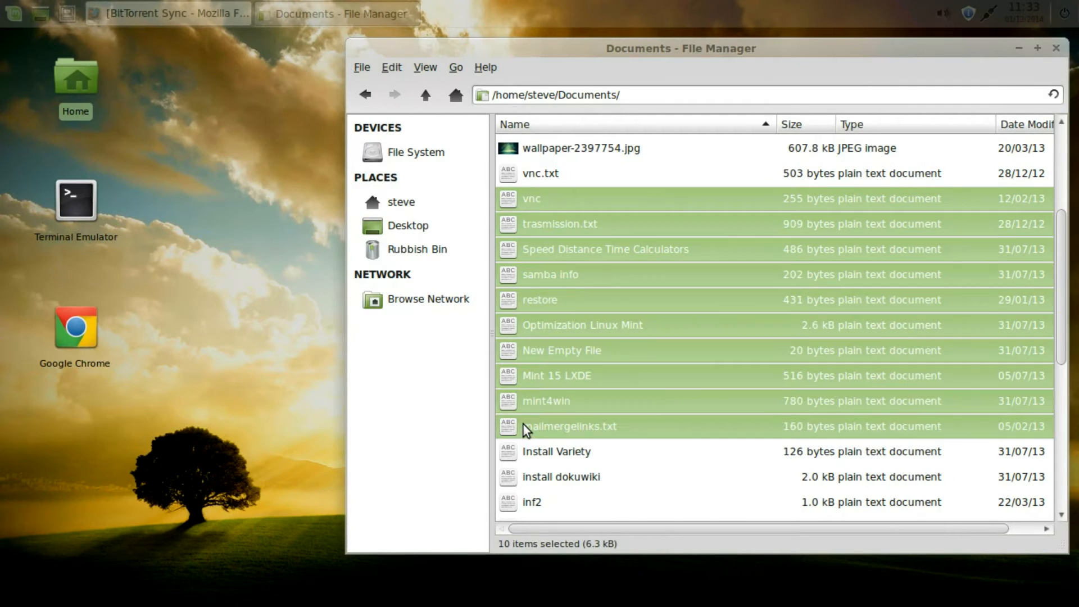
{"action": "mouse_move", "coordinate": [637, 245]}
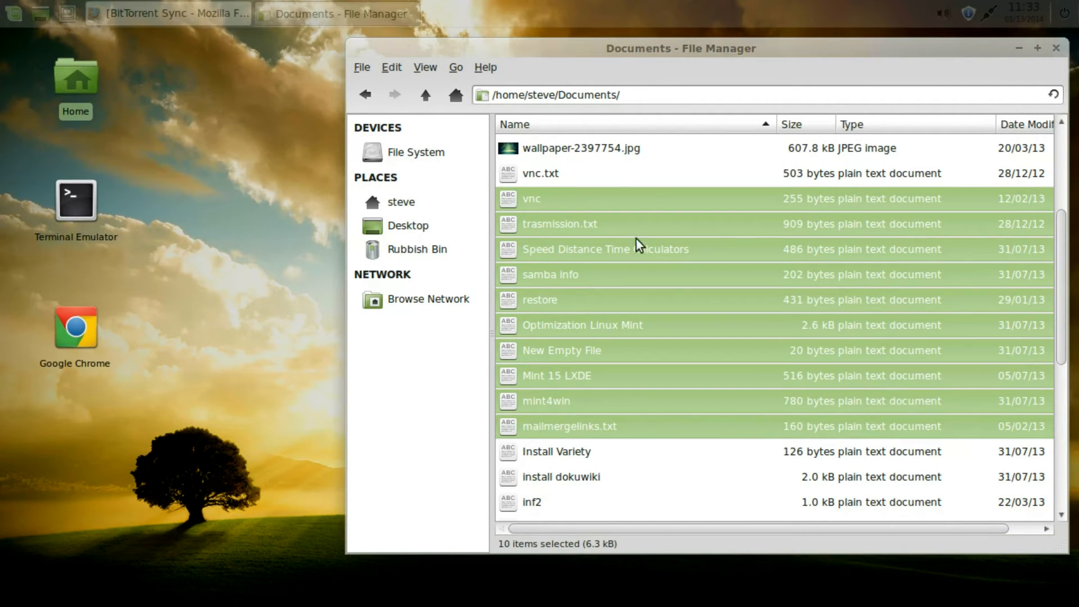
{"action": "left_click", "coordinate": [424, 95]}
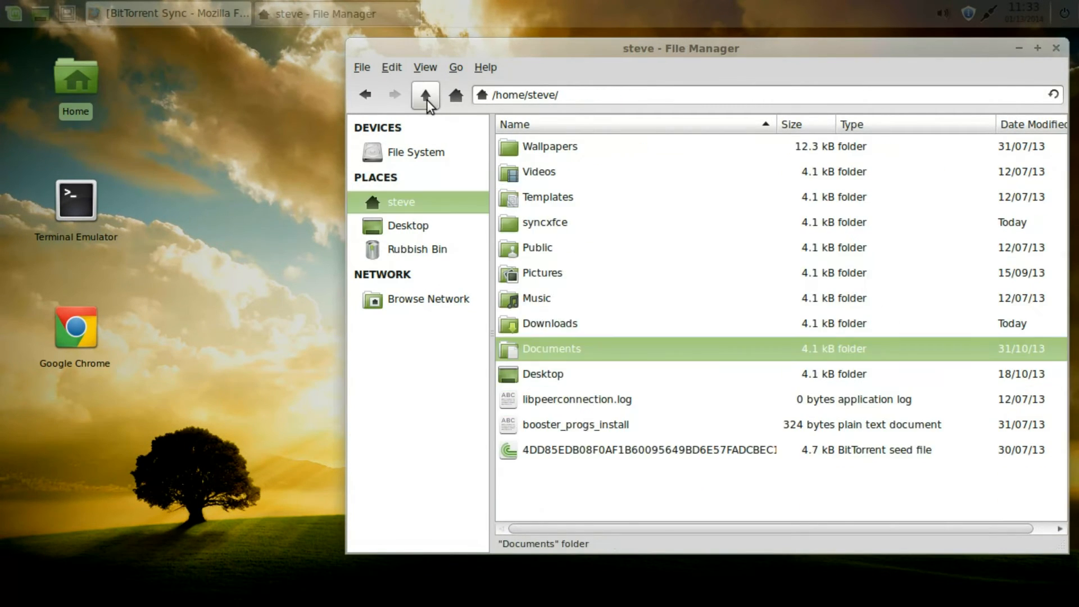
{"action": "double_click", "coordinate": [545, 223]}
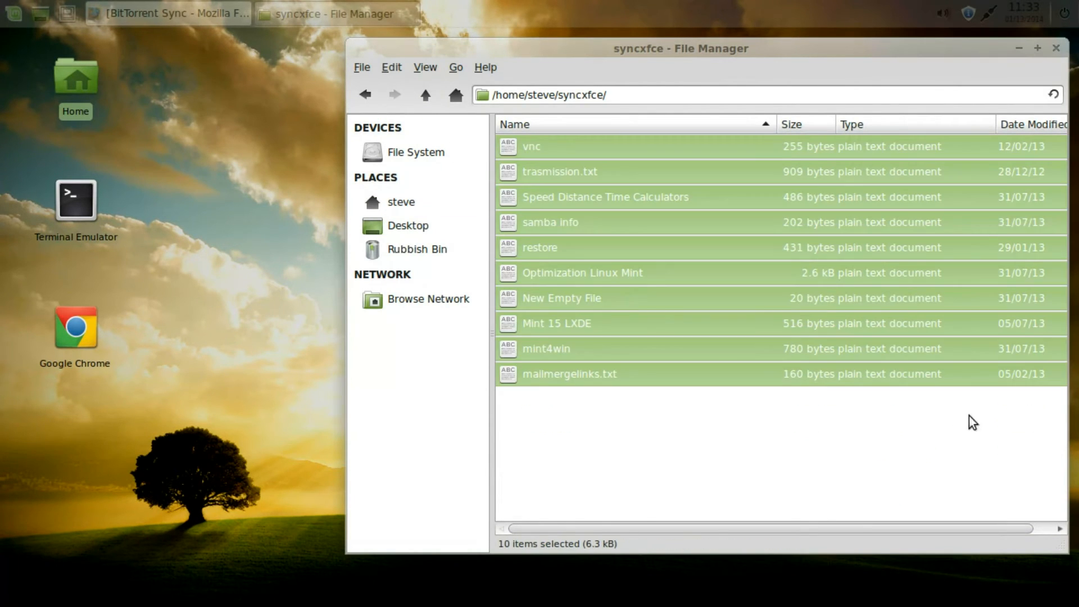
{"action": "left_click", "coordinate": [811, 497]}
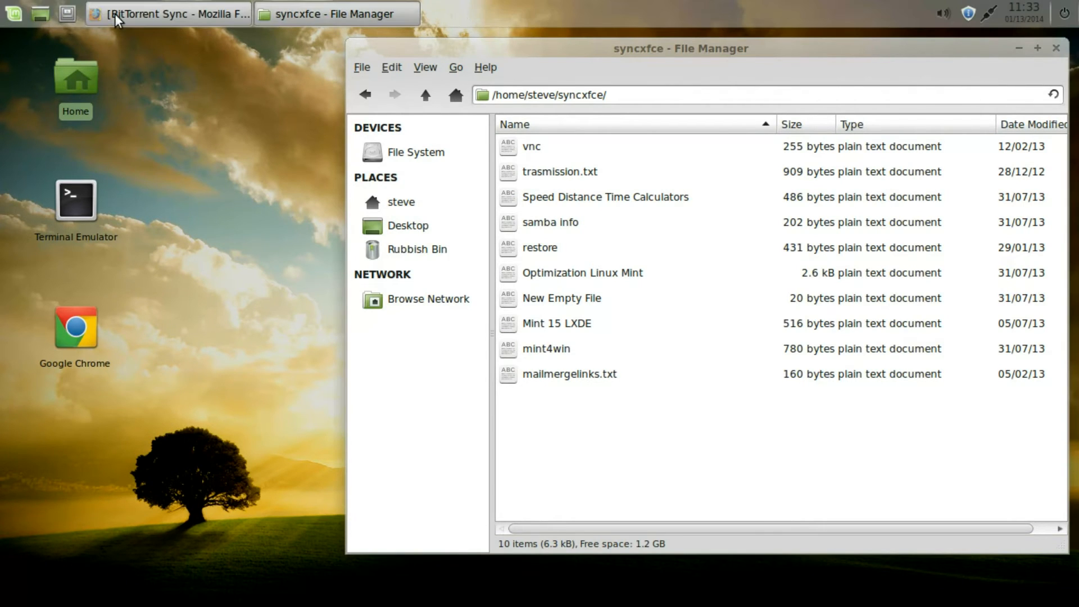
{"action": "left_click", "coordinate": [168, 14]}
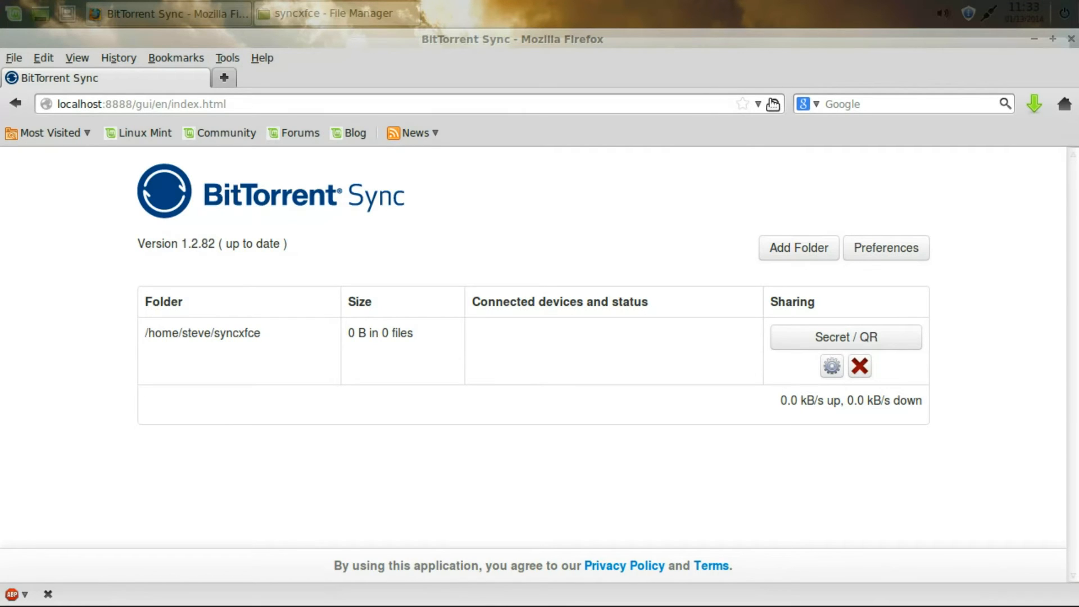
{"action": "mouse_move", "coordinate": [773, 110]}
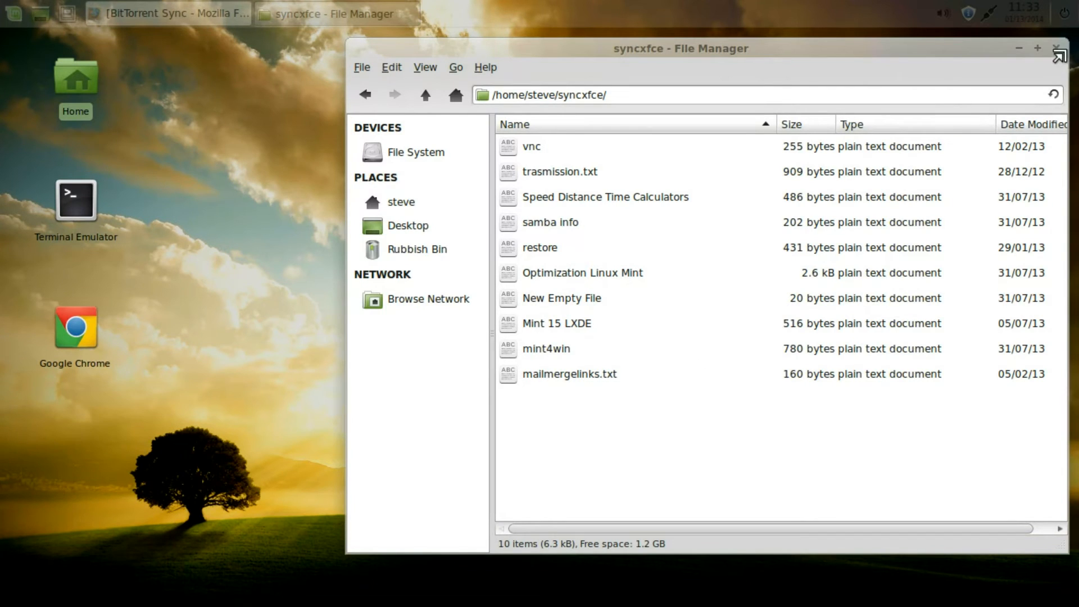
{"action": "mouse_move", "coordinate": [1022, 51]}
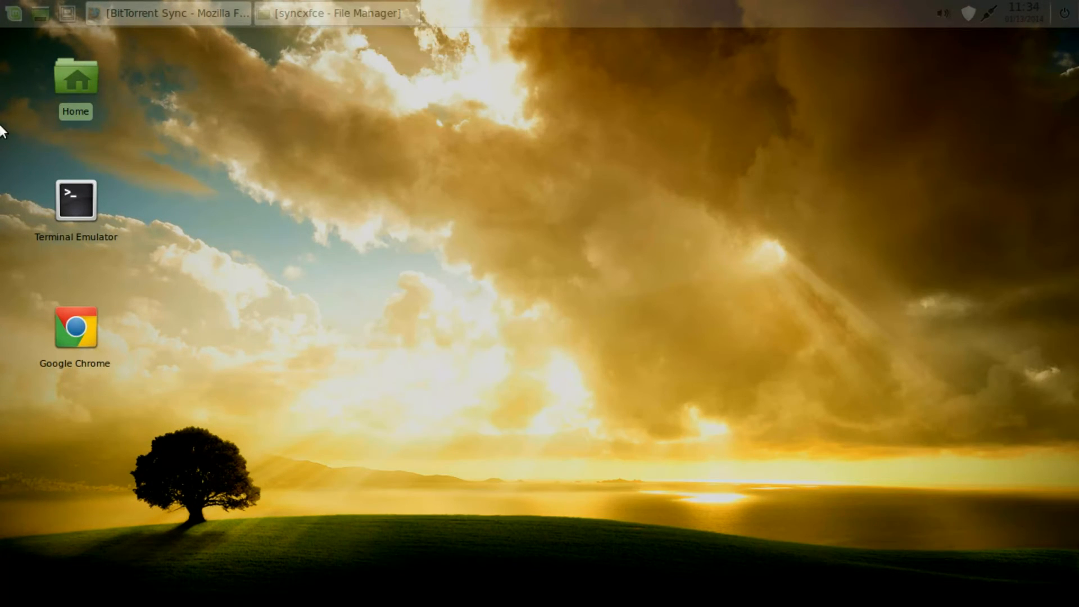
- Find Session and Startup via a 'start' menu search and begin adding an autostart application
{"action": "left_click", "coordinate": [15, 14]}
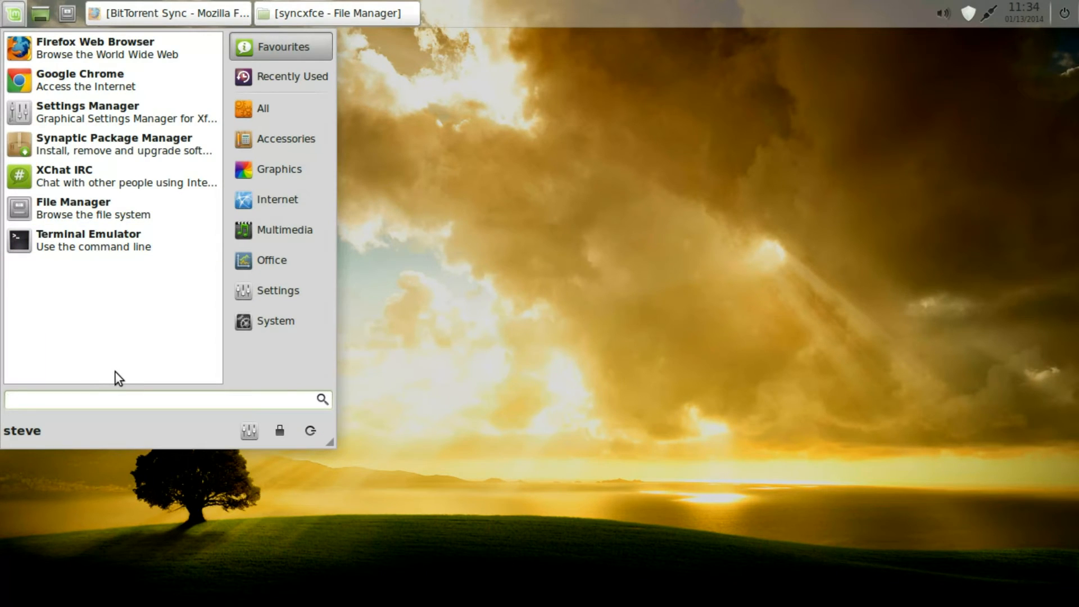
{"action": "type", "text": "start"}
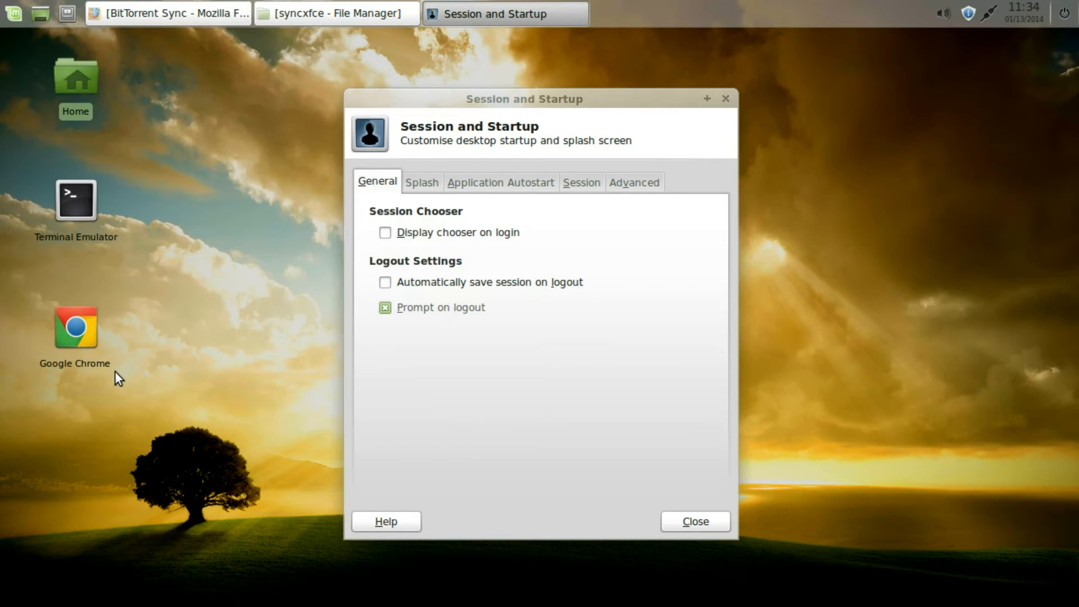
{"action": "mouse_move", "coordinate": [428, 229]}
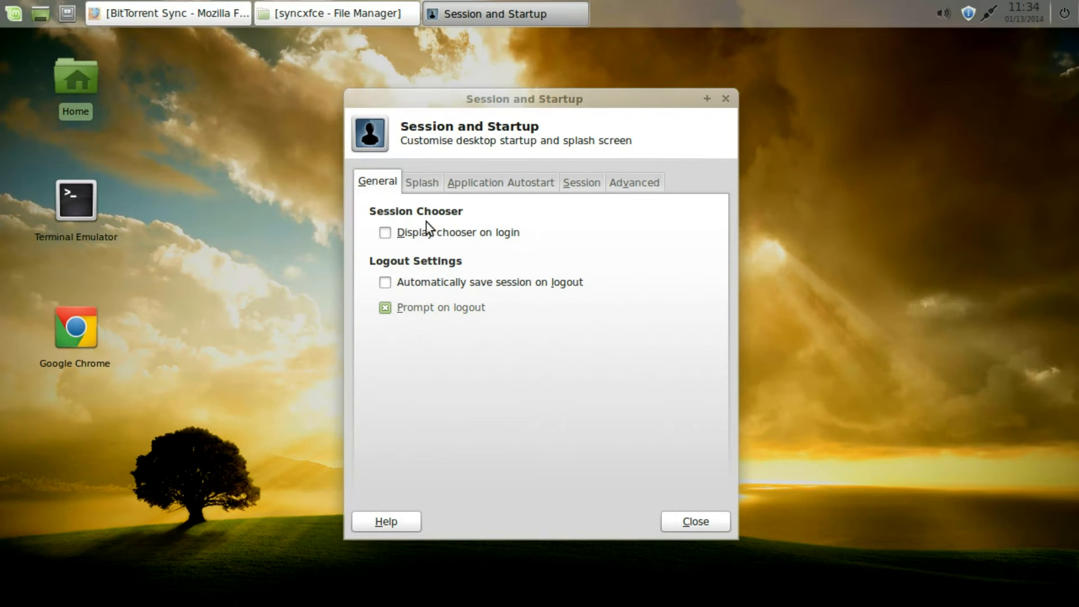
{"action": "mouse_move", "coordinate": [484, 195]}
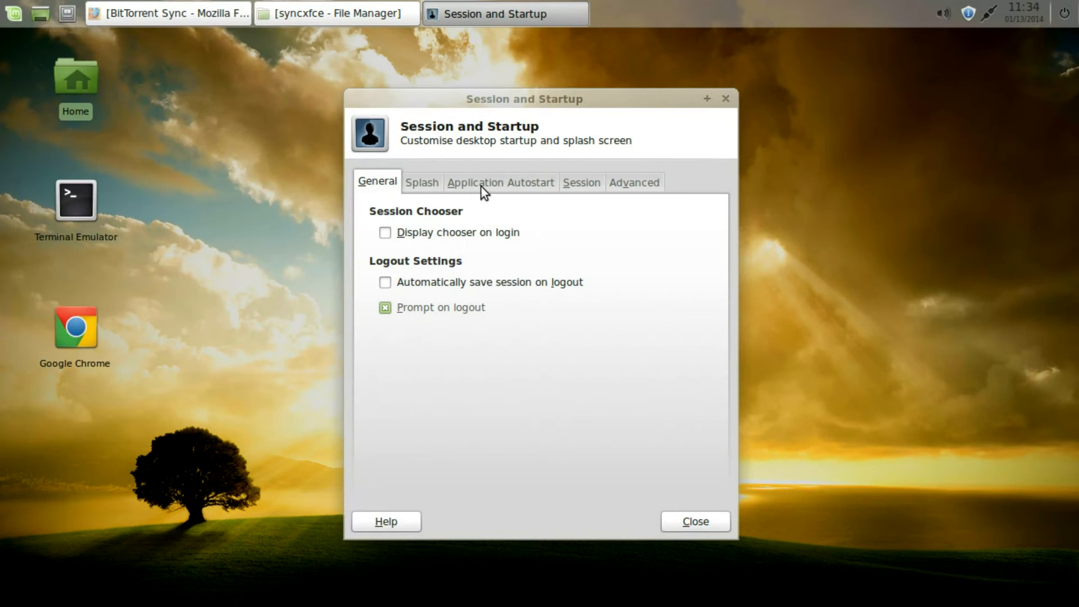
{"action": "left_click", "coordinate": [500, 182]}
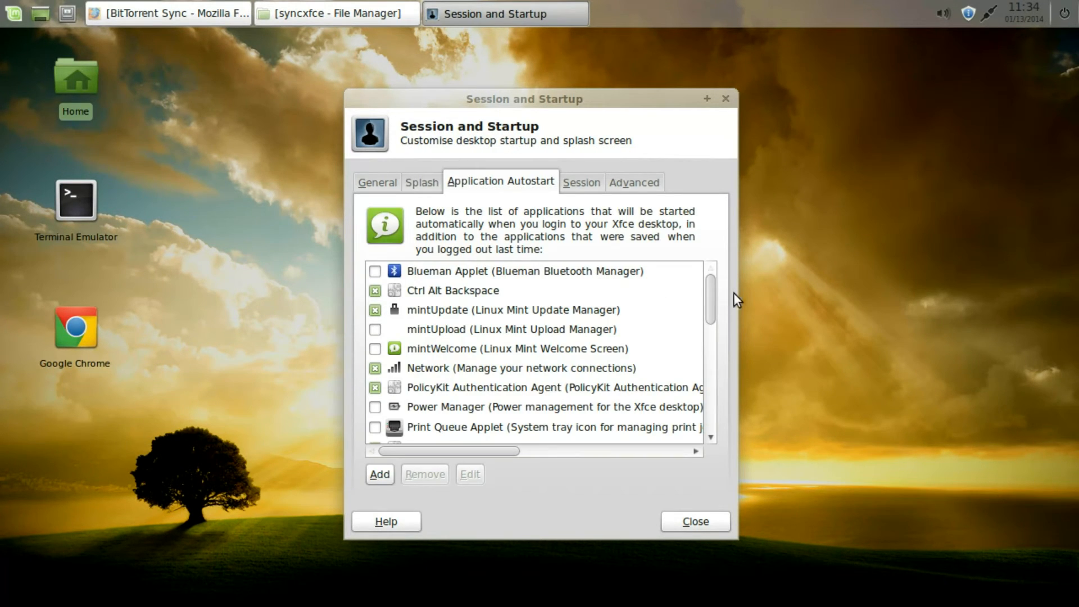
{"action": "scroll", "scroll_direction": "down", "scroll_amount": 3}
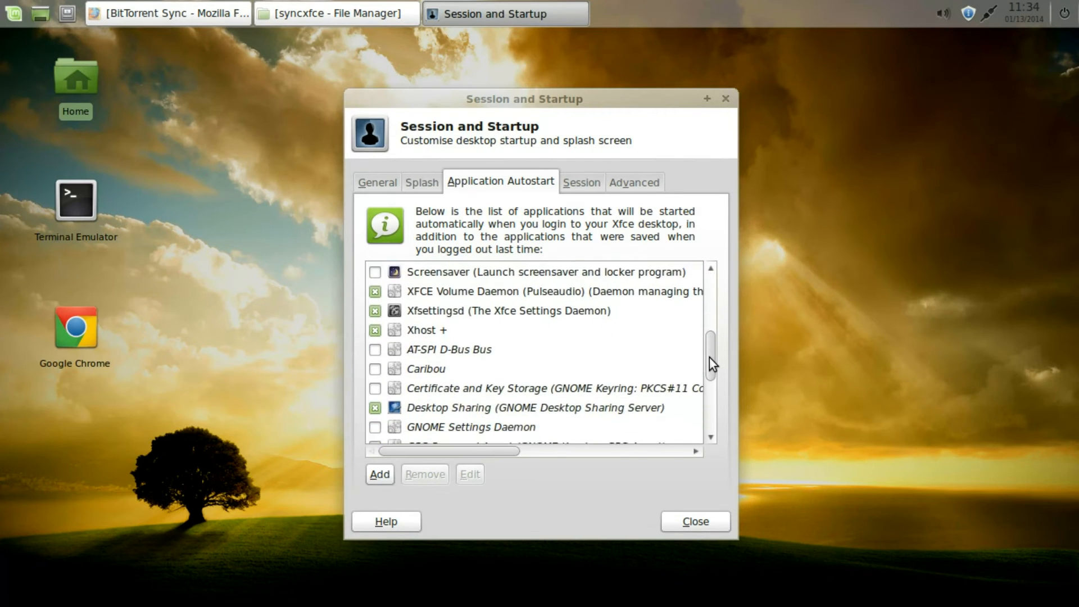
{"action": "scroll", "scroll_direction": "down", "scroll_amount": 3}
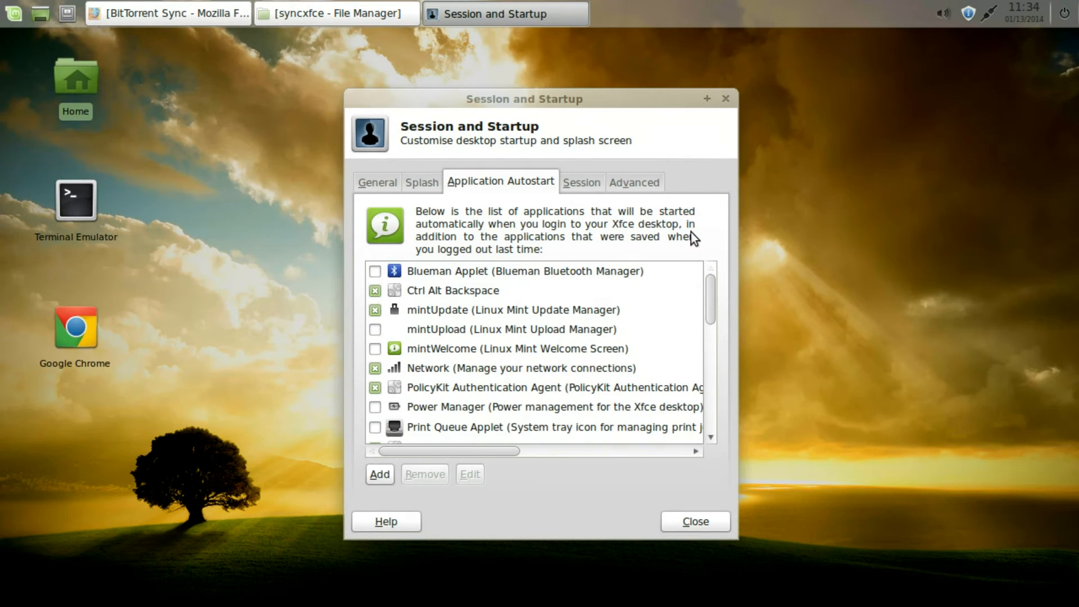
{"action": "left_click", "coordinate": [380, 474]}
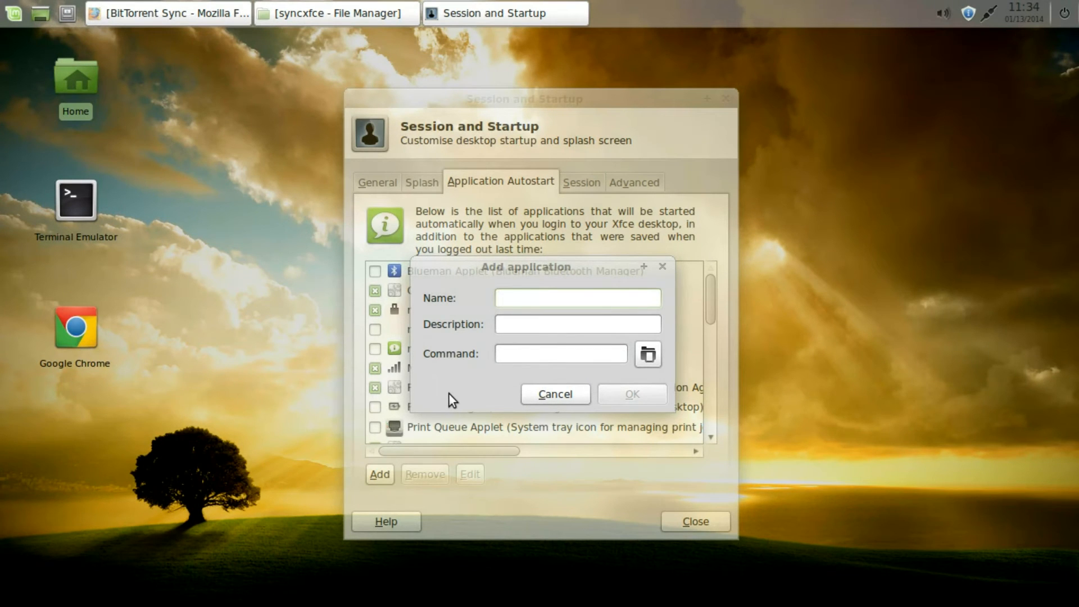
- Name the autostart entry 'btsync' with description 'personal file share'
{"action": "type", "text": "bt"}
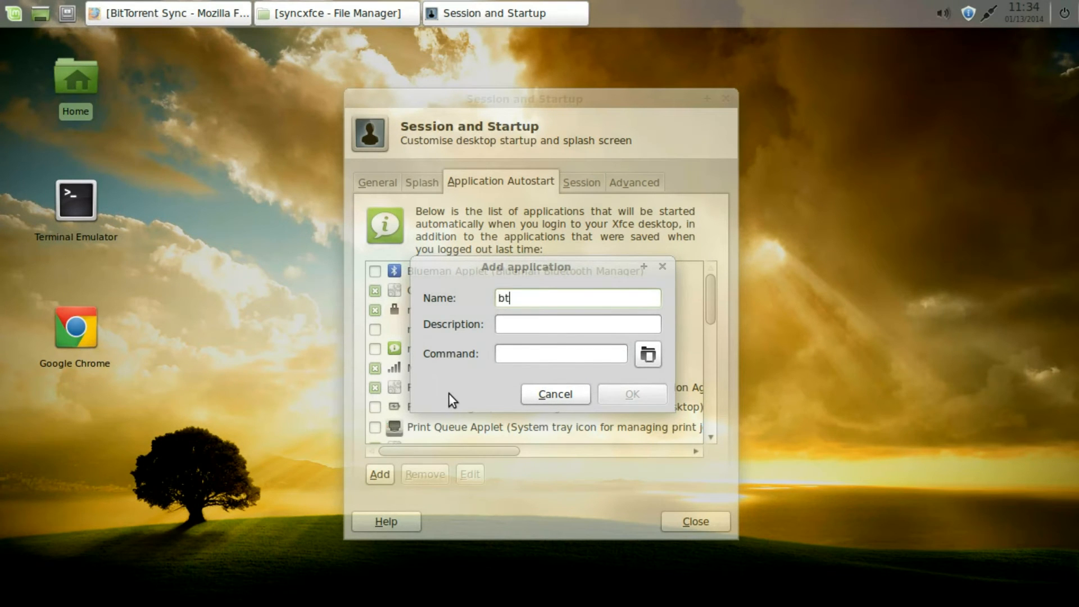
{"action": "type", "text": "sync"}
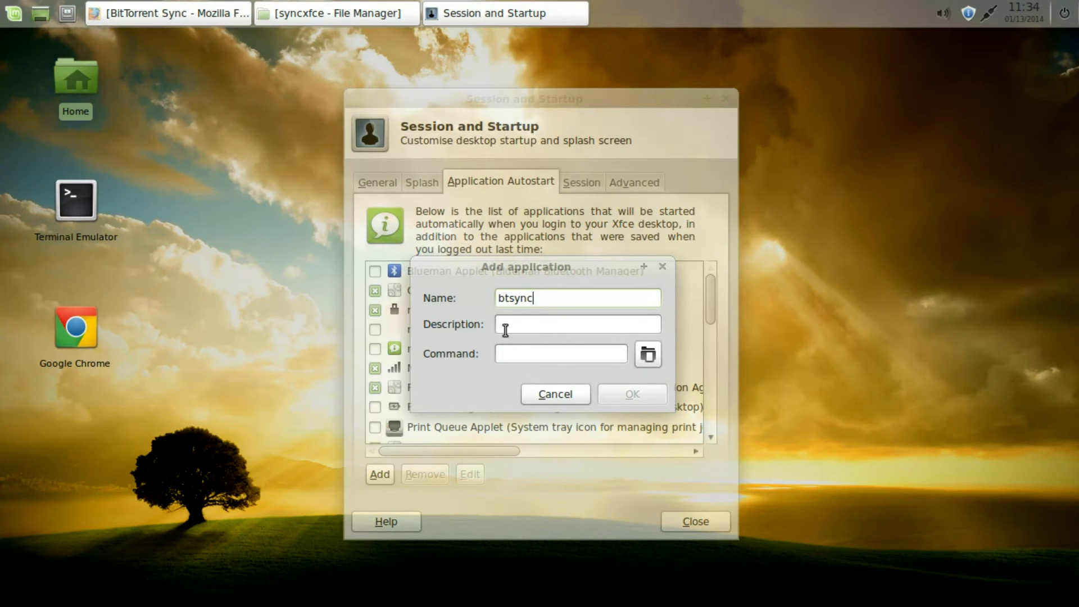
{"action": "left_click", "coordinate": [577, 325]}
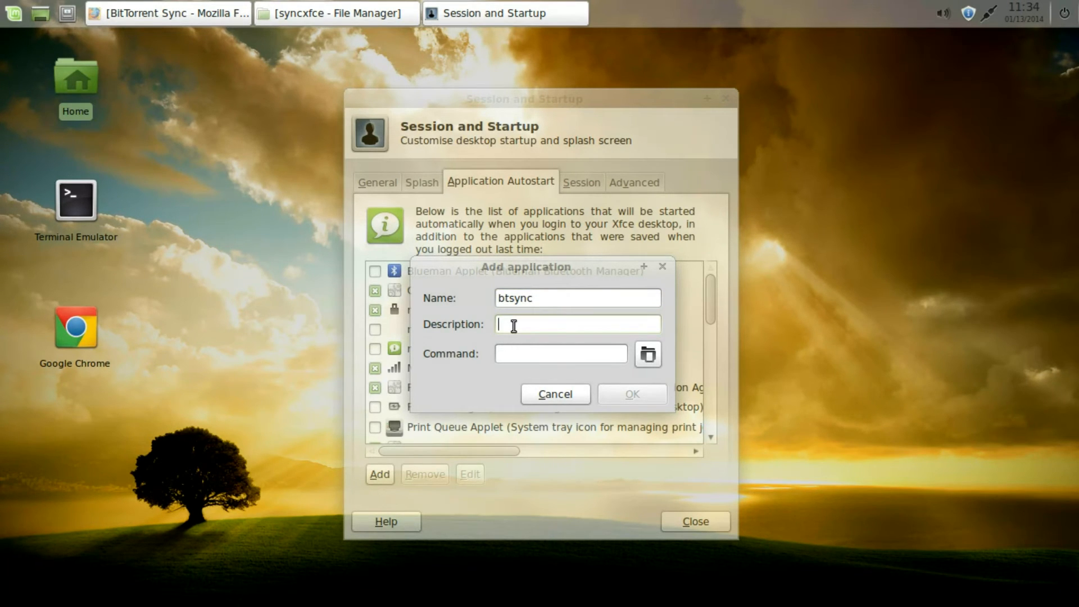
{"action": "type", "text": "per"}
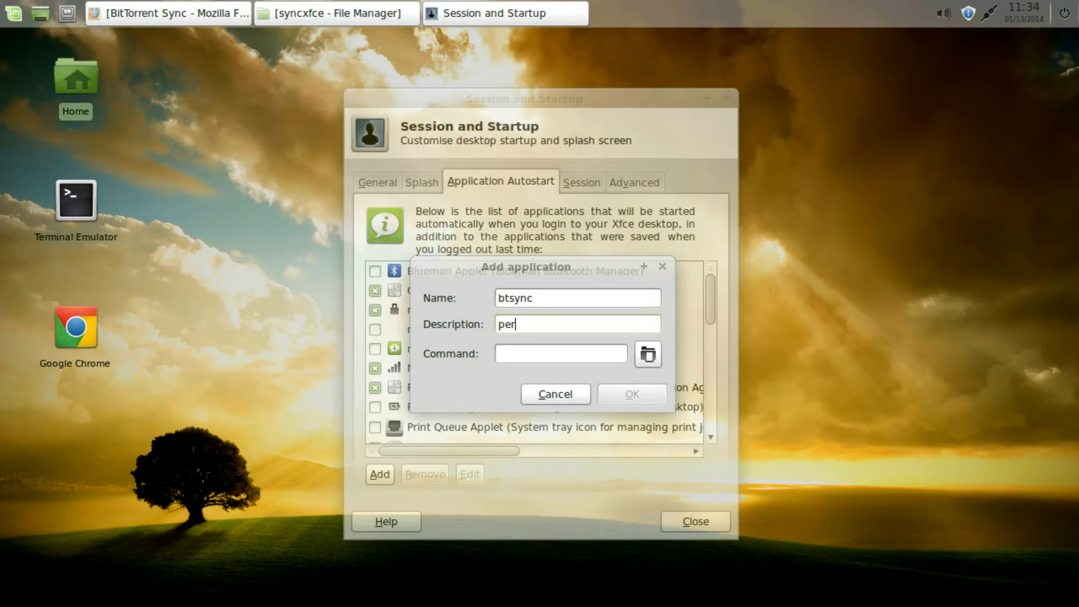
{"action": "type", "text": "sonal"}
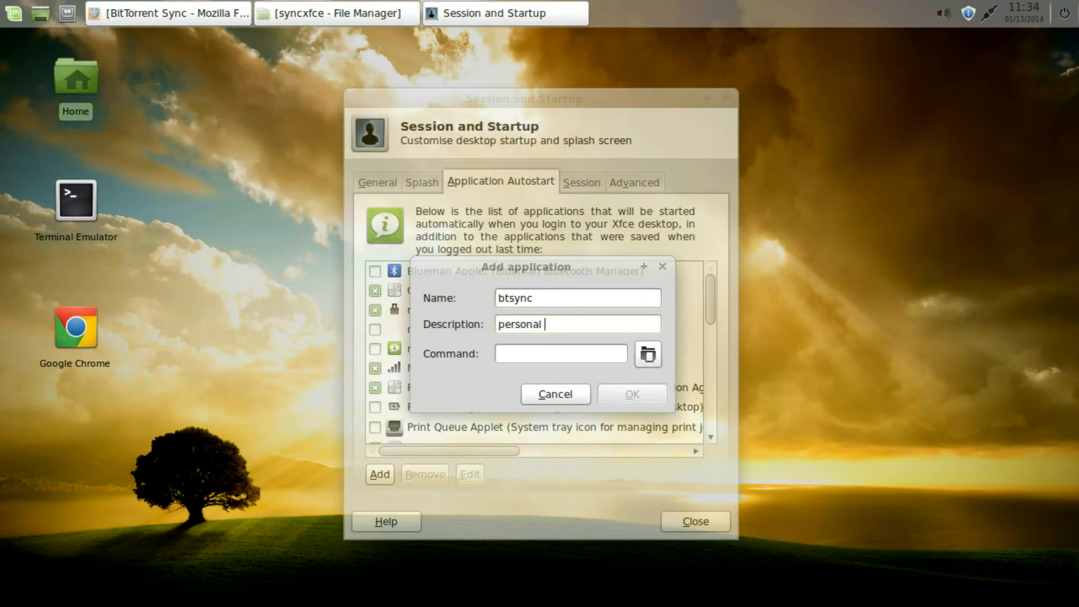
{"action": "type", "text": "file"}
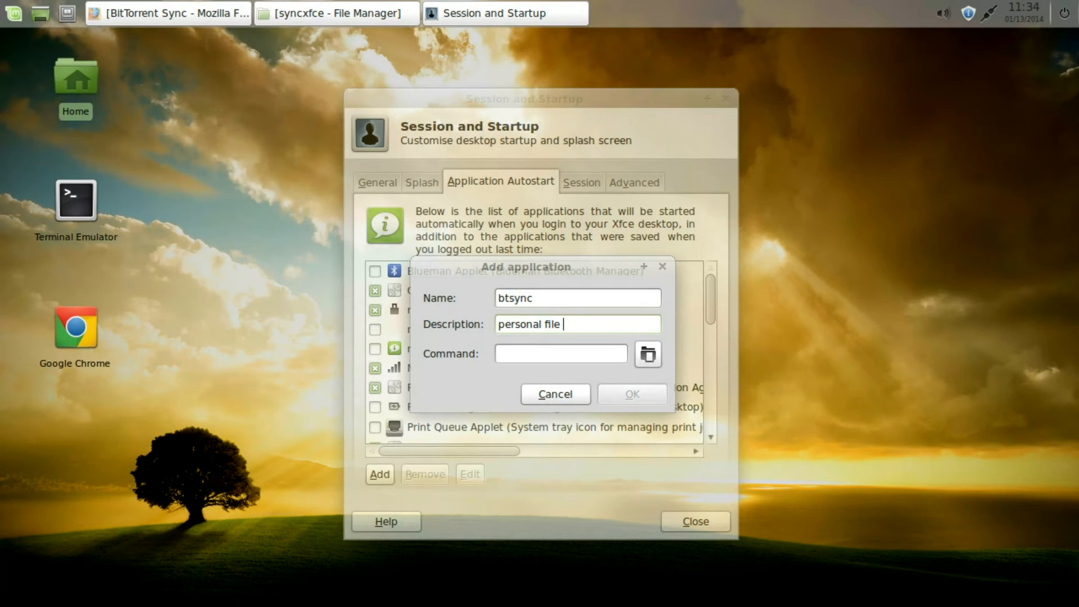
{"action": "type", "text": "share"}
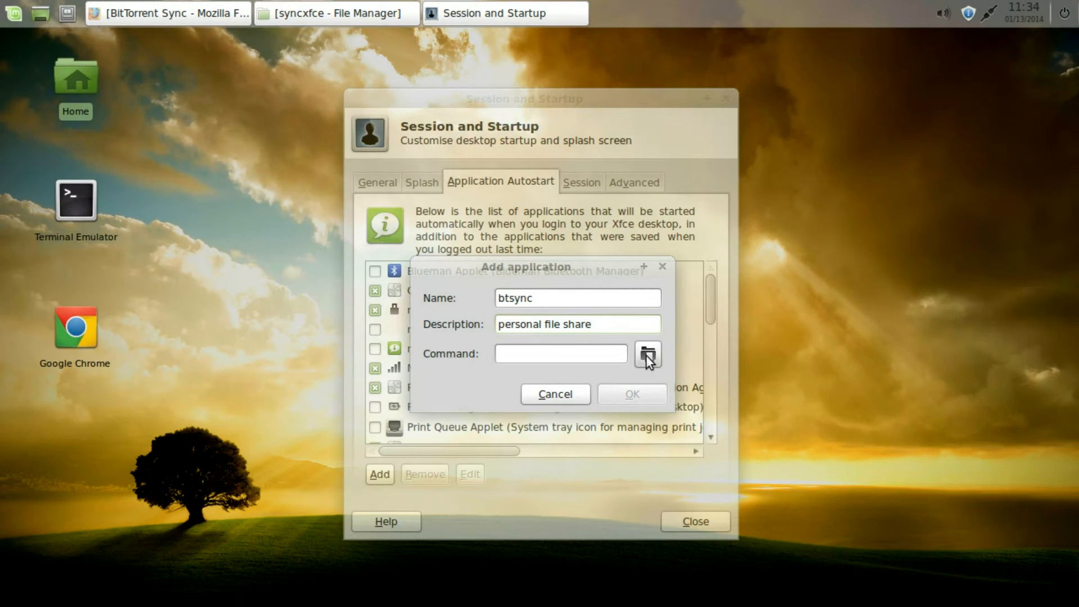
- Set the command to /home/steve/.btsync/btsync using the file picker
{"action": "left_click", "coordinate": [647, 354]}
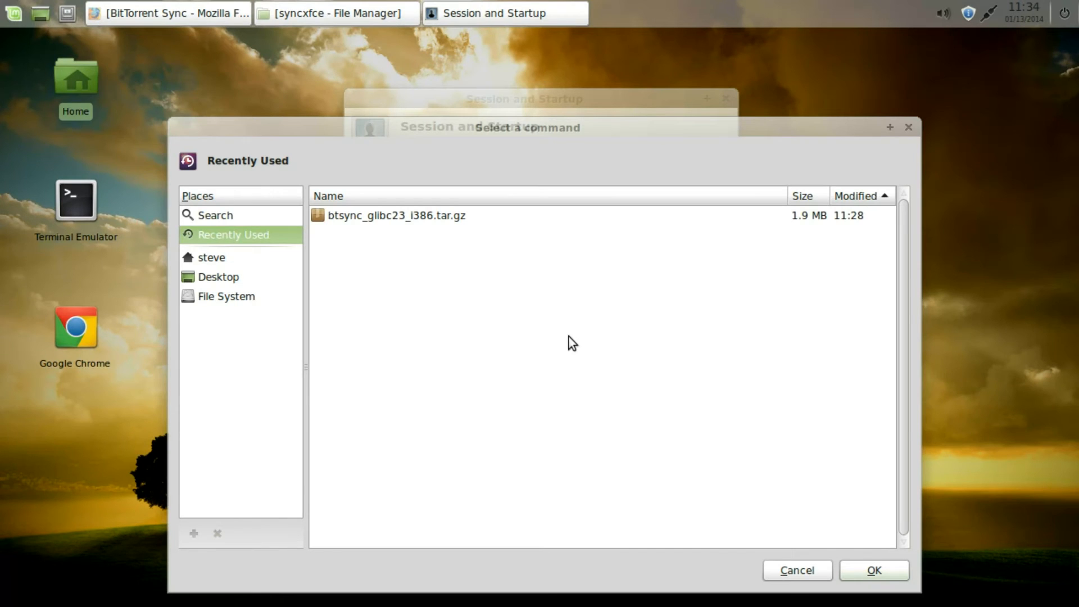
{"action": "left_click", "coordinate": [211, 257]}
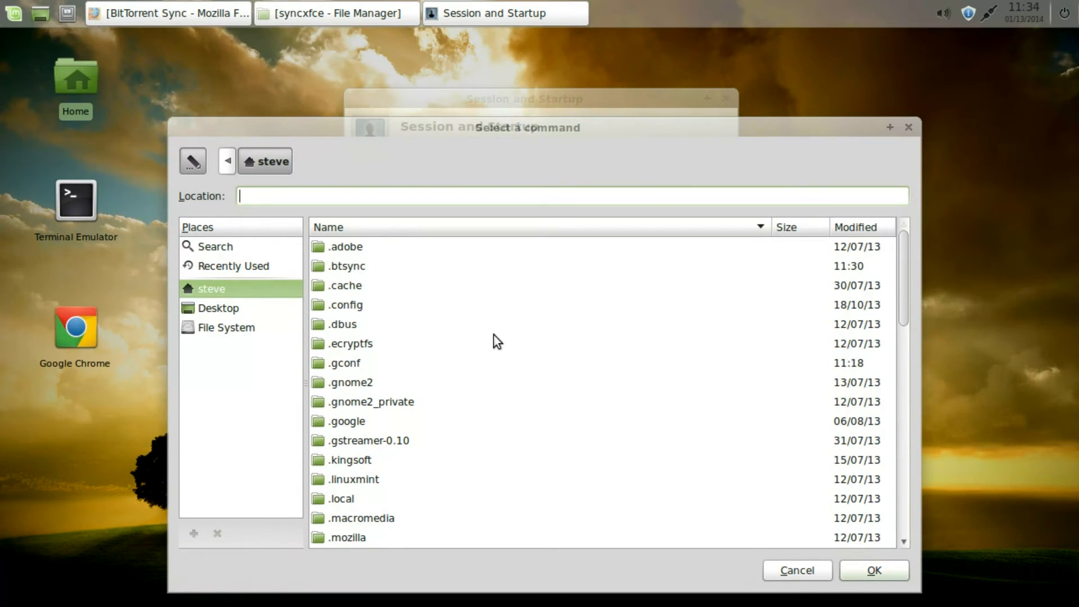
{"action": "double_click", "coordinate": [345, 266]}
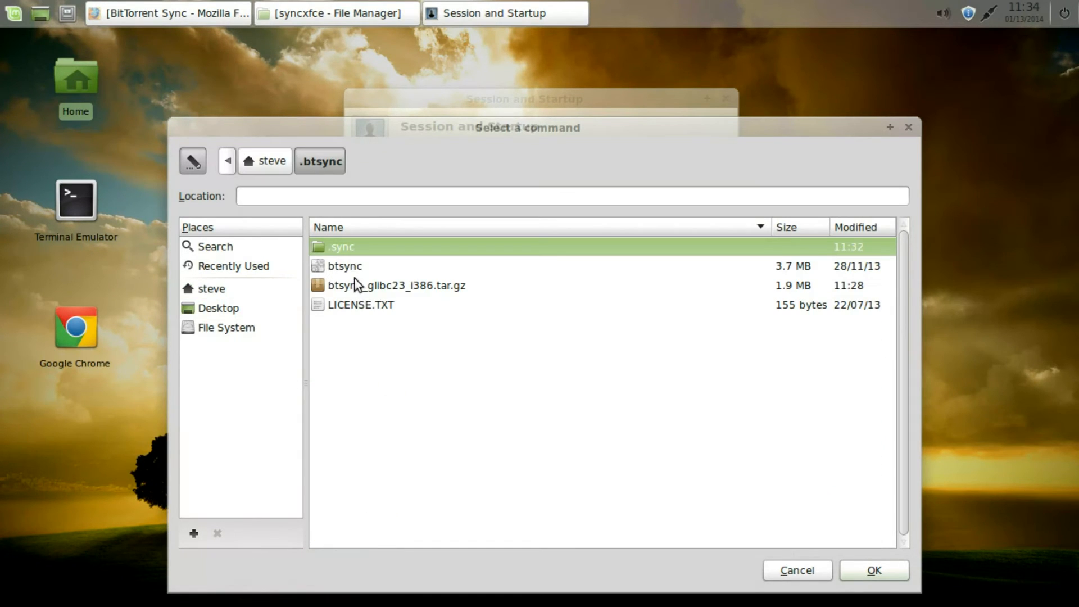
{"action": "left_click", "coordinate": [344, 266]}
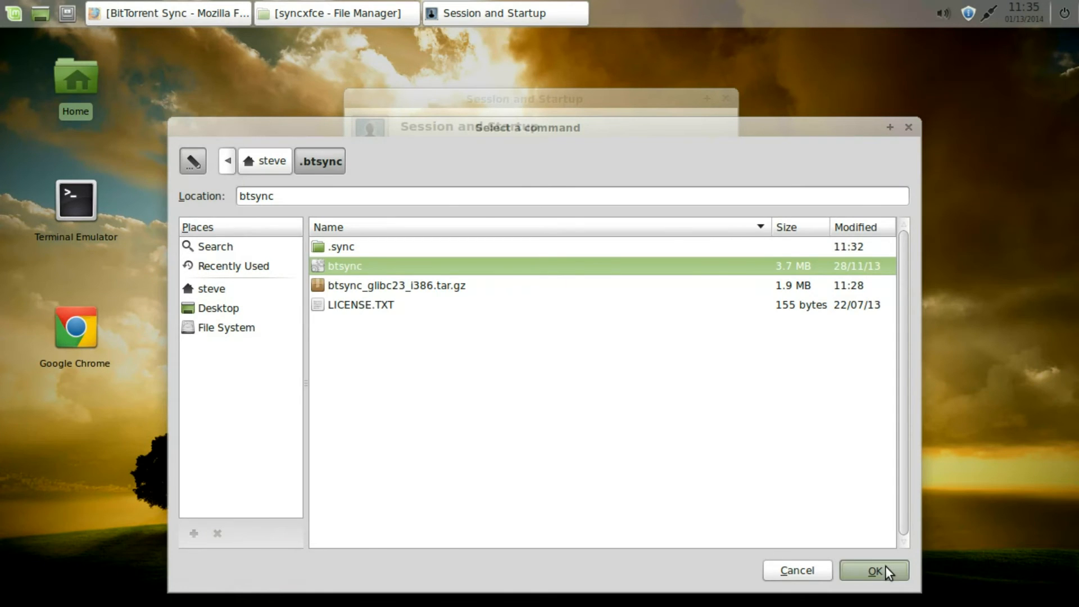
{"action": "left_click", "coordinate": [875, 570]}
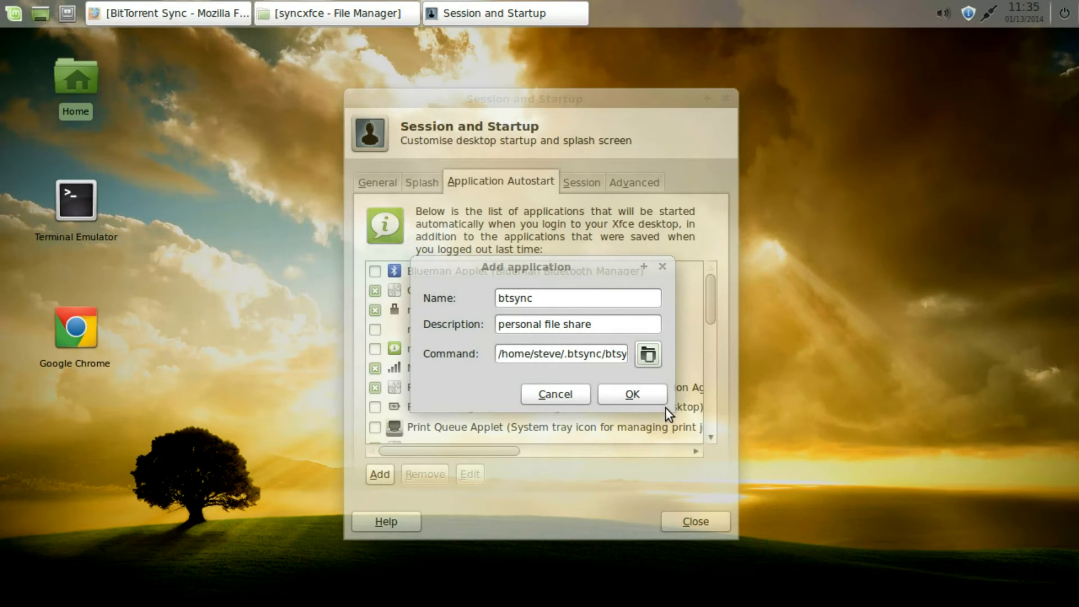
- Save the enabled btsync autostart entry, close Session and Startup, and restore Firefox
{"action": "left_click", "coordinate": [632, 394]}
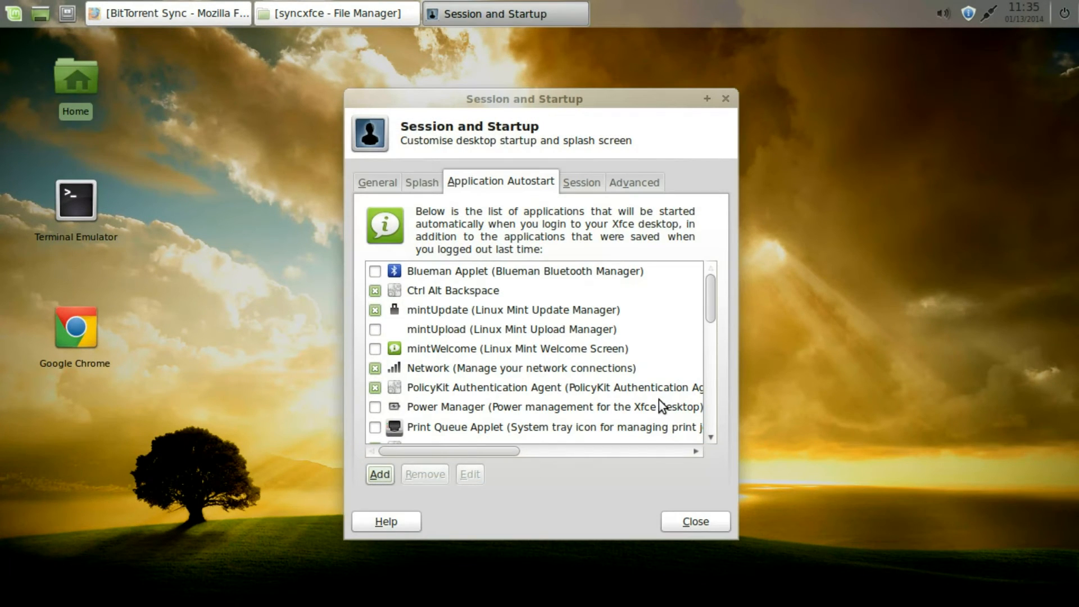
{"action": "mouse_move", "coordinate": [713, 313]}
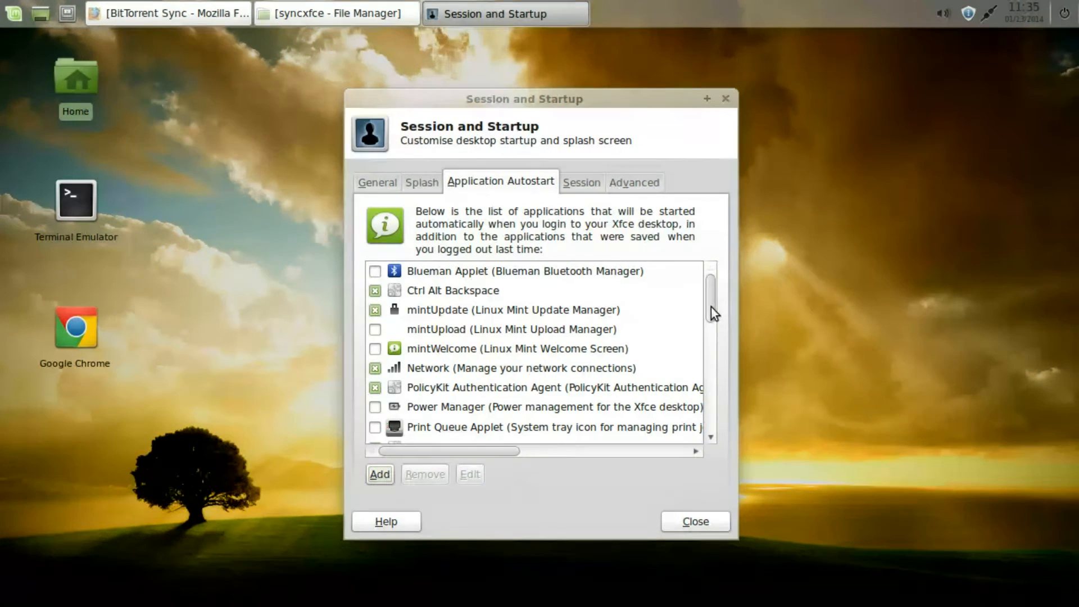
{"action": "scroll", "scroll_direction": "down", "scroll_amount": 3}
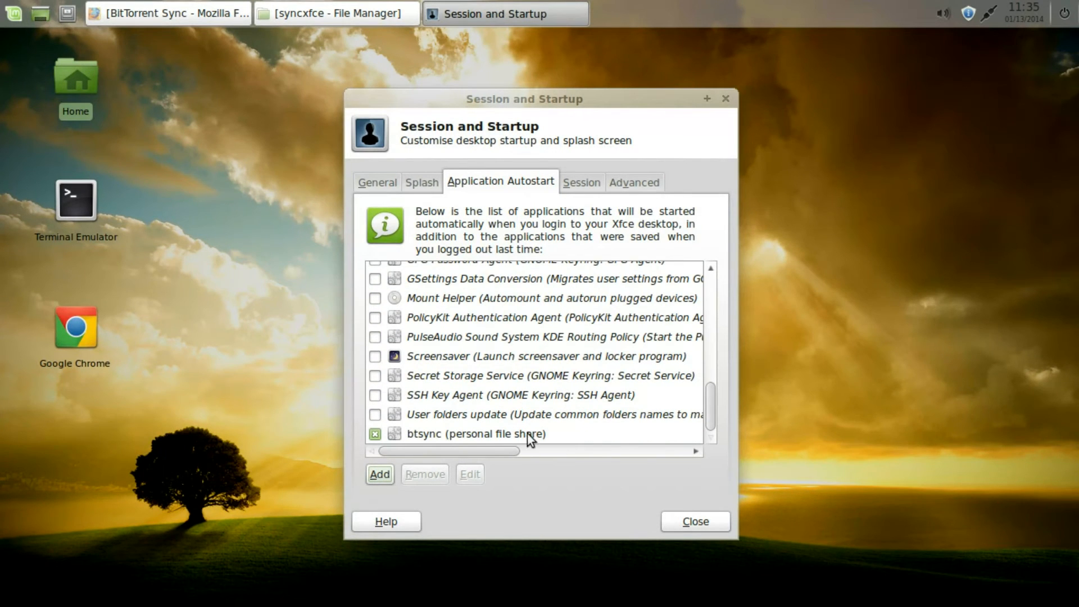
{"action": "mouse_move", "coordinate": [612, 495]}
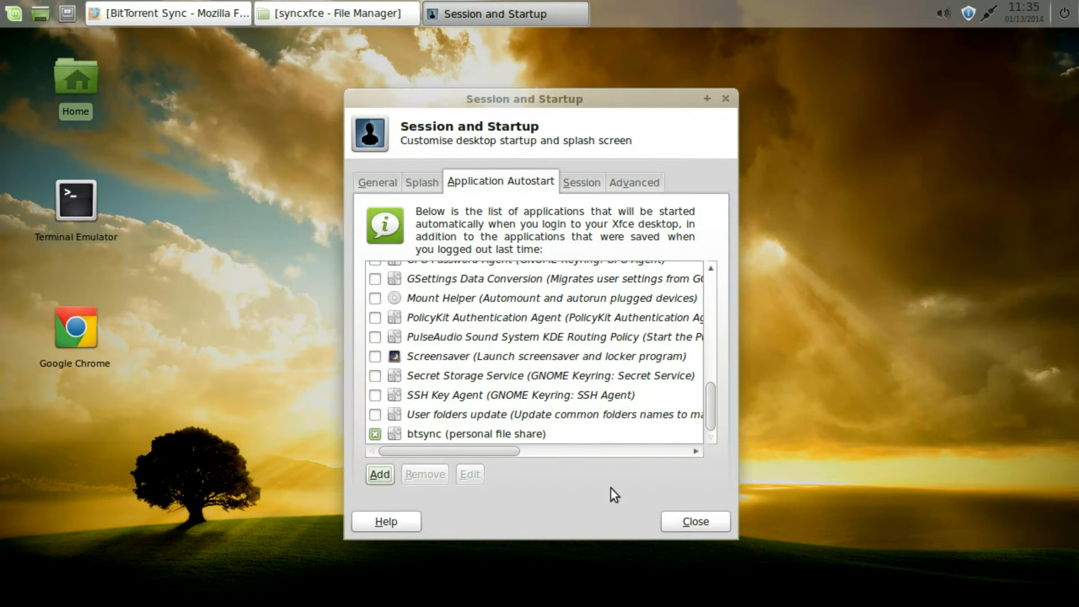
{"action": "left_click", "coordinate": [696, 521]}
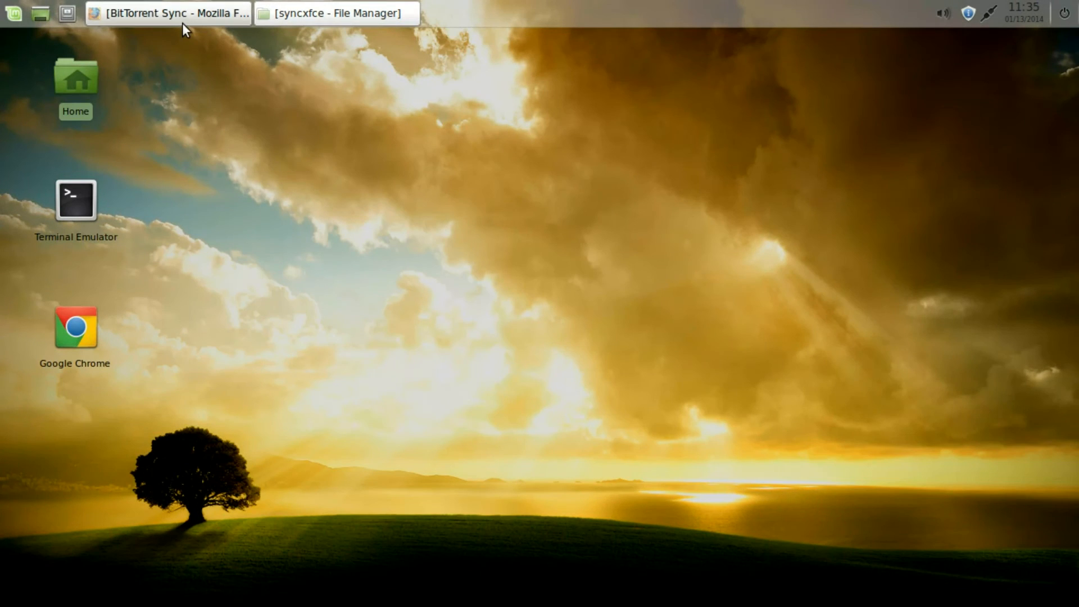
{"action": "left_click", "coordinate": [168, 14]}
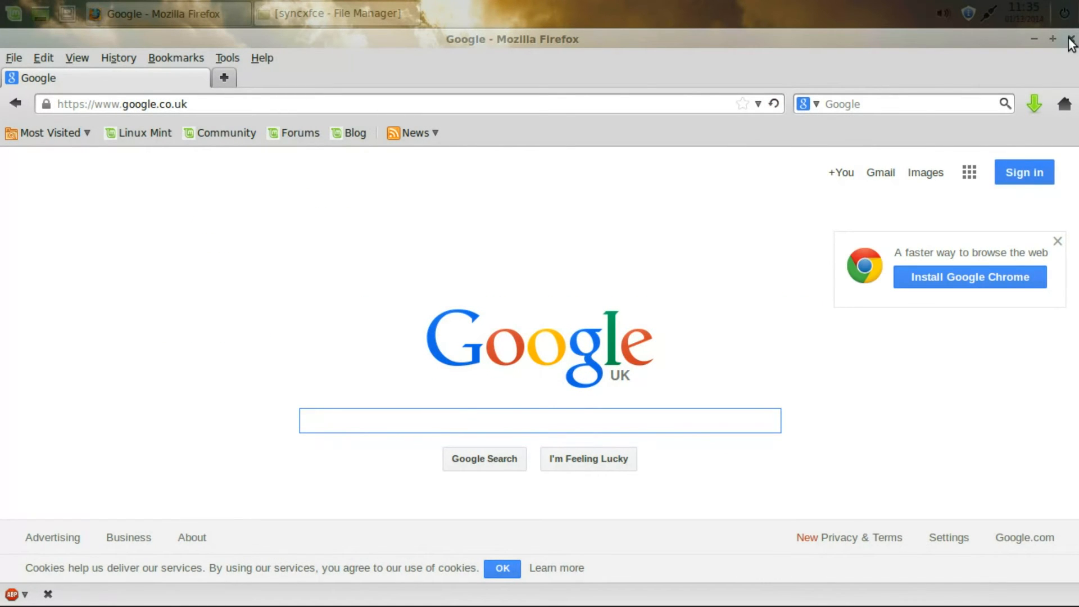
- Close Firefox, open the btsync file from the desktop, and minimise the editor showing its secret
{"action": "left_click", "coordinate": [1069, 39]}
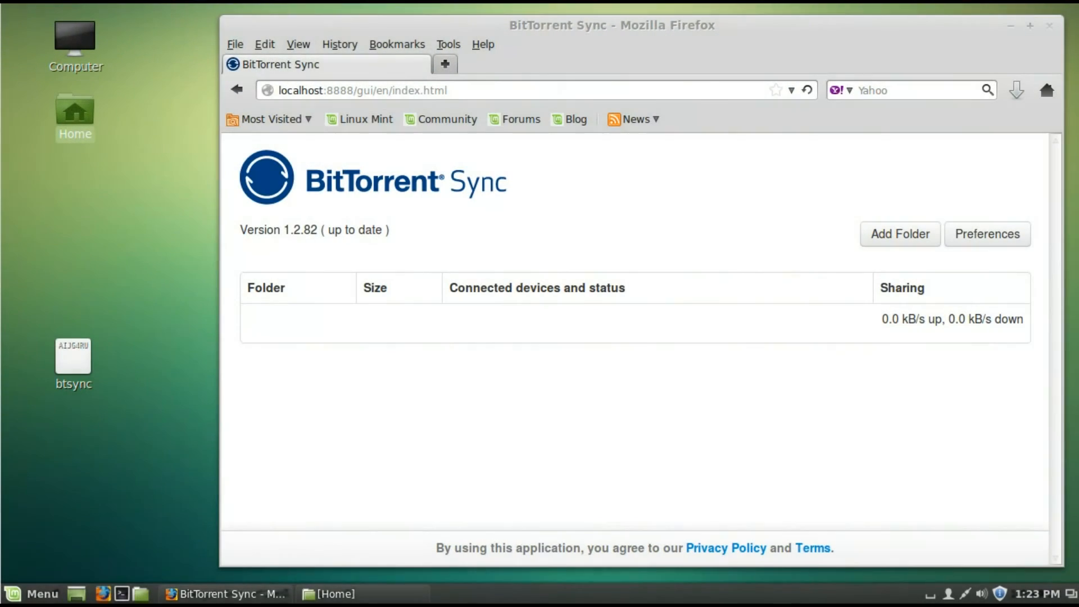
{"action": "mouse_move", "coordinate": [868, 444]}
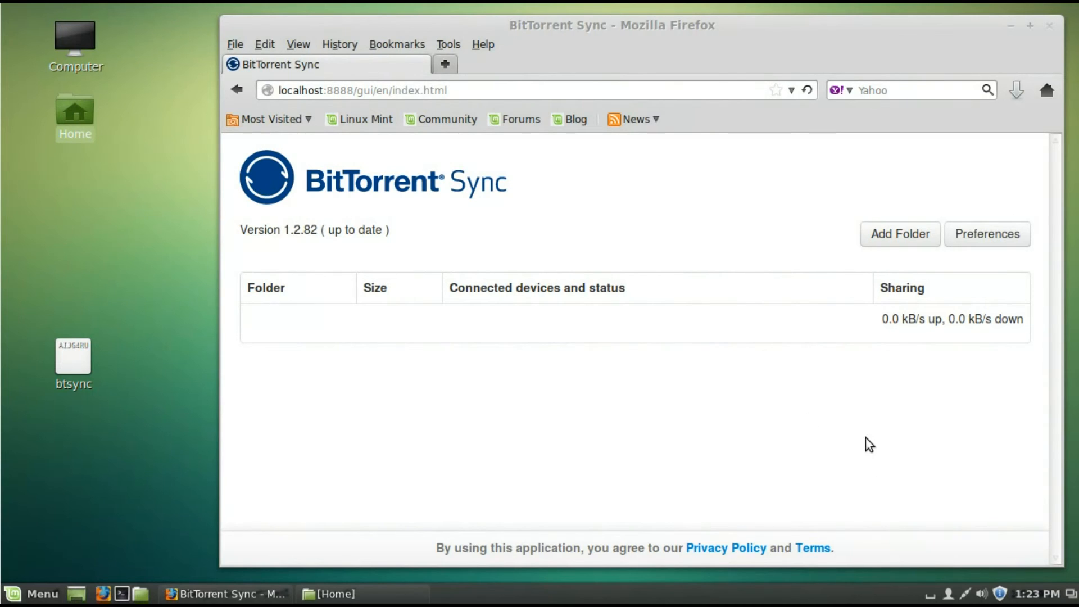
{"action": "mouse_move", "coordinate": [734, 383]}
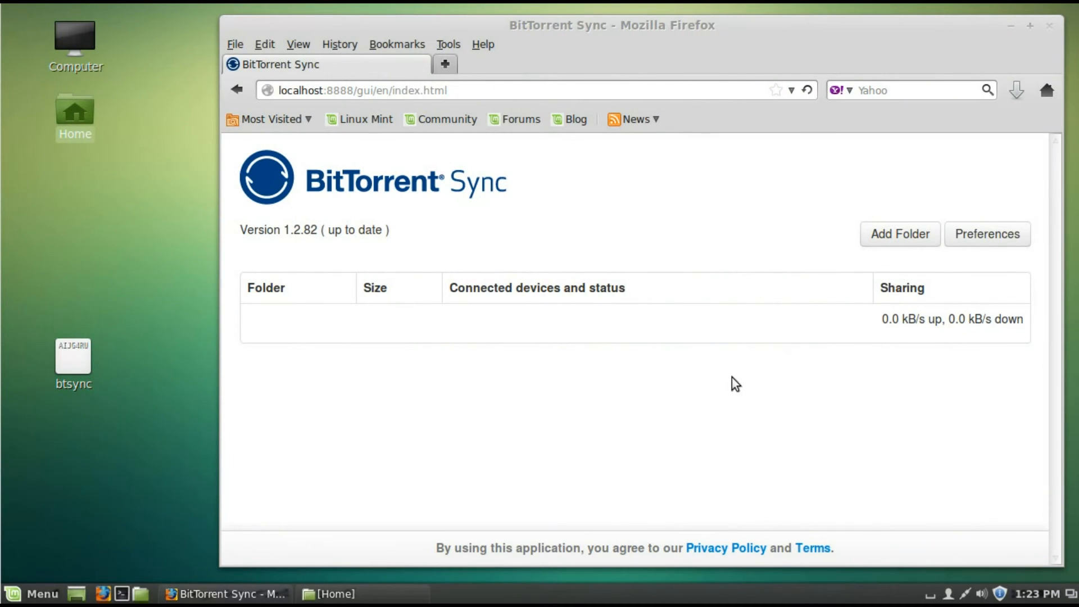
{"action": "left_click", "coordinate": [73, 359]}
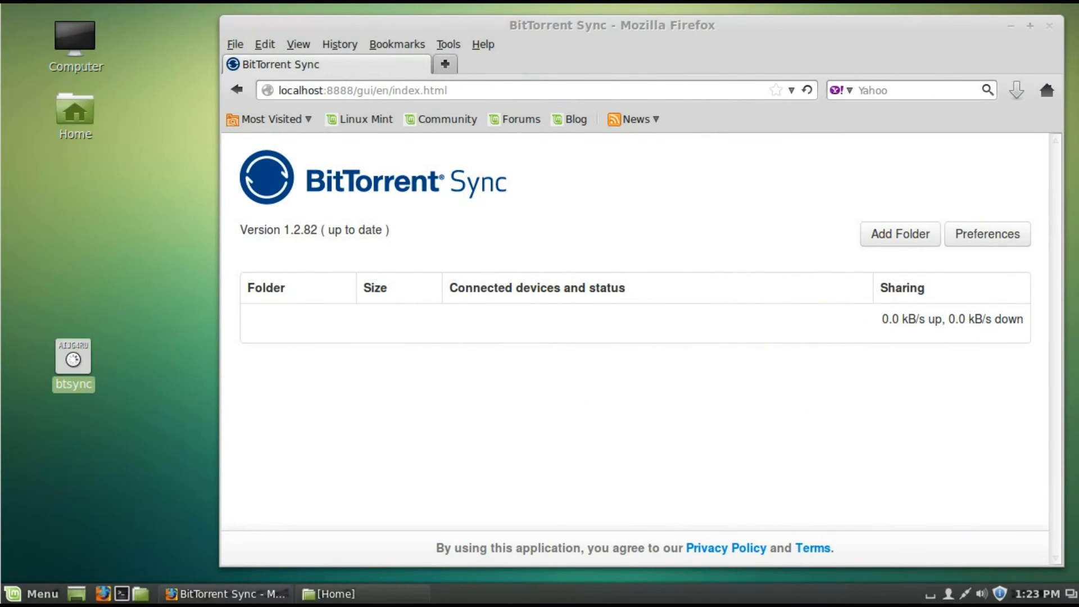
{"action": "double_click", "coordinate": [72, 358]}
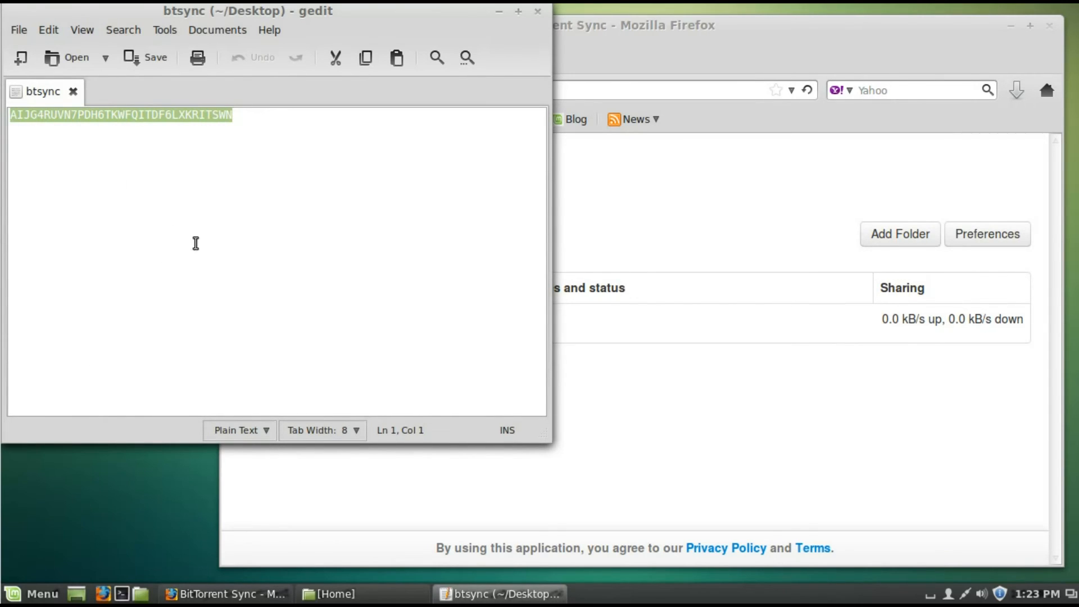
{"action": "mouse_move", "coordinate": [518, 7]}
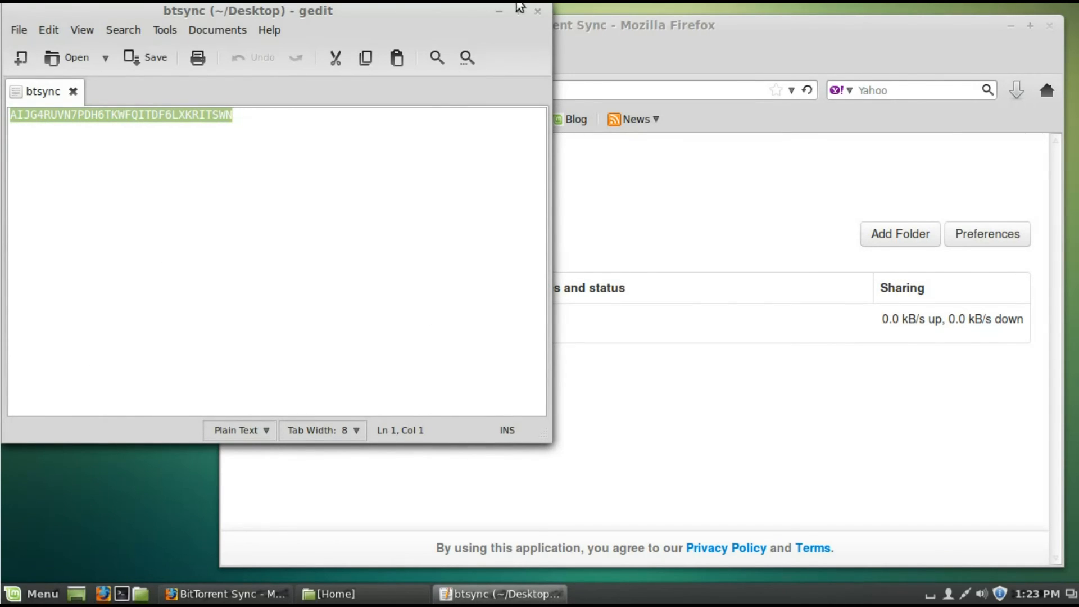
{"action": "left_click", "coordinate": [501, 8]}
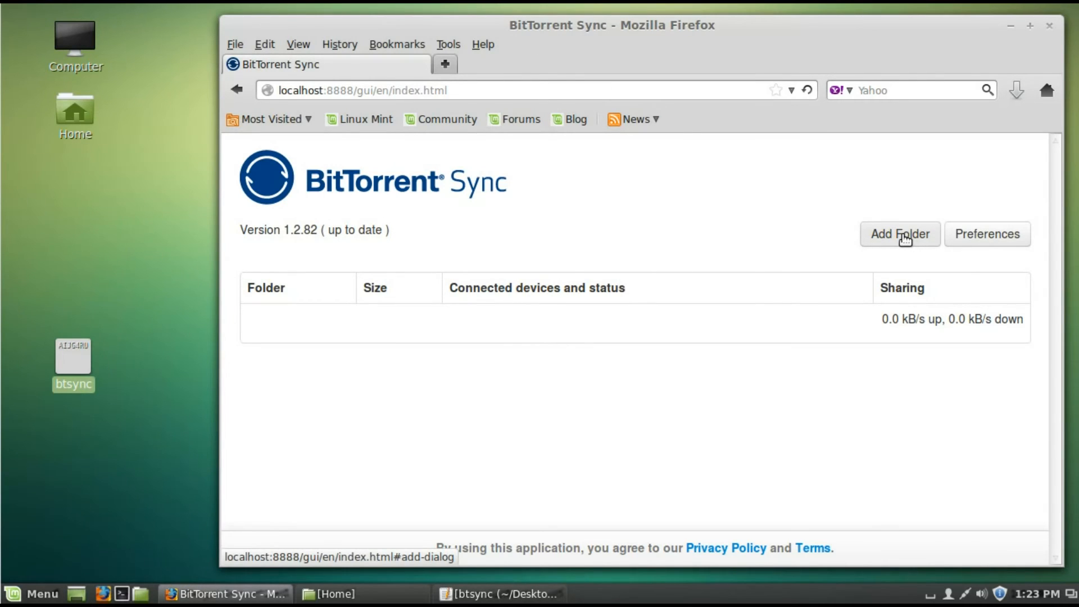
{"action": "mouse_move", "coordinate": [377, 564]}
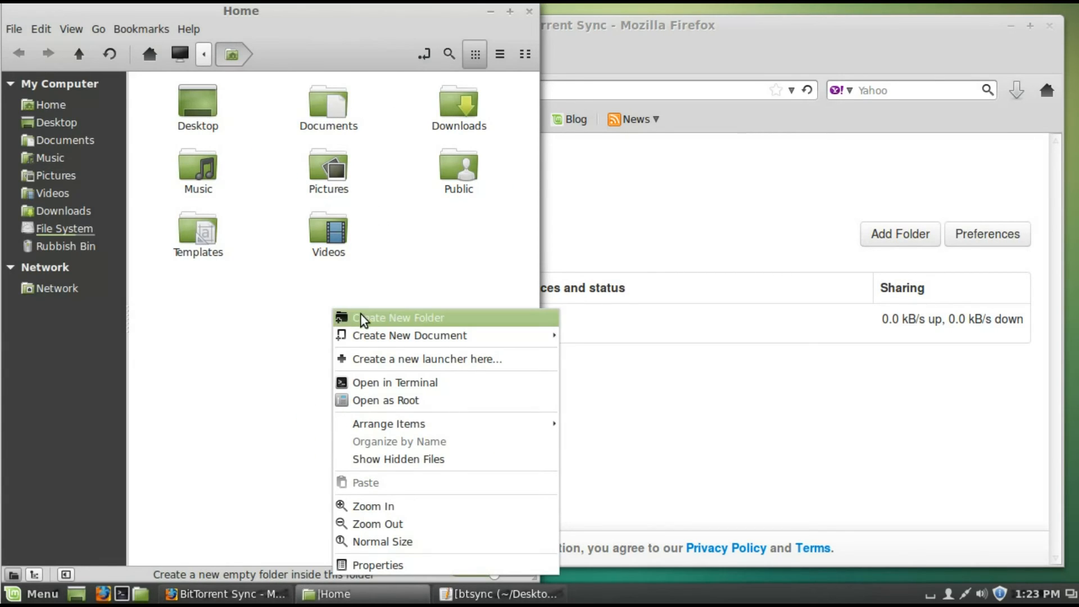
- Make a new 'cinsync' folder in Home and open it
{"action": "left_click", "coordinate": [397, 318]}
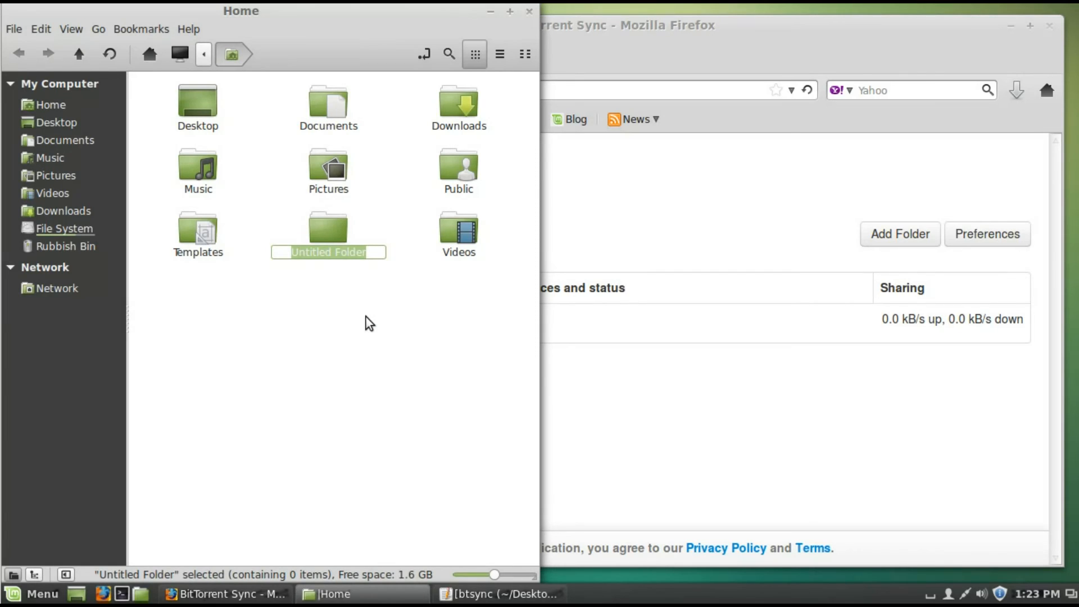
{"action": "type", "text": "c"}
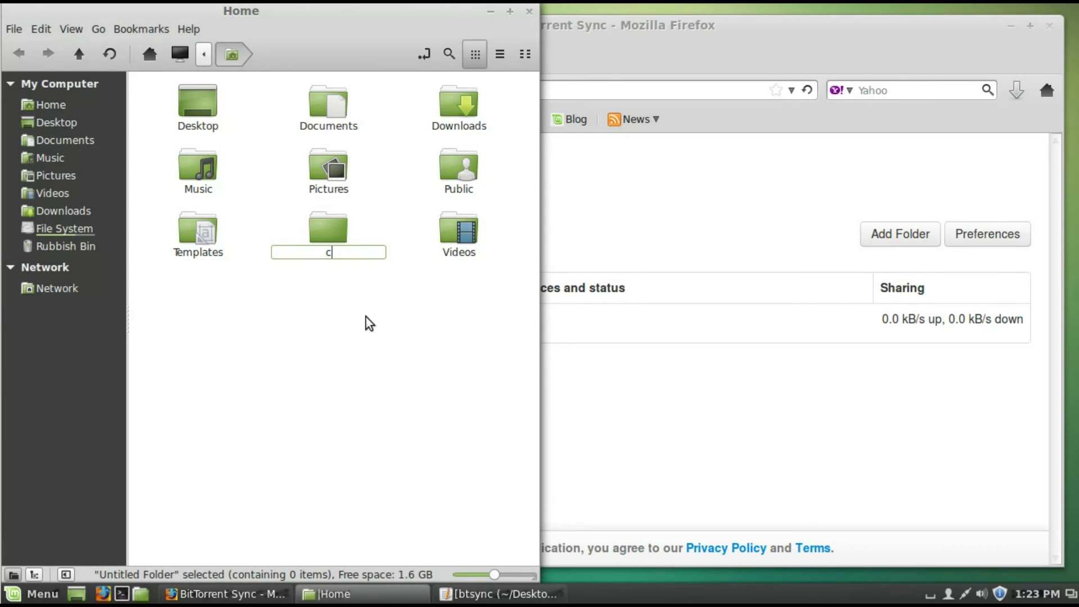
{"action": "type", "text": "ins"}
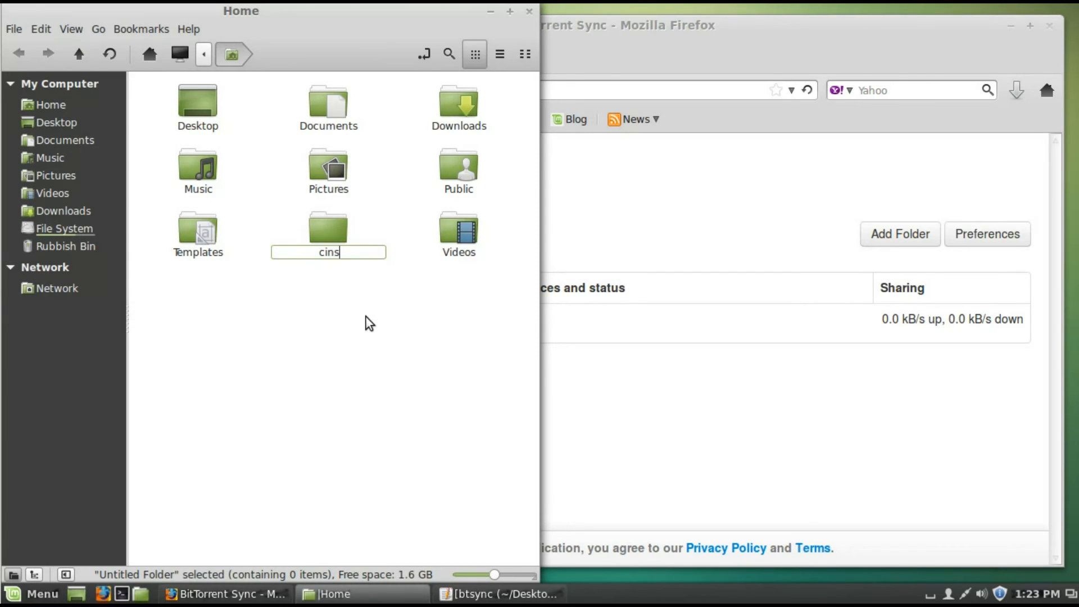
{"action": "type", "text": "ync"}
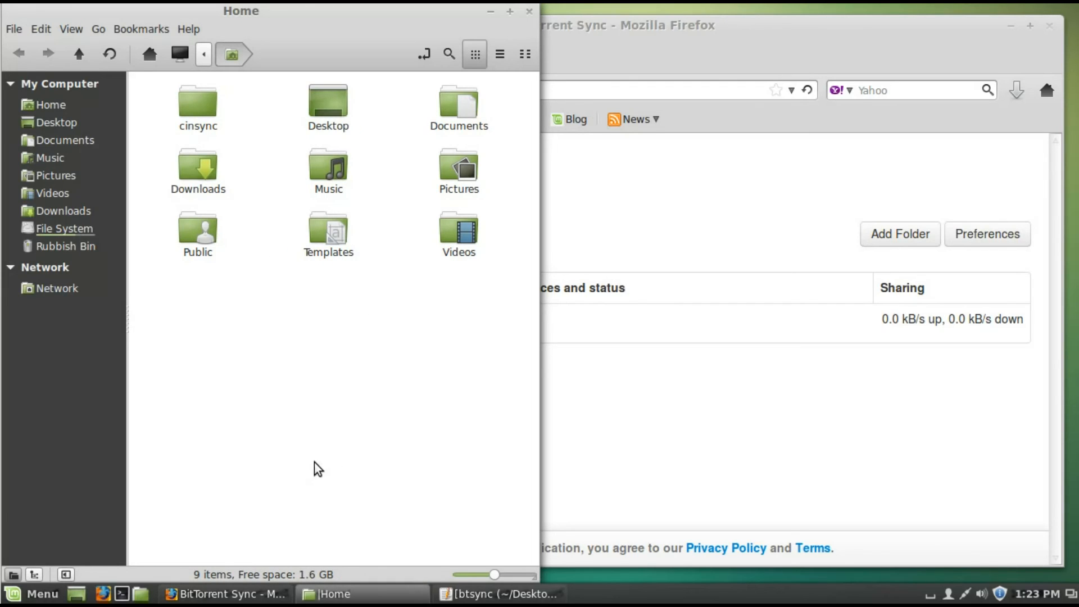
{"action": "double_click", "coordinate": [197, 101]}
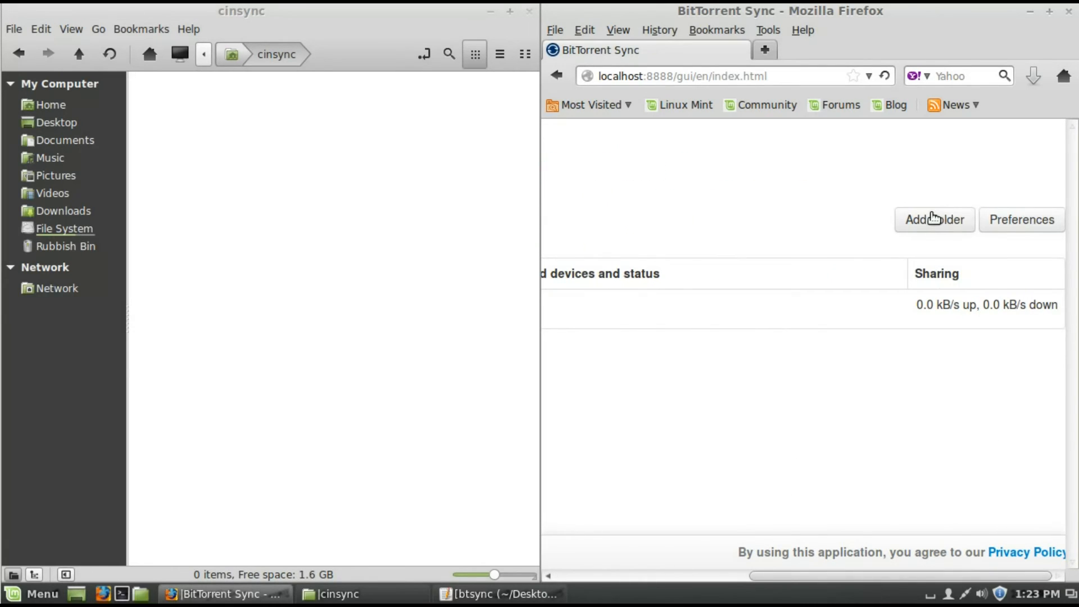
- Add the Home folder cinsync to BitTorrent Sync using the pasted shared secret
{"action": "left_click", "coordinate": [934, 219]}
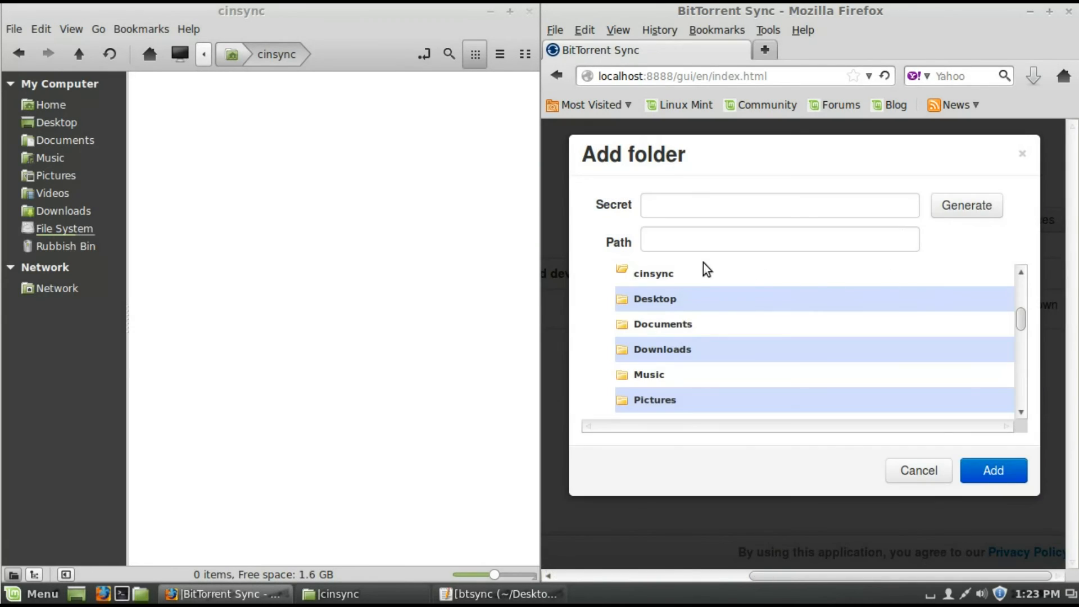
{"action": "left_click", "coordinate": [779, 240]}
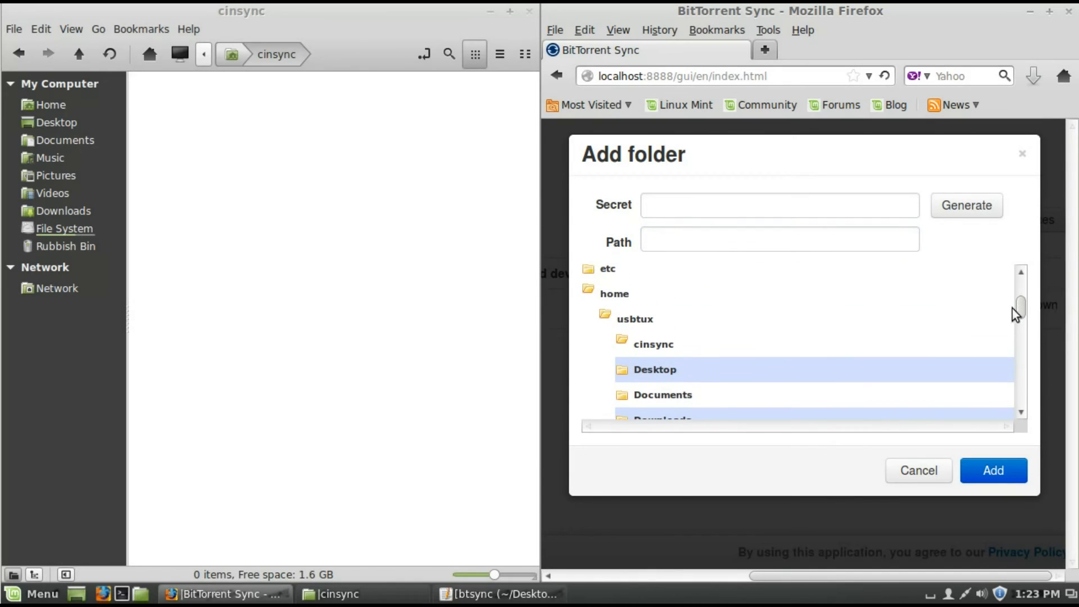
{"action": "left_click", "coordinate": [653, 344]}
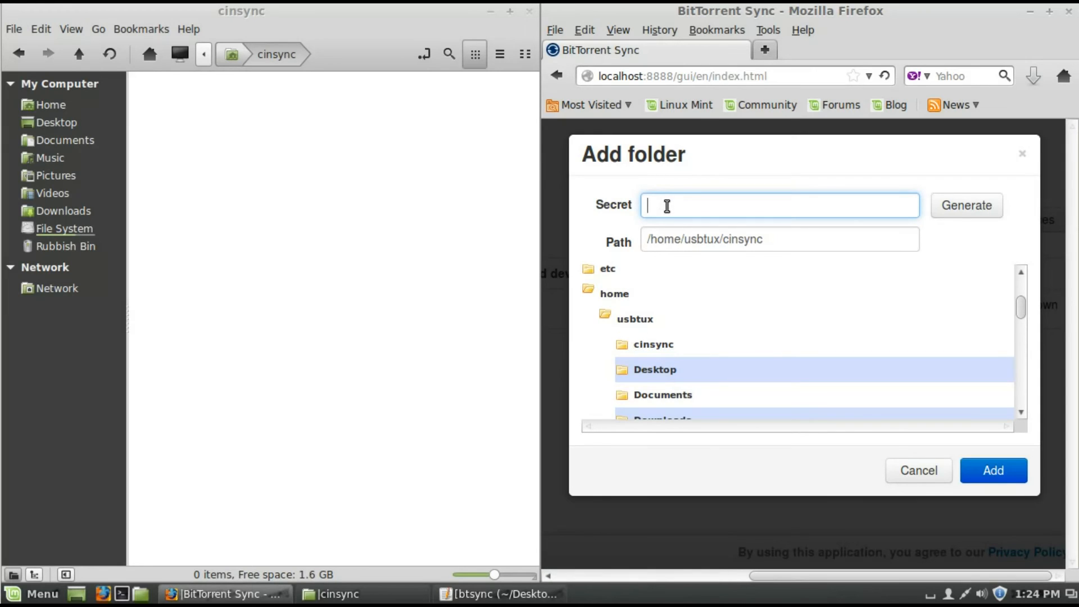
{"action": "left_click", "coordinate": [965, 205]}
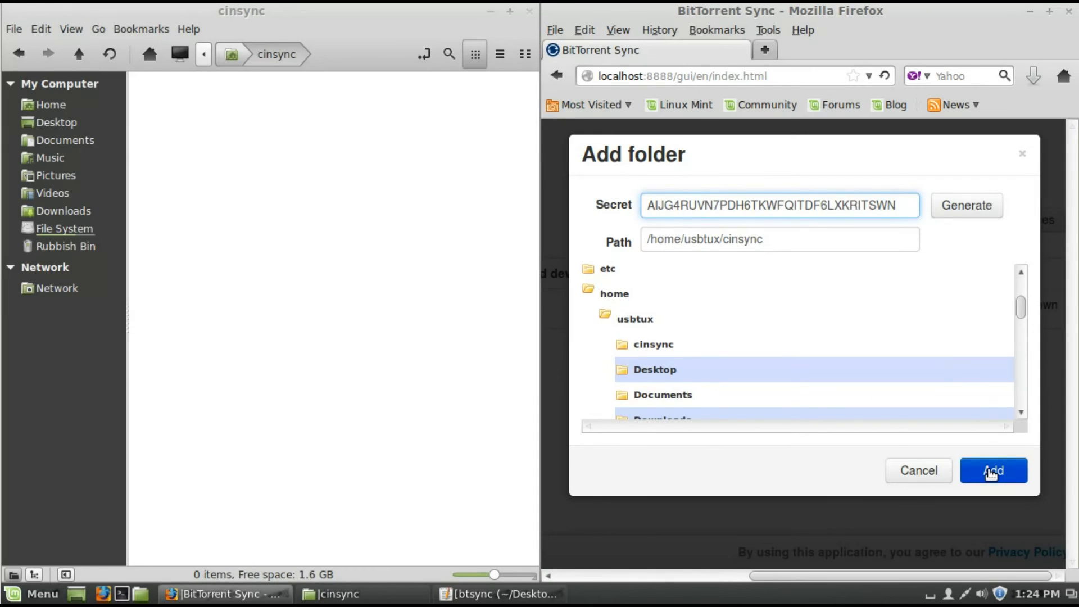
{"action": "left_click", "coordinate": [1001, 471]}
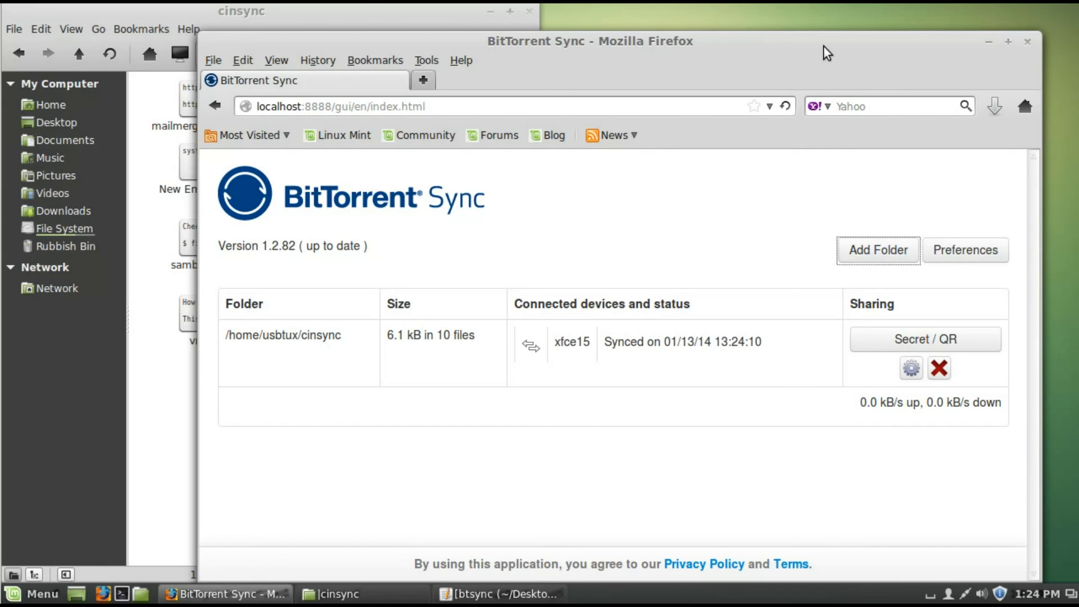
{"action": "mouse_move", "coordinate": [292, 20]}
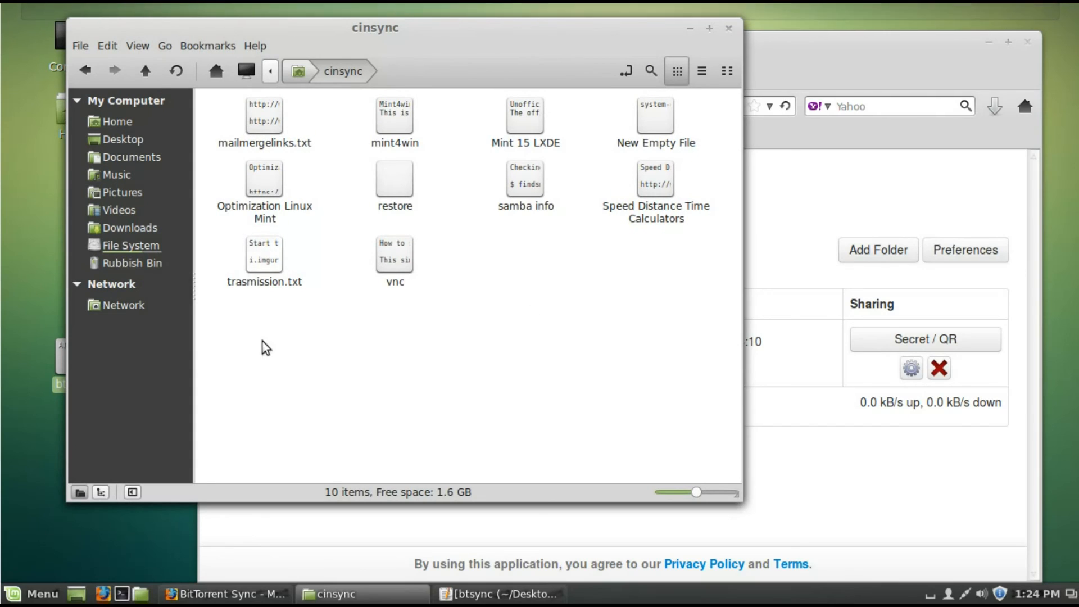
- After checking the ten synced files, return to Home, close Nemo and the Sync browser window
{"action": "left_click", "coordinate": [145, 69]}
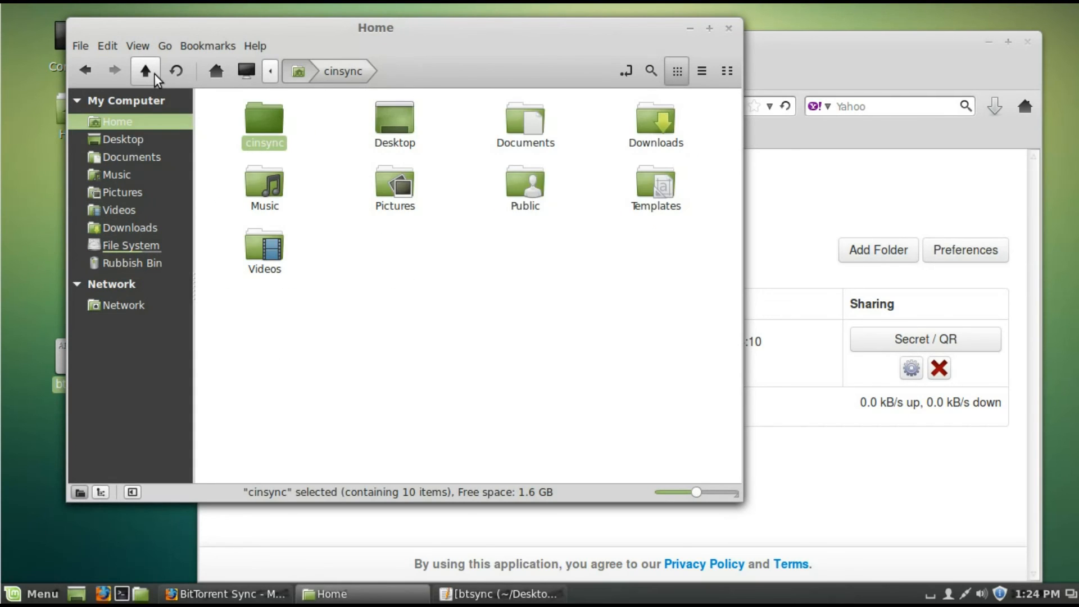
{"action": "mouse_move", "coordinate": [620, 179]}
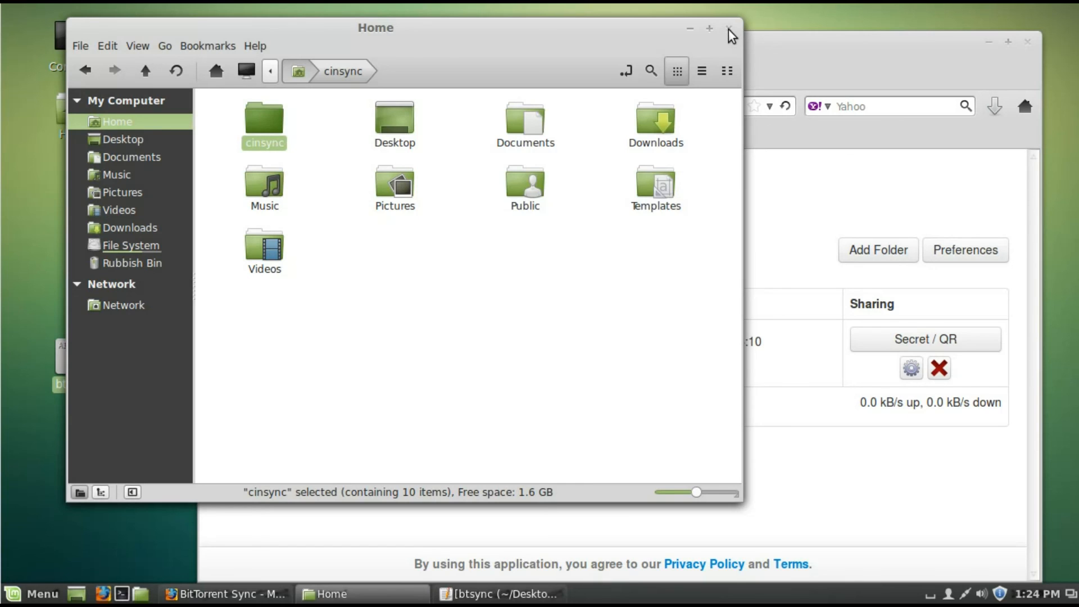
{"action": "left_click", "coordinate": [726, 30]}
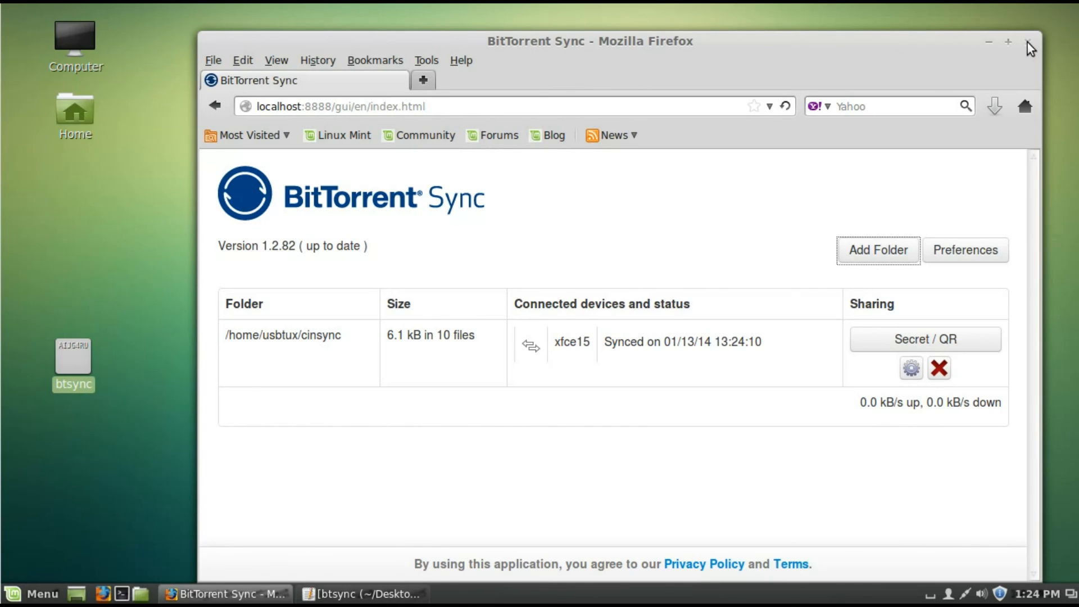
{"action": "left_click", "coordinate": [1024, 42]}
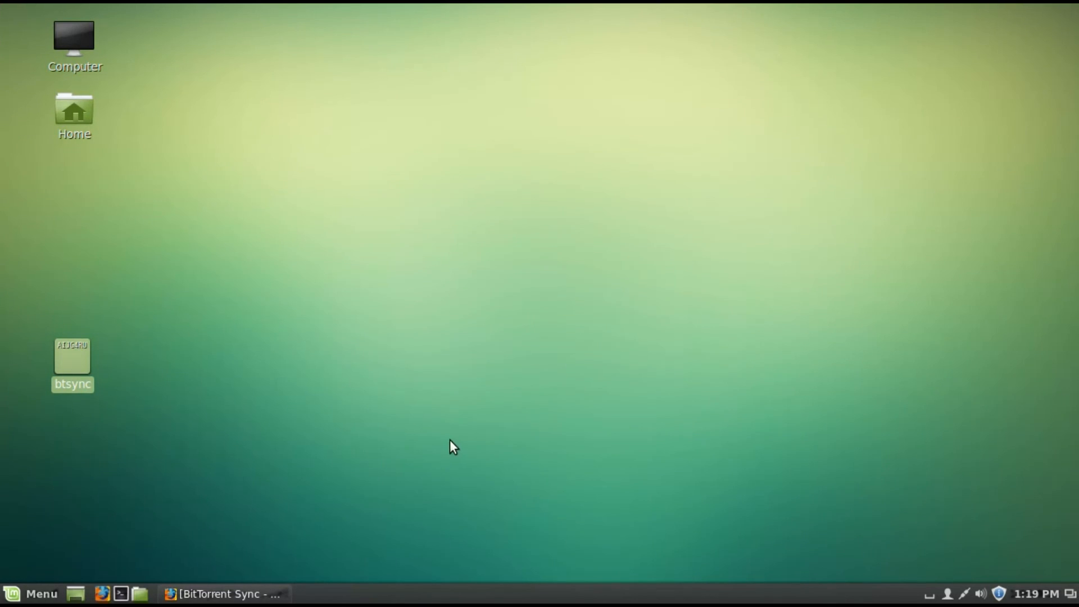
{"action": "mouse_move", "coordinate": [205, 507]}
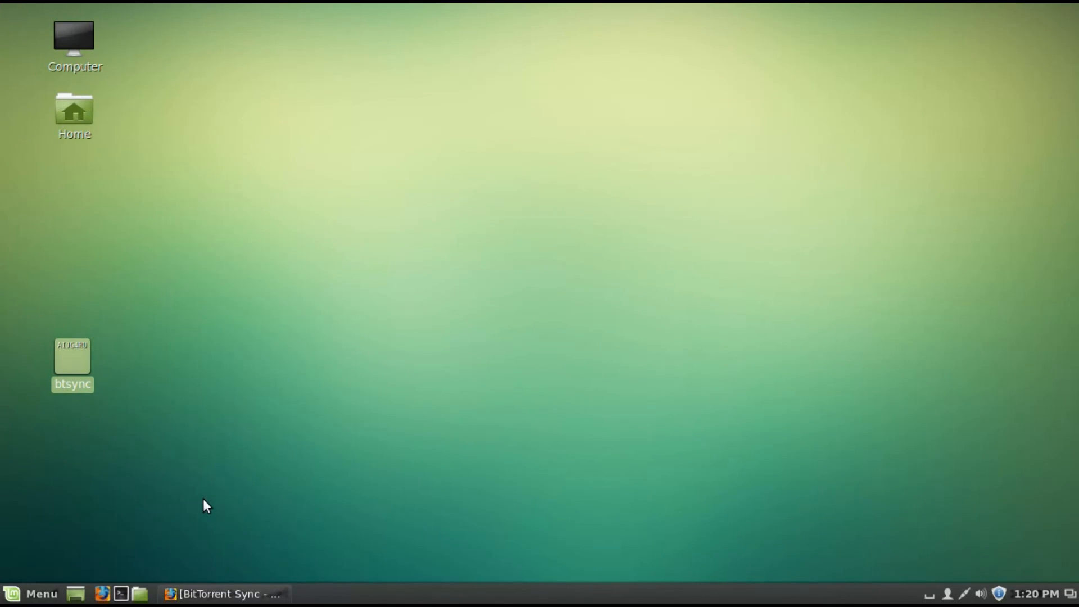
{"action": "mouse_move", "coordinate": [91, 123]}
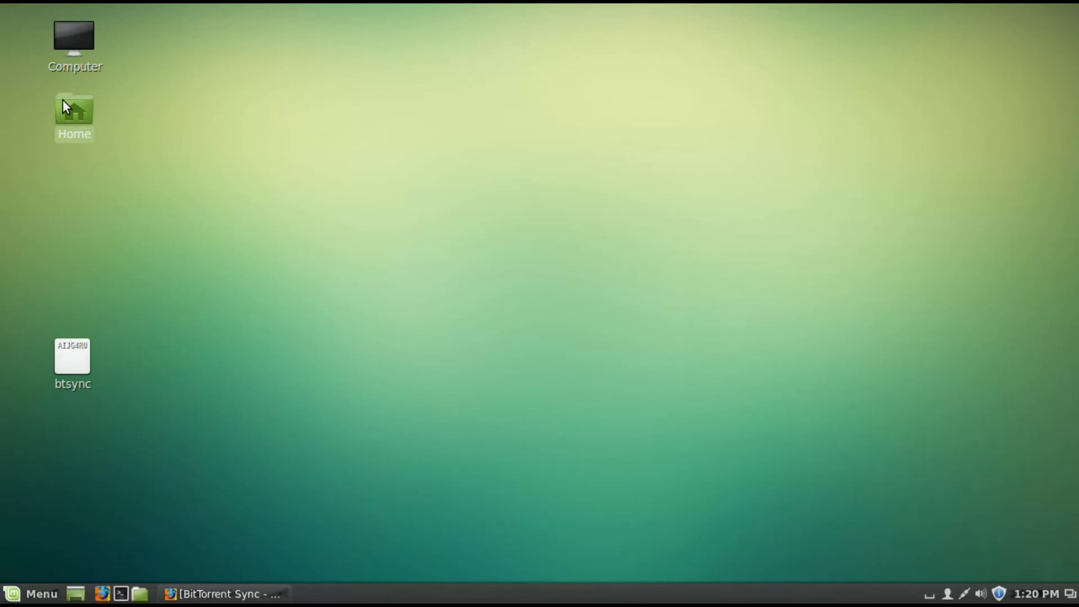
- Open cinsync and a second Home window, link Documents into cinsync, then close the window
{"action": "double_click", "coordinate": [74, 110]}
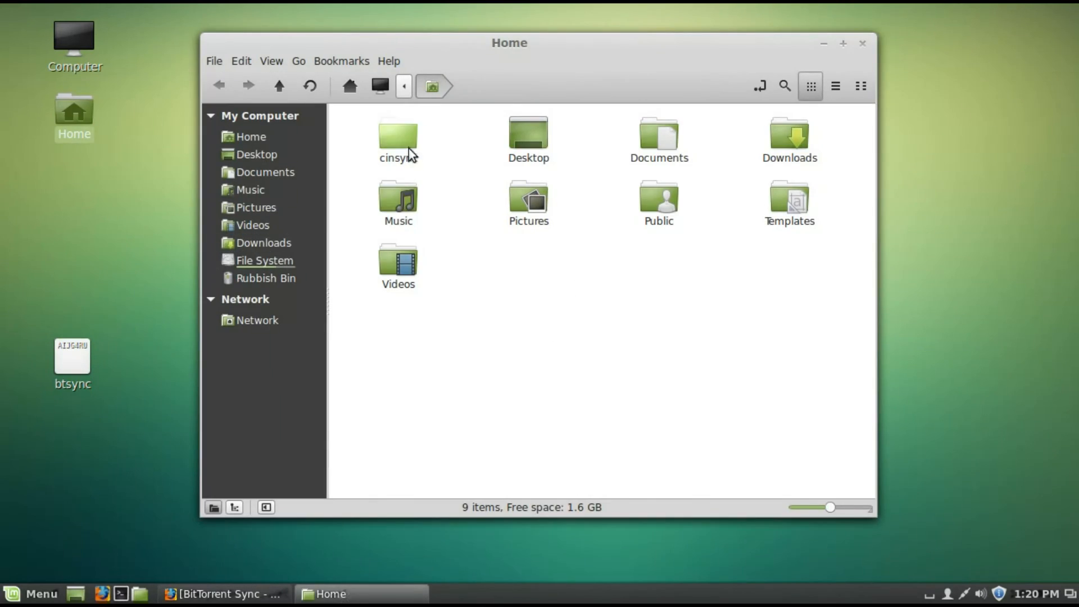
{"action": "double_click", "coordinate": [397, 136]}
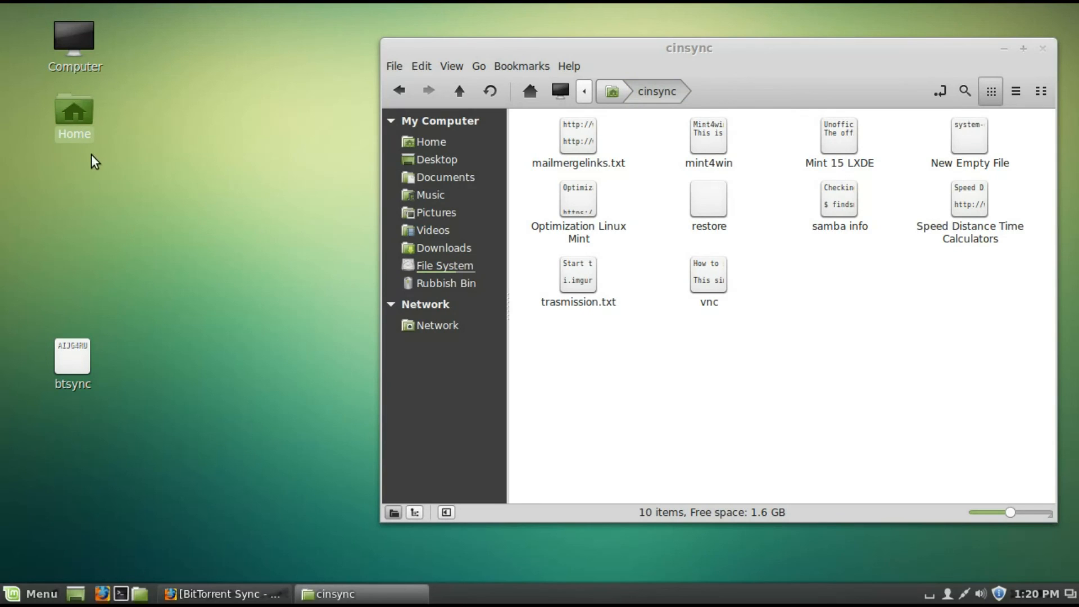
{"action": "double_click", "coordinate": [74, 110]}
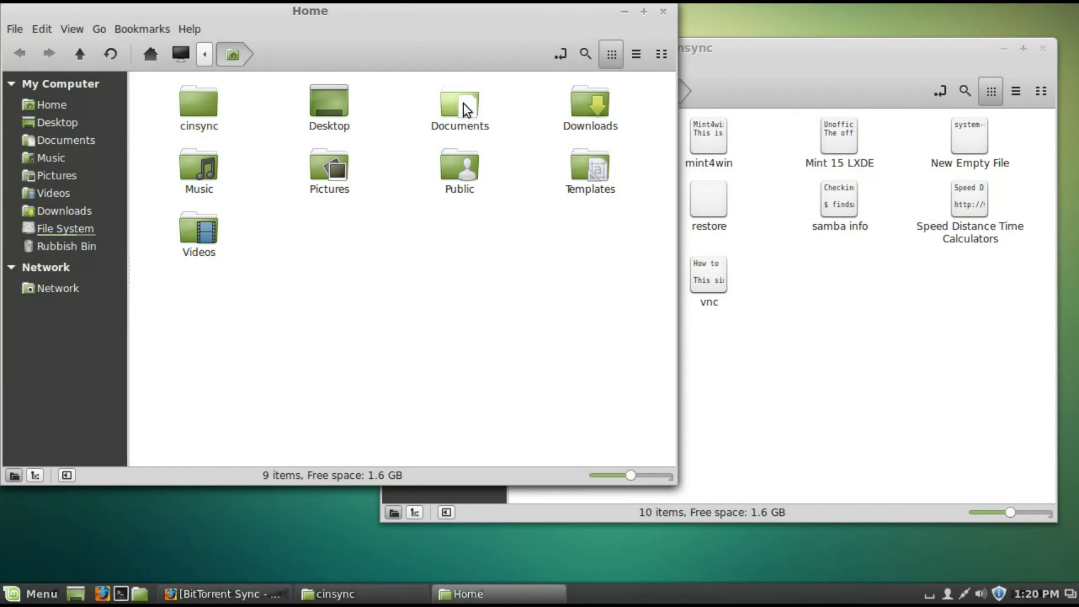
{"action": "left_click", "coordinate": [459, 103]}
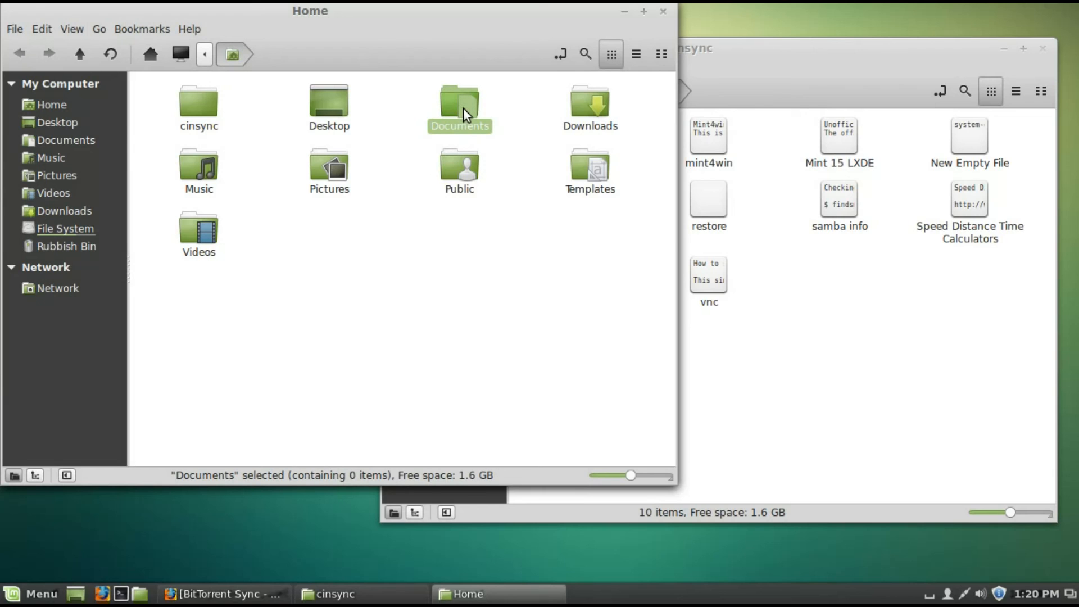
{"action": "mouse_move", "coordinate": [459, 112]}
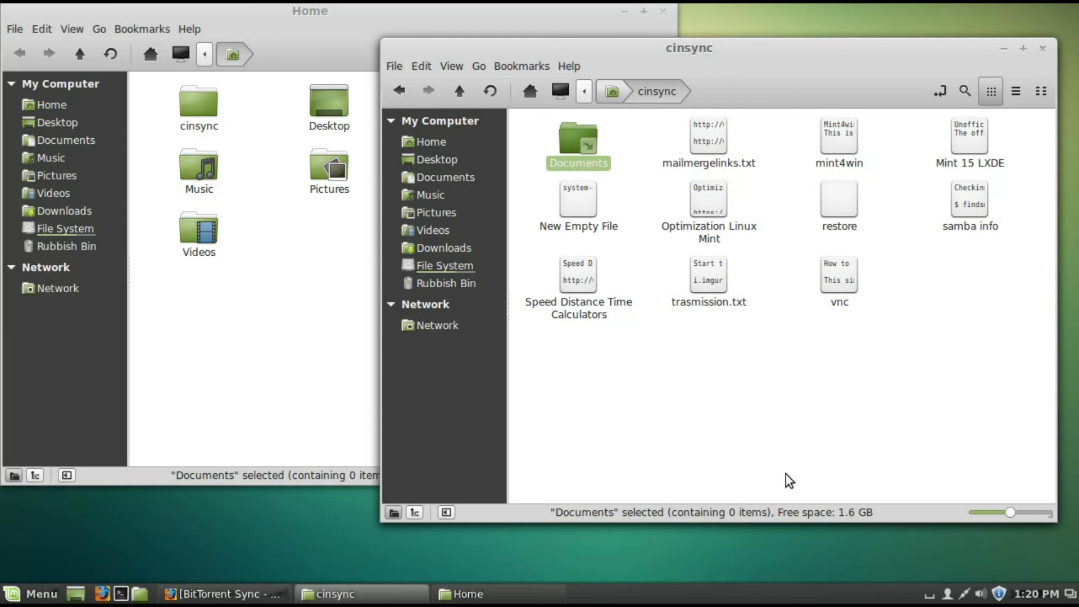
{"action": "mouse_move", "coordinate": [746, 116]}
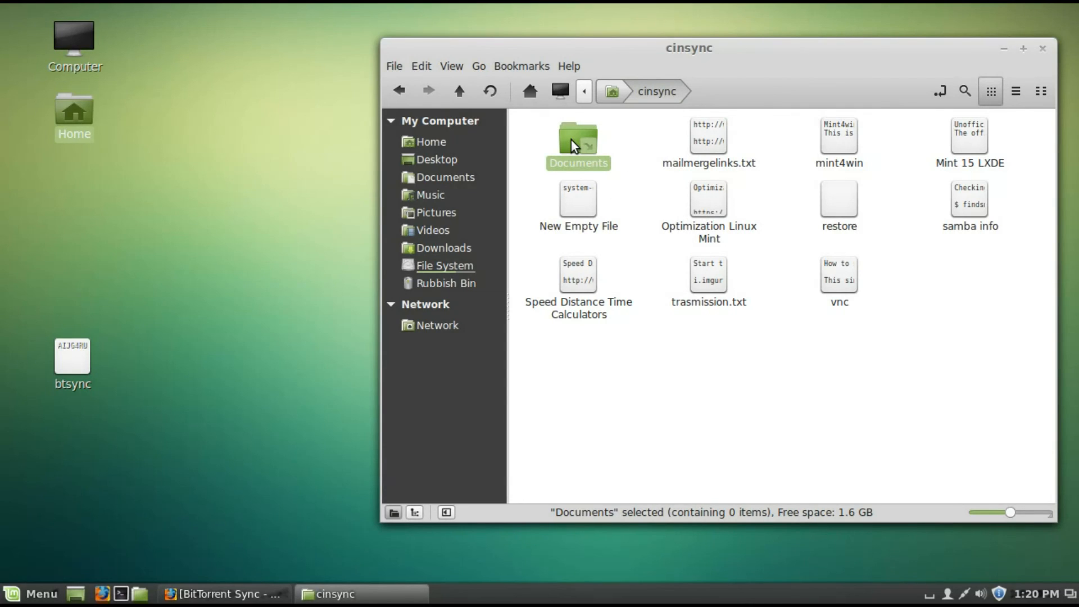
{"action": "mouse_move", "coordinate": [711, 364]}
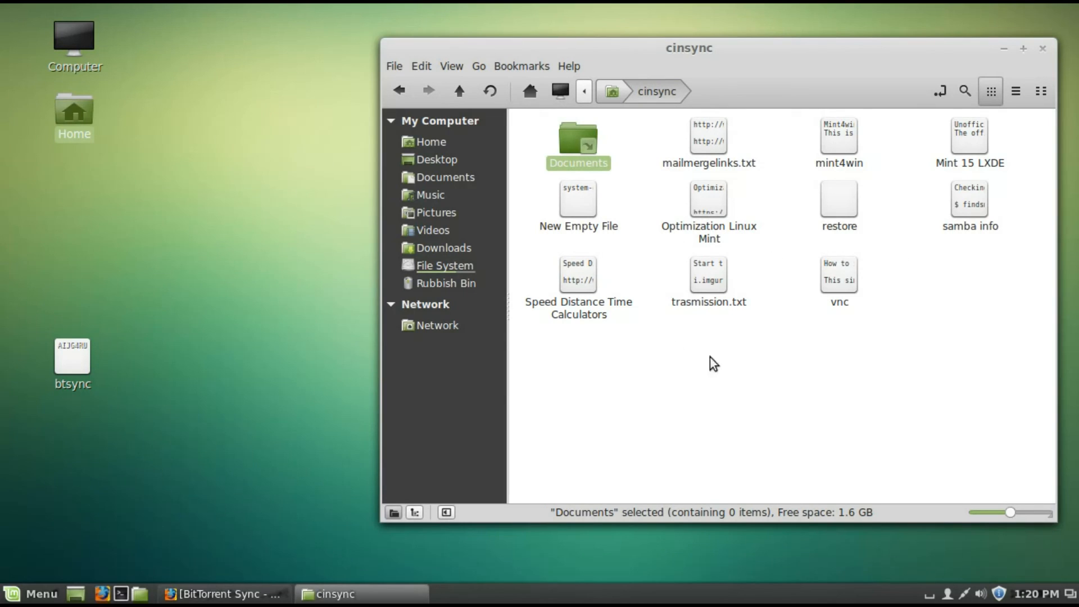
{"action": "mouse_move", "coordinate": [817, 385]}
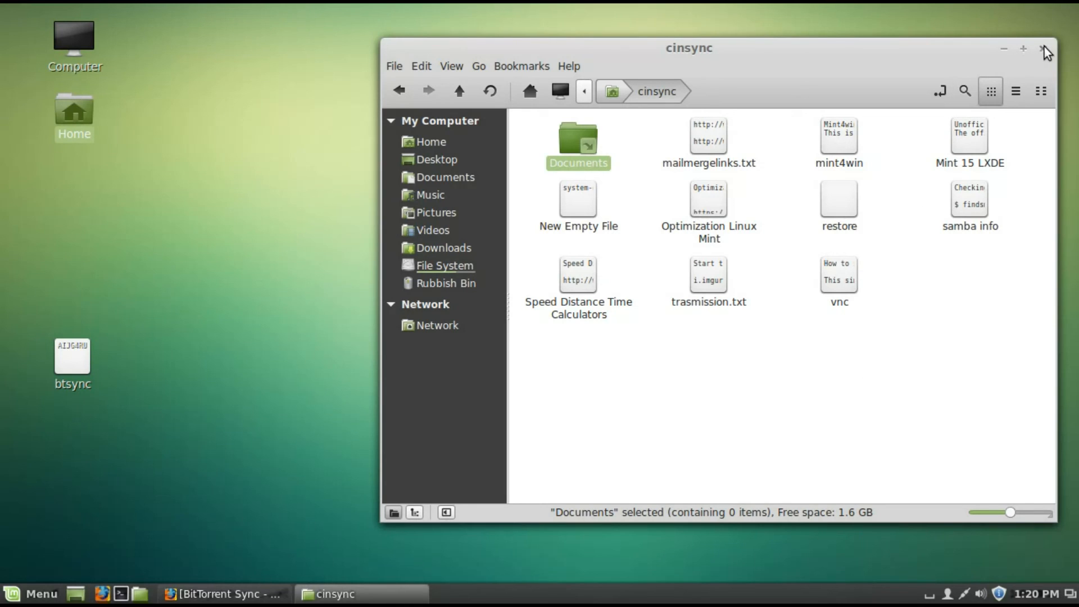
{"action": "left_click", "coordinate": [1043, 49]}
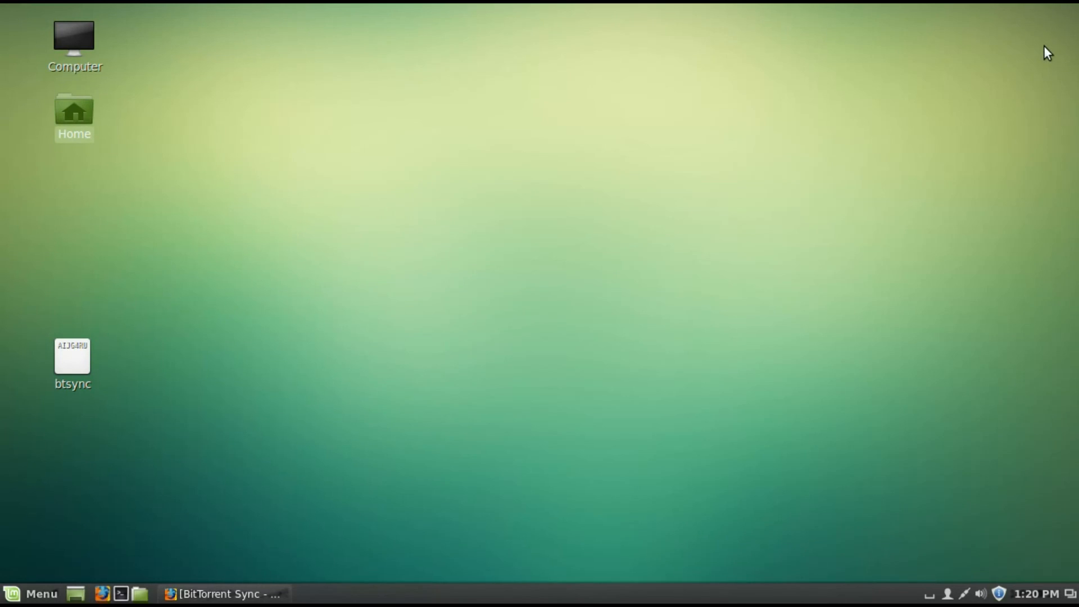